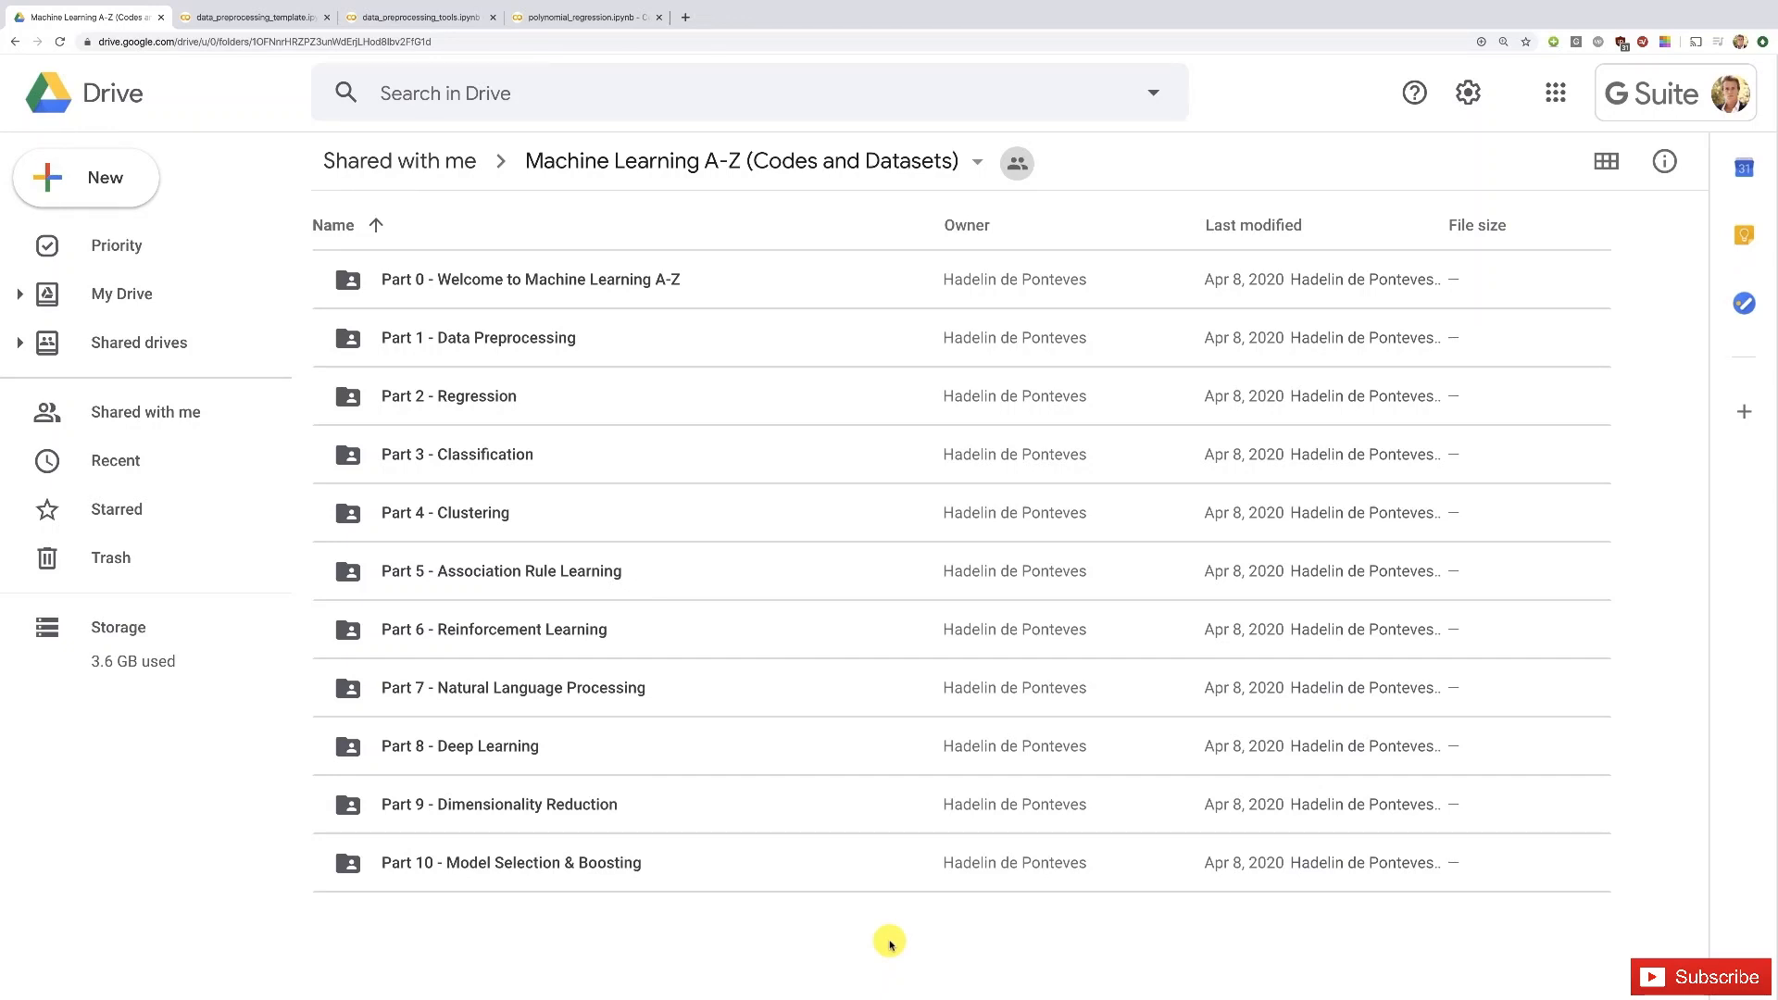
pyautogui.moveTo(1176, 555)
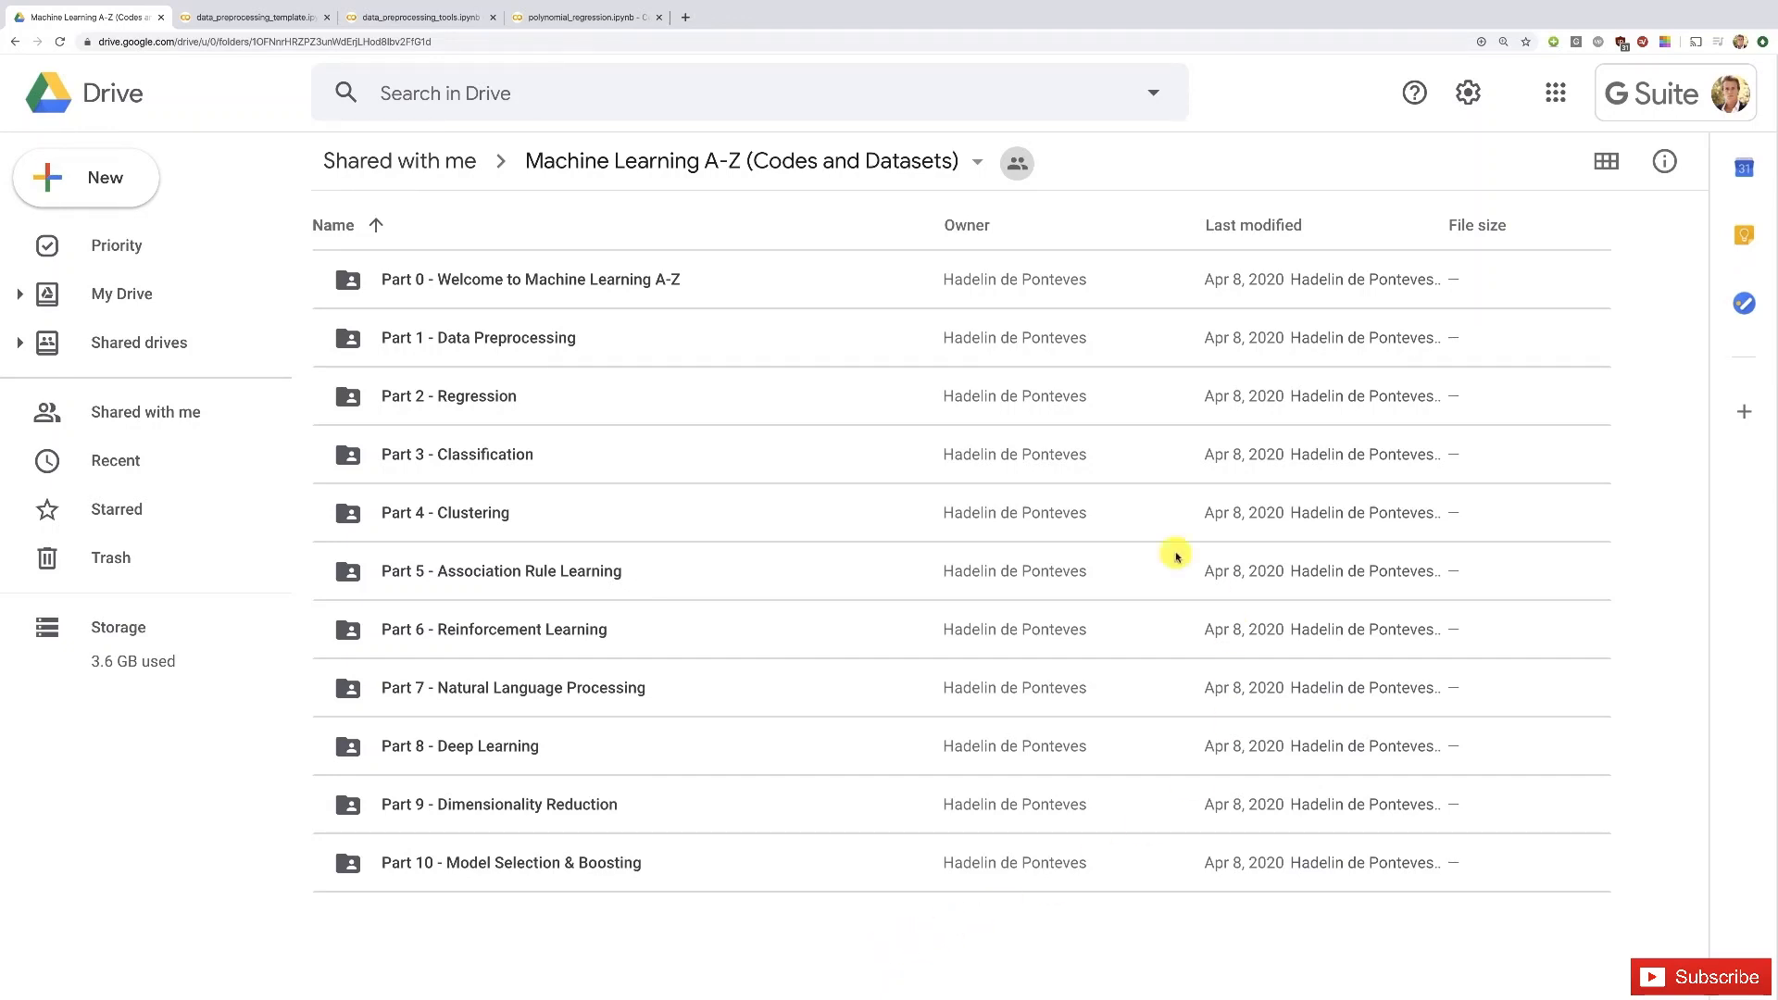
pyautogui.moveTo(574, 476)
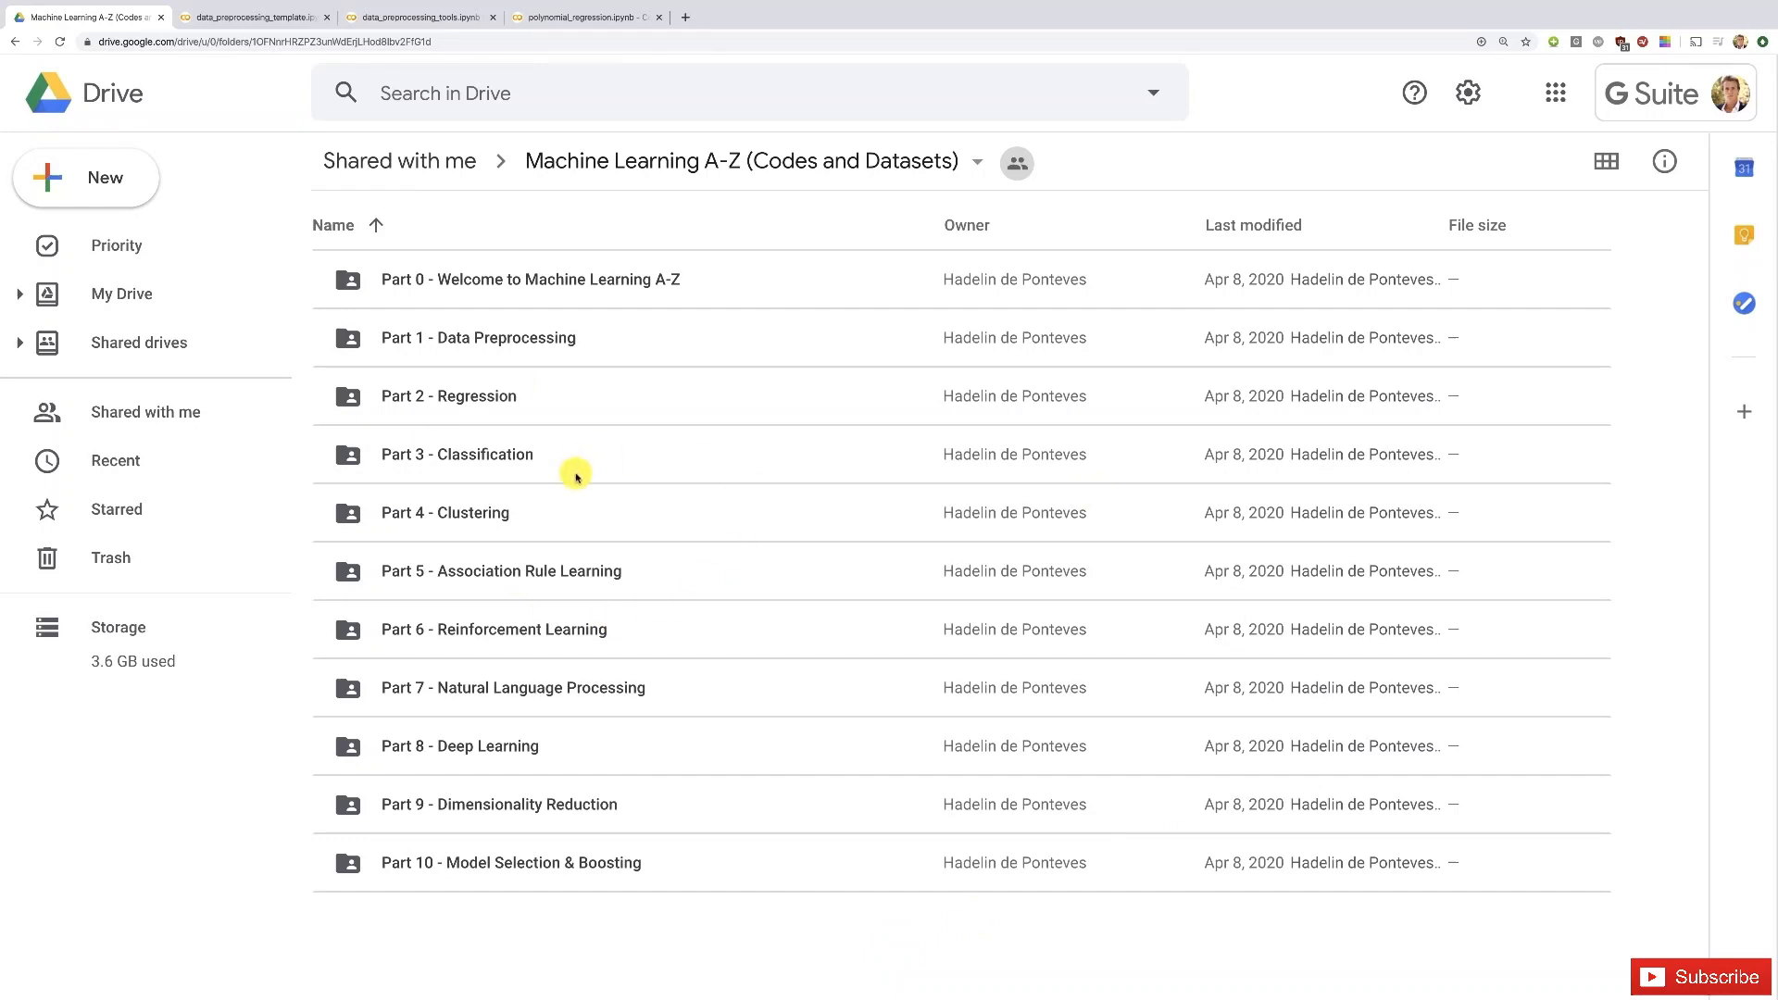
pyautogui.moveTo(992, 287)
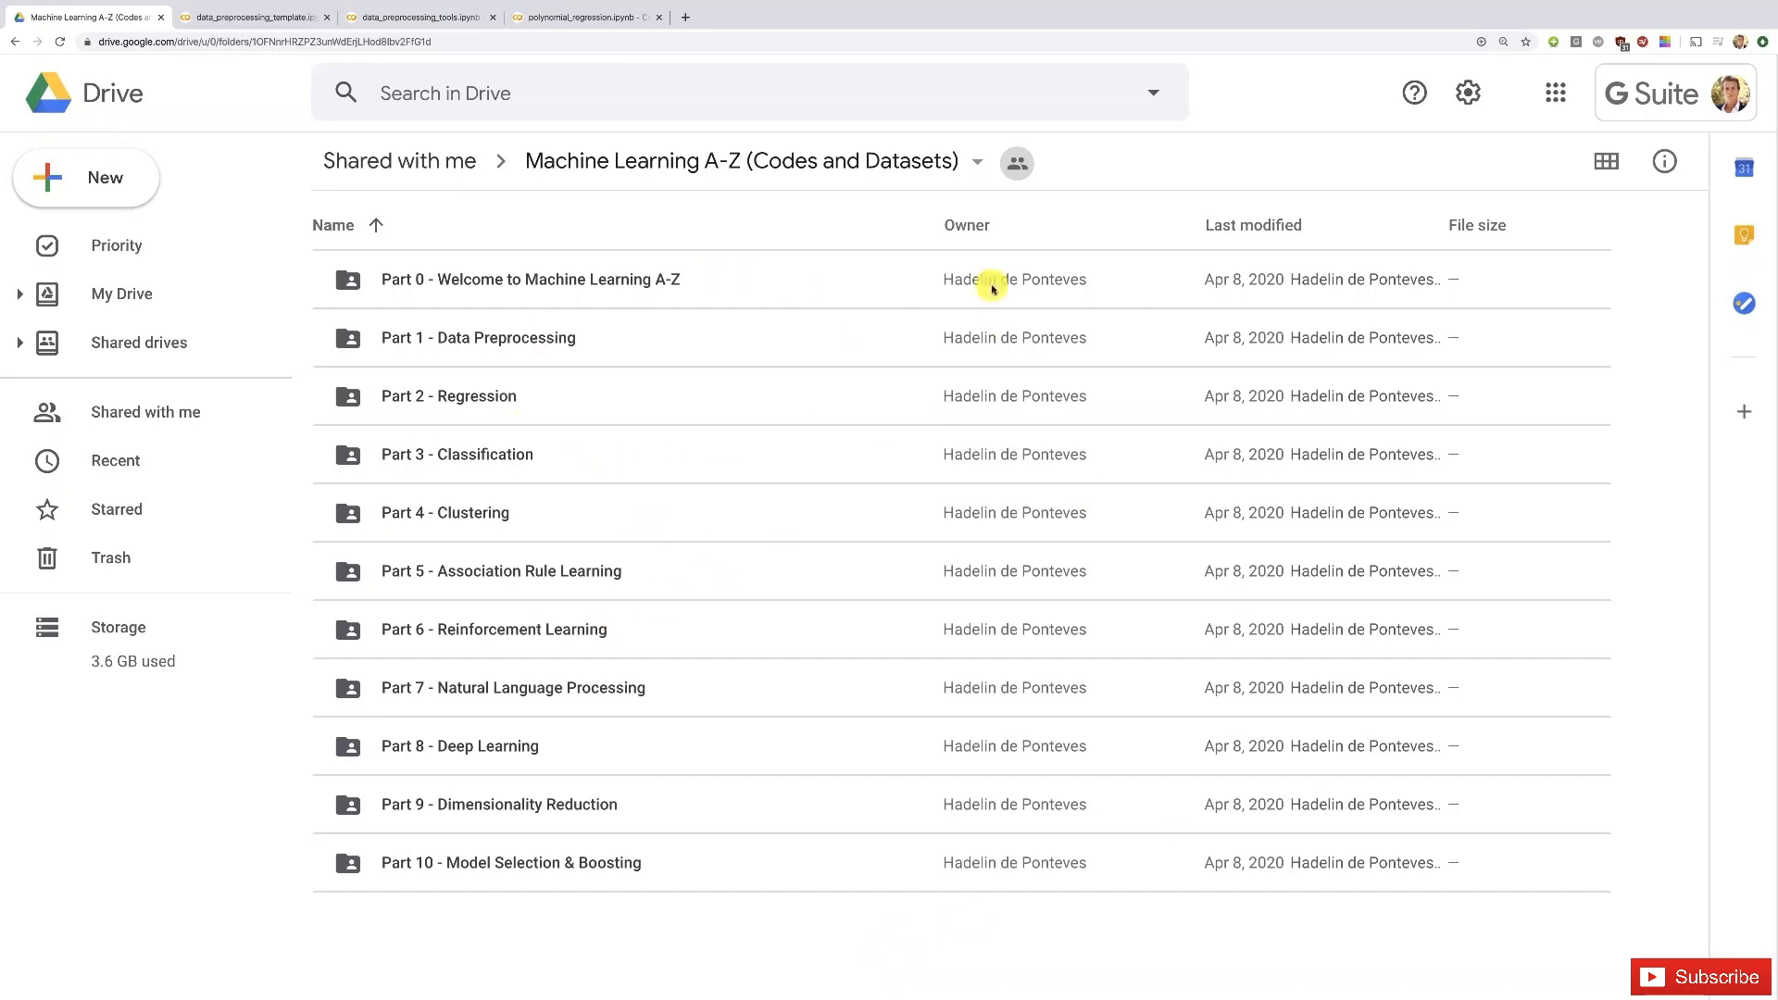
pyautogui.moveTo(930, 159)
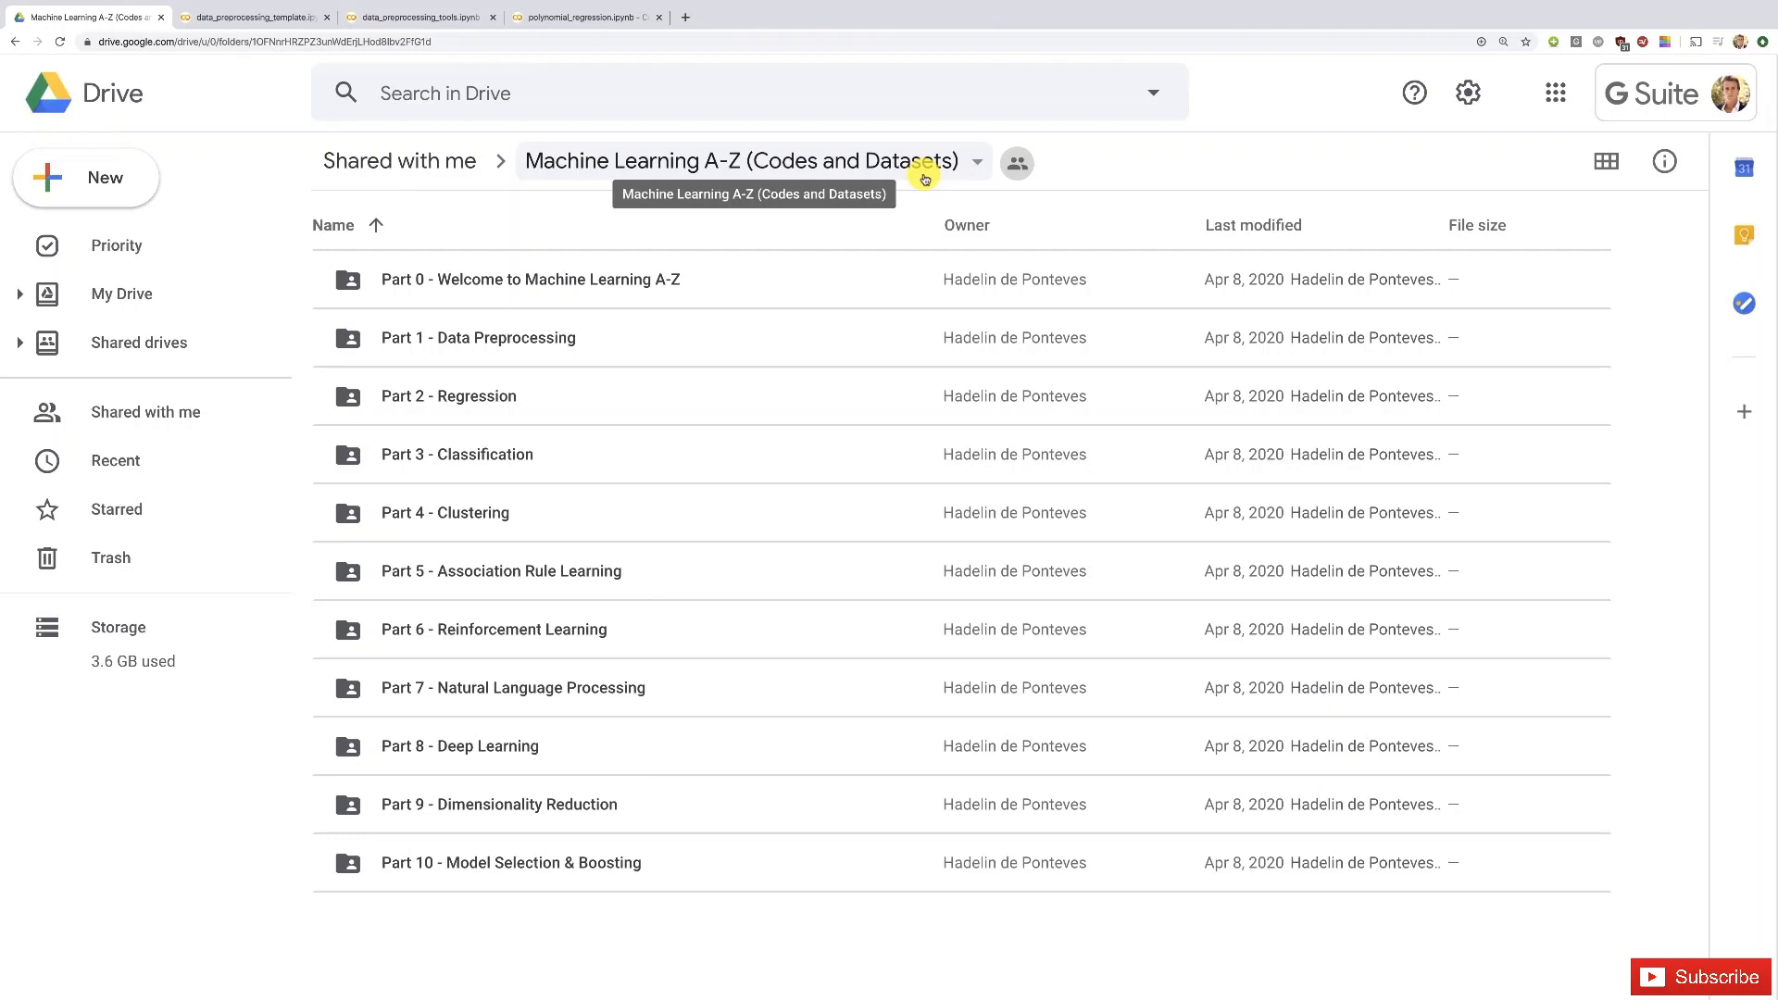
pyautogui.moveTo(437, 396)
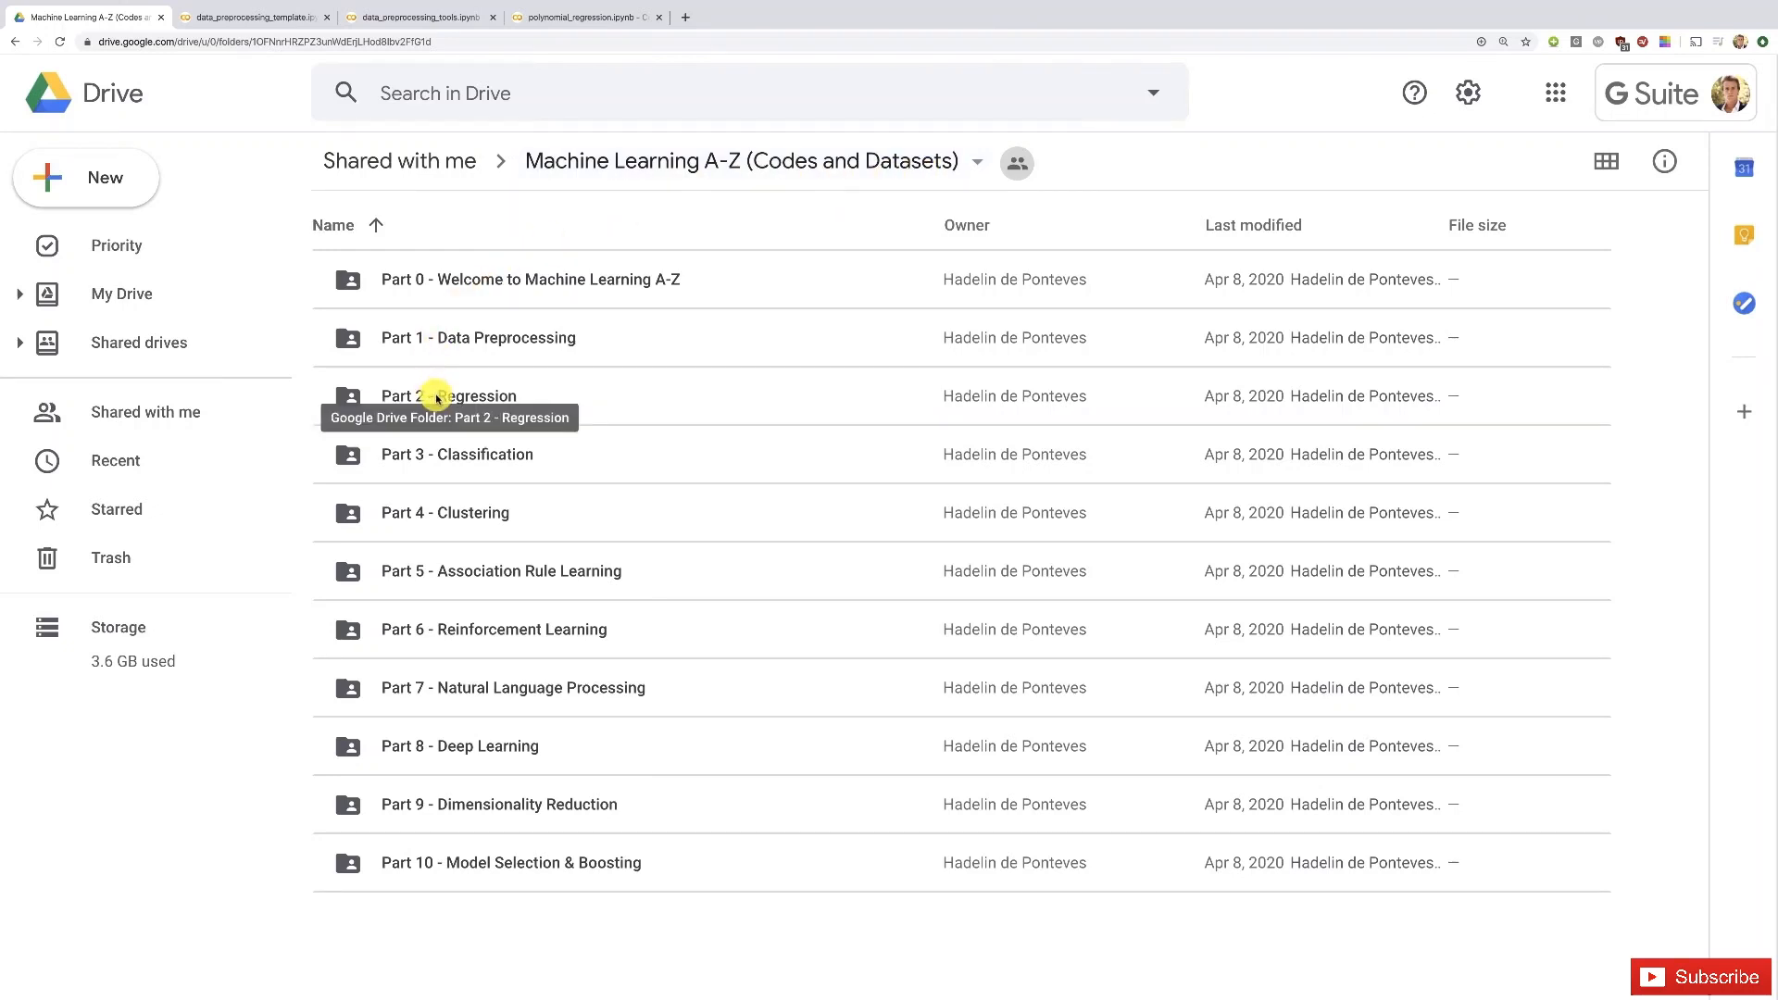
# Navigate into Part 2 - Regression, Section 7 - SVR's Python folder and select Position_Salaries.csv.
pyautogui.doubleClick(461, 396)
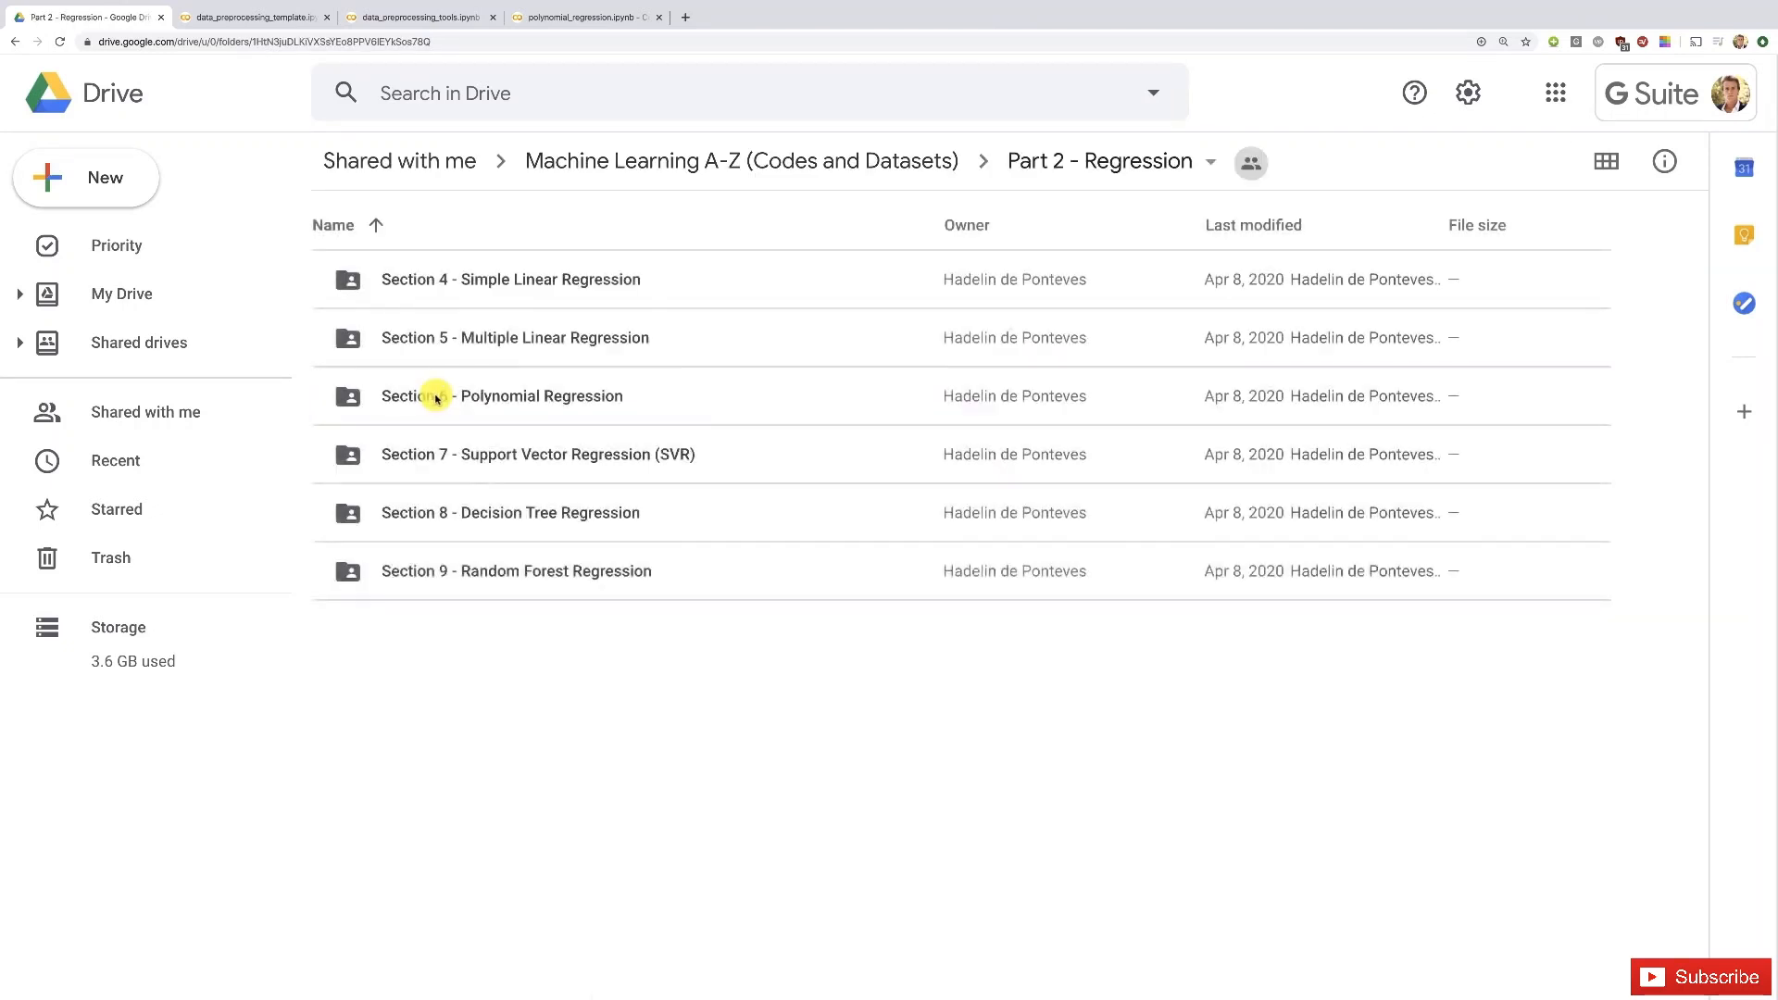
pyautogui.moveTo(513, 455)
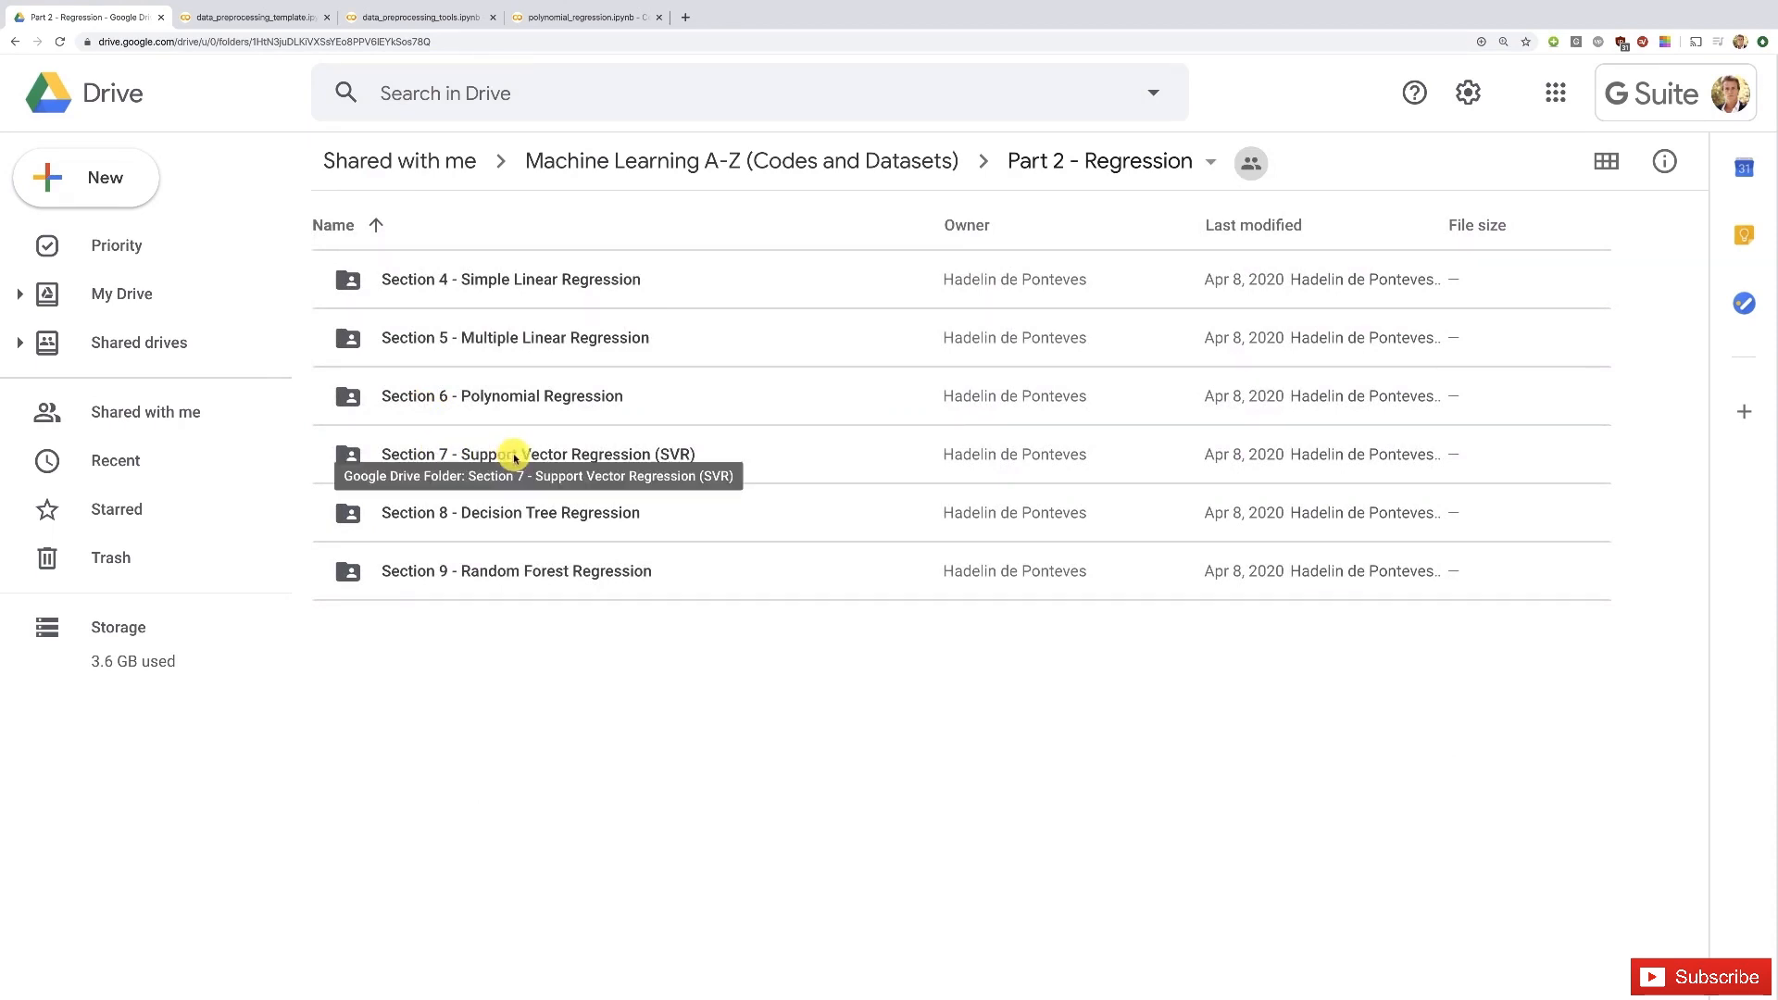
pyautogui.doubleClick(543, 453)
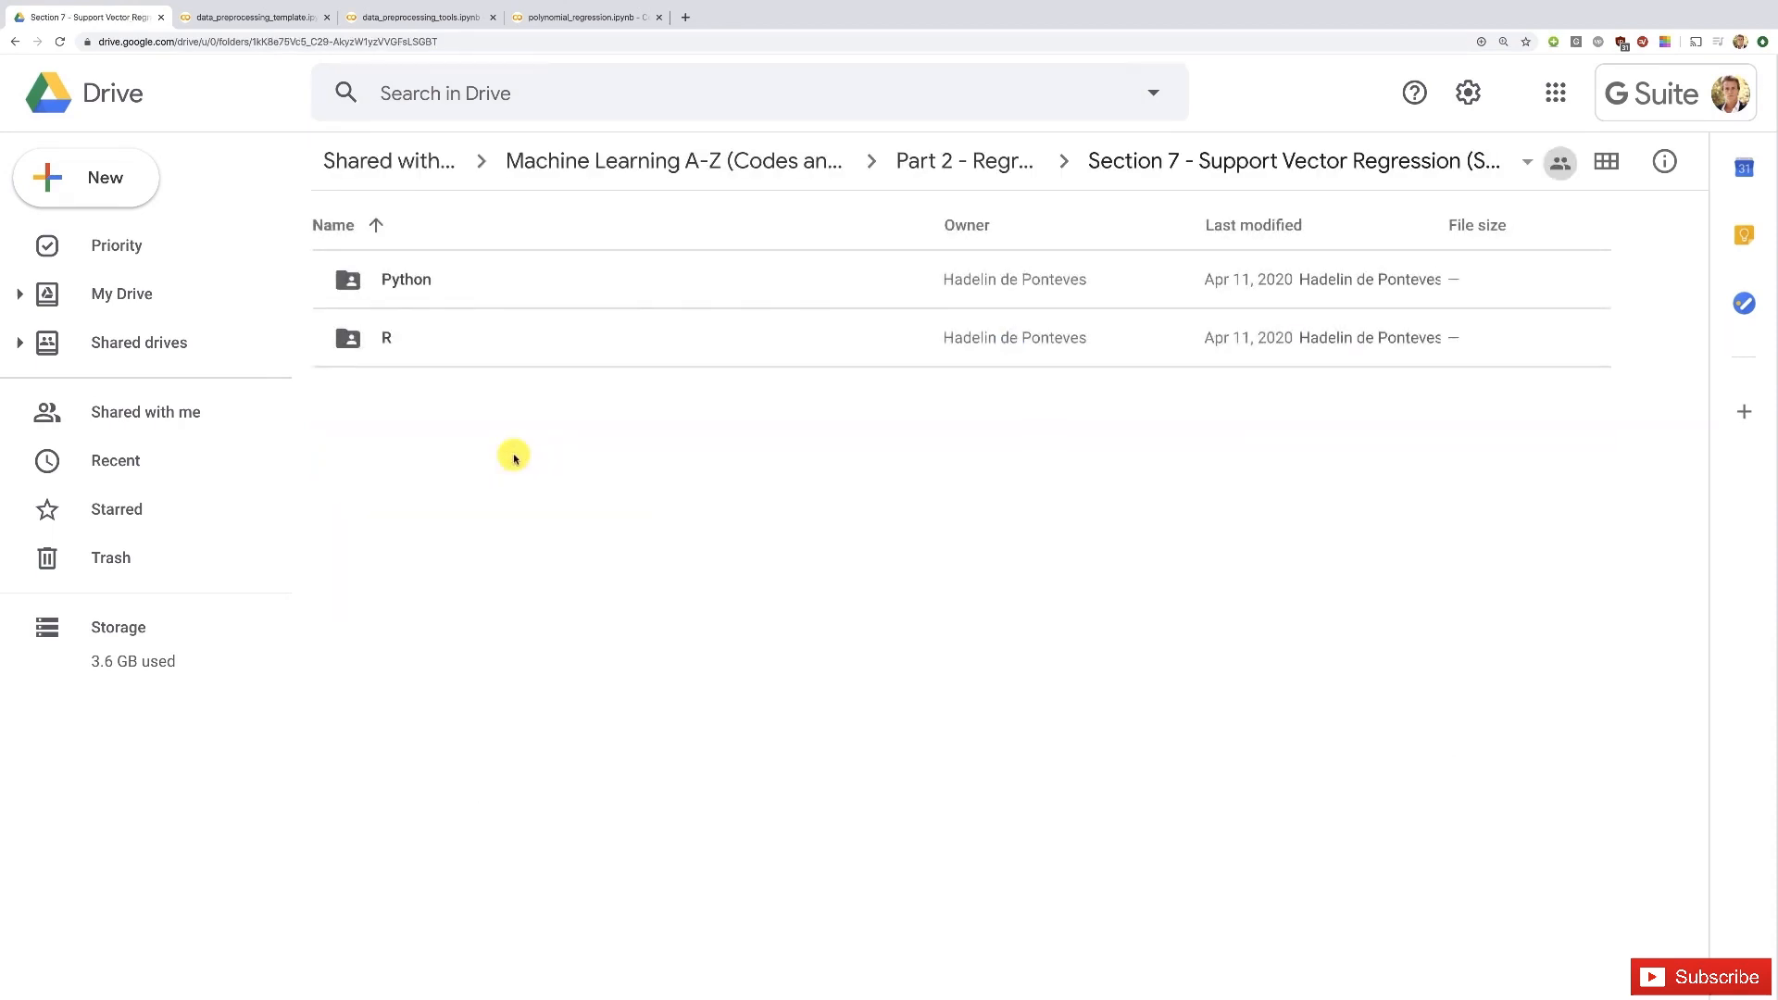
pyautogui.moveTo(544, 459)
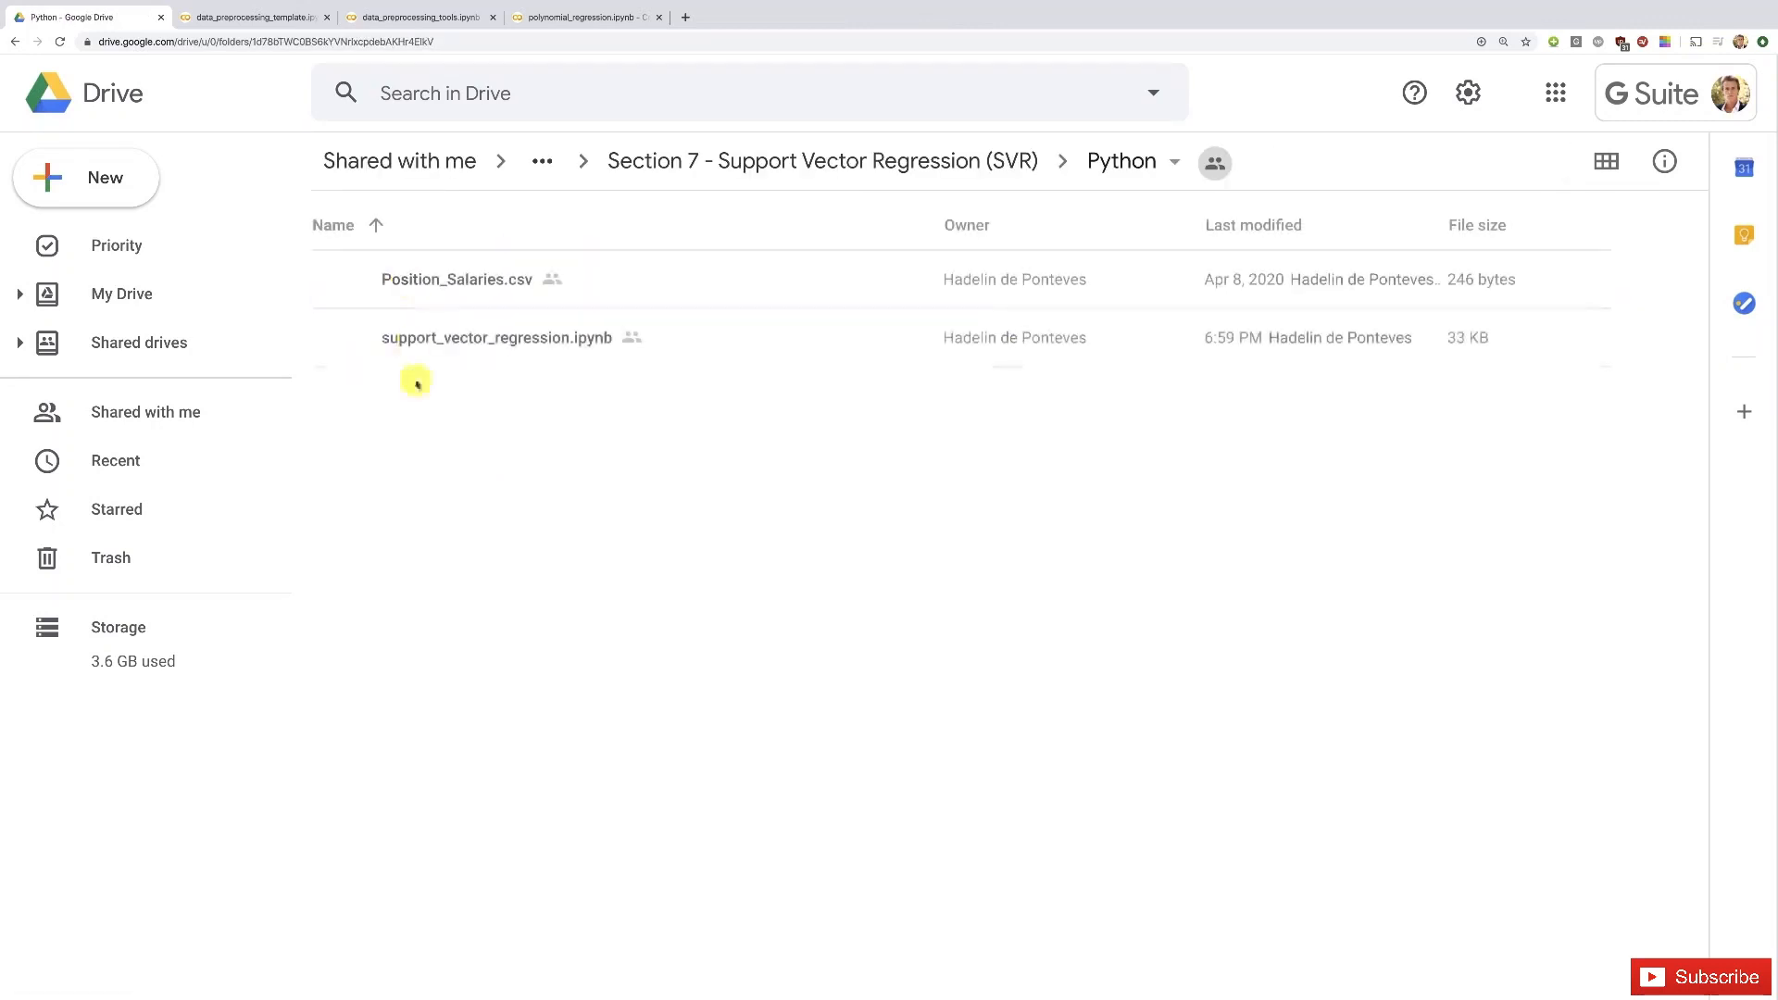
pyautogui.moveTo(579, 524)
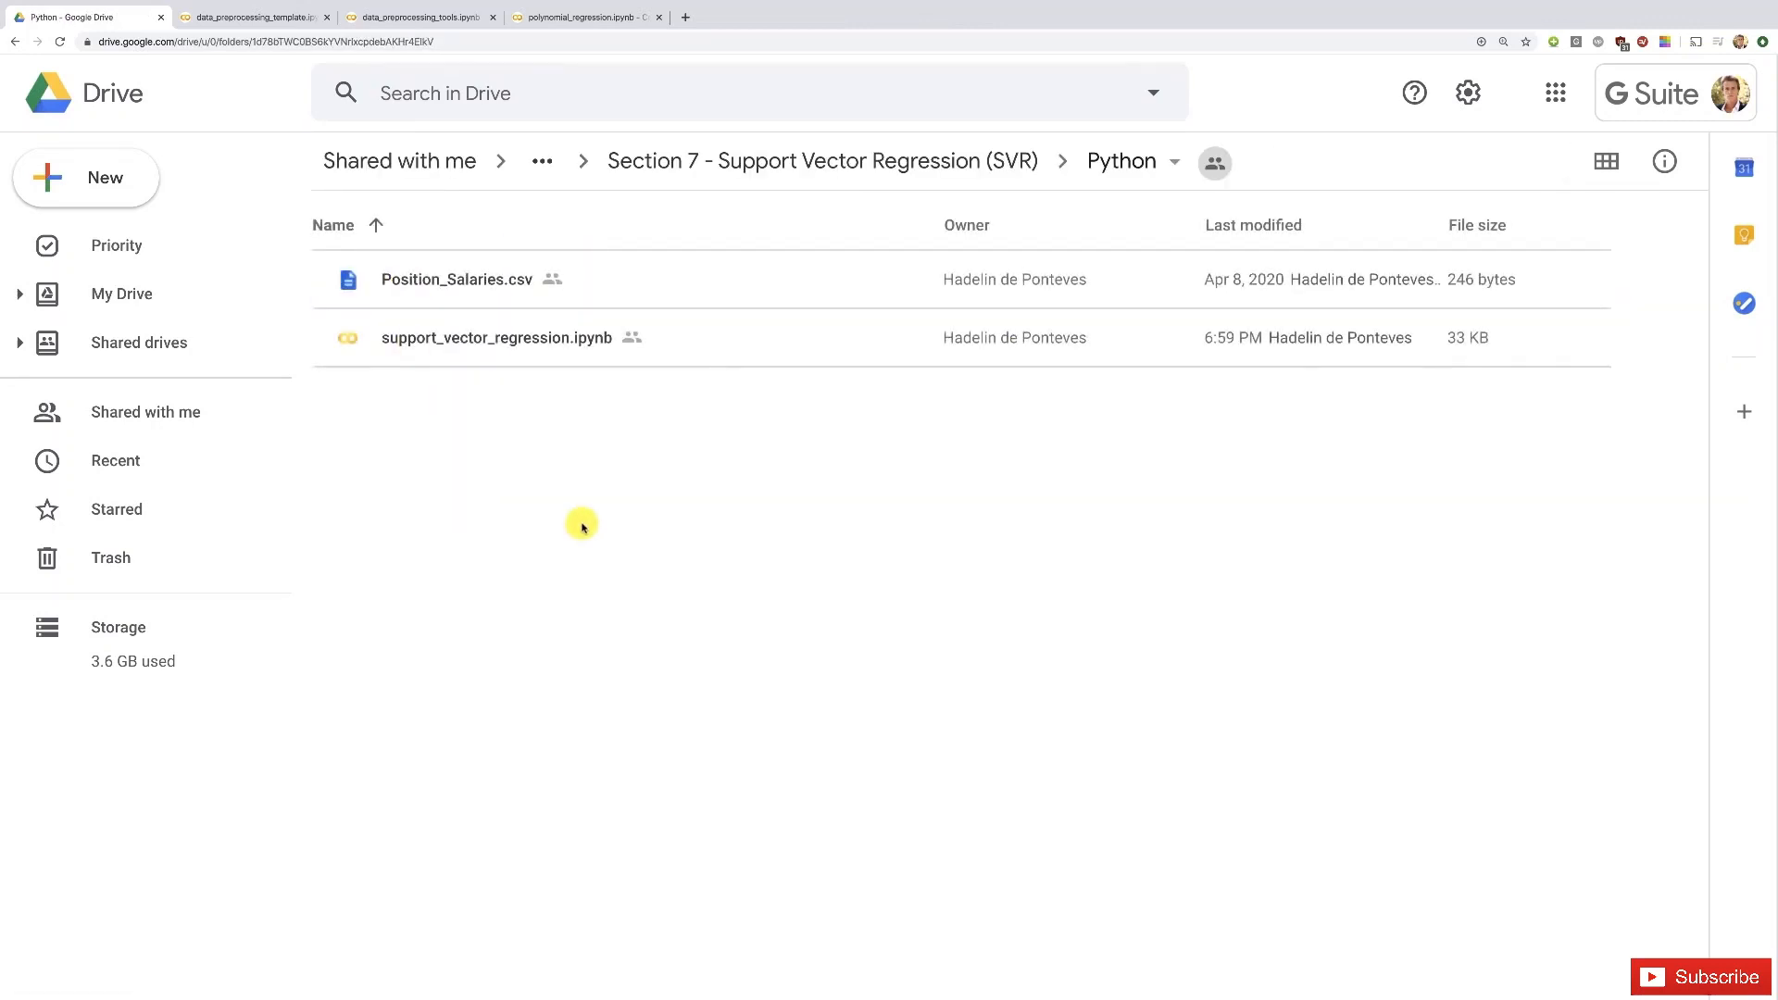
pyautogui.click(456, 280)
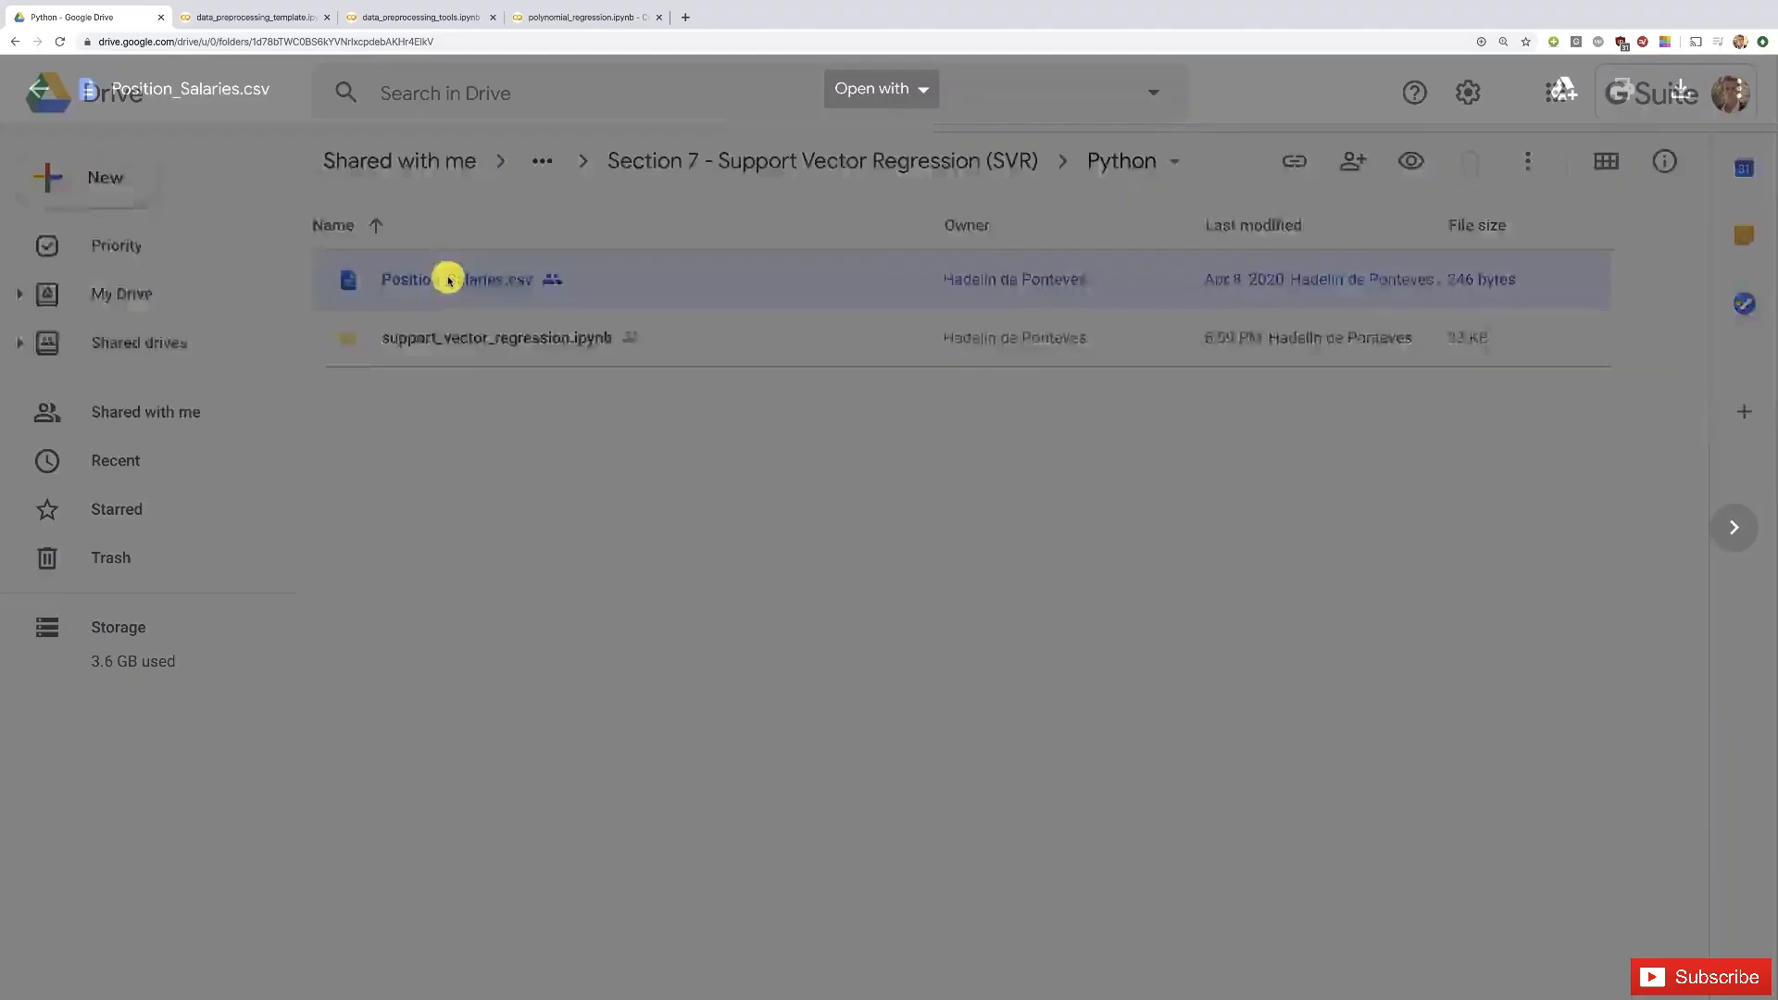
# Preview Position_Salaries.csv, showing ten positions with salaries from 45000 to 1000000.
pyautogui.doubleClick(456, 279)
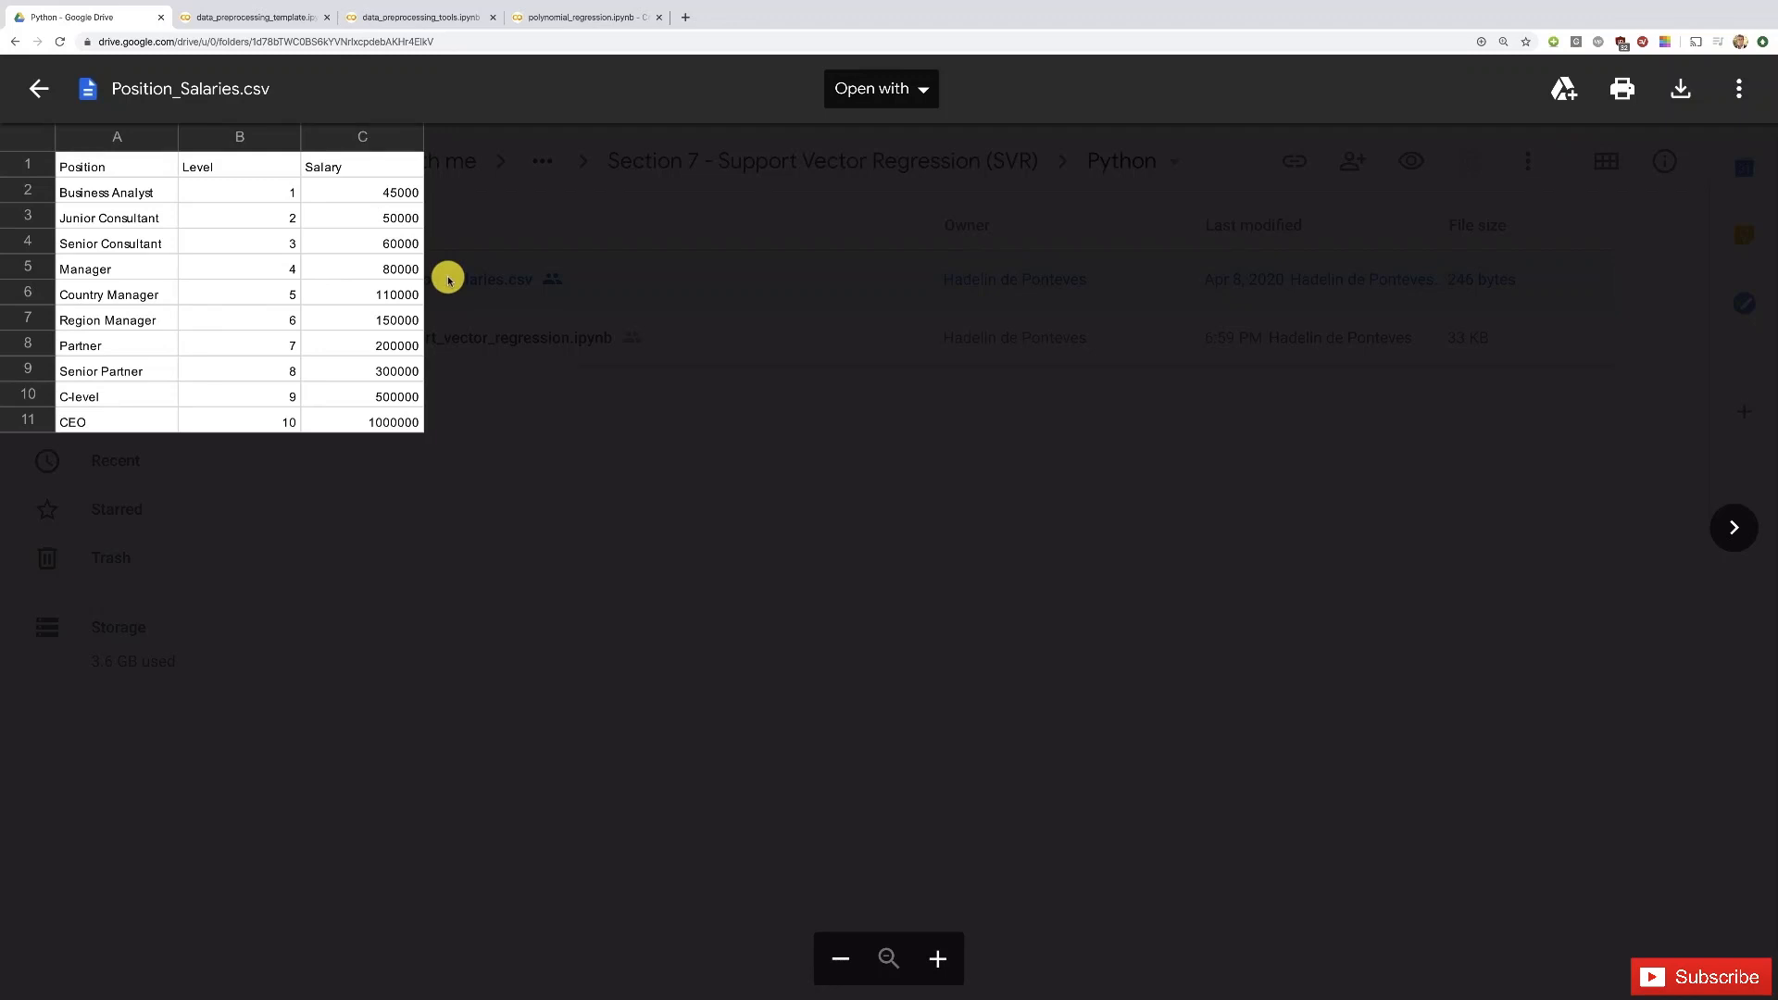
pyautogui.moveTo(287, 291)
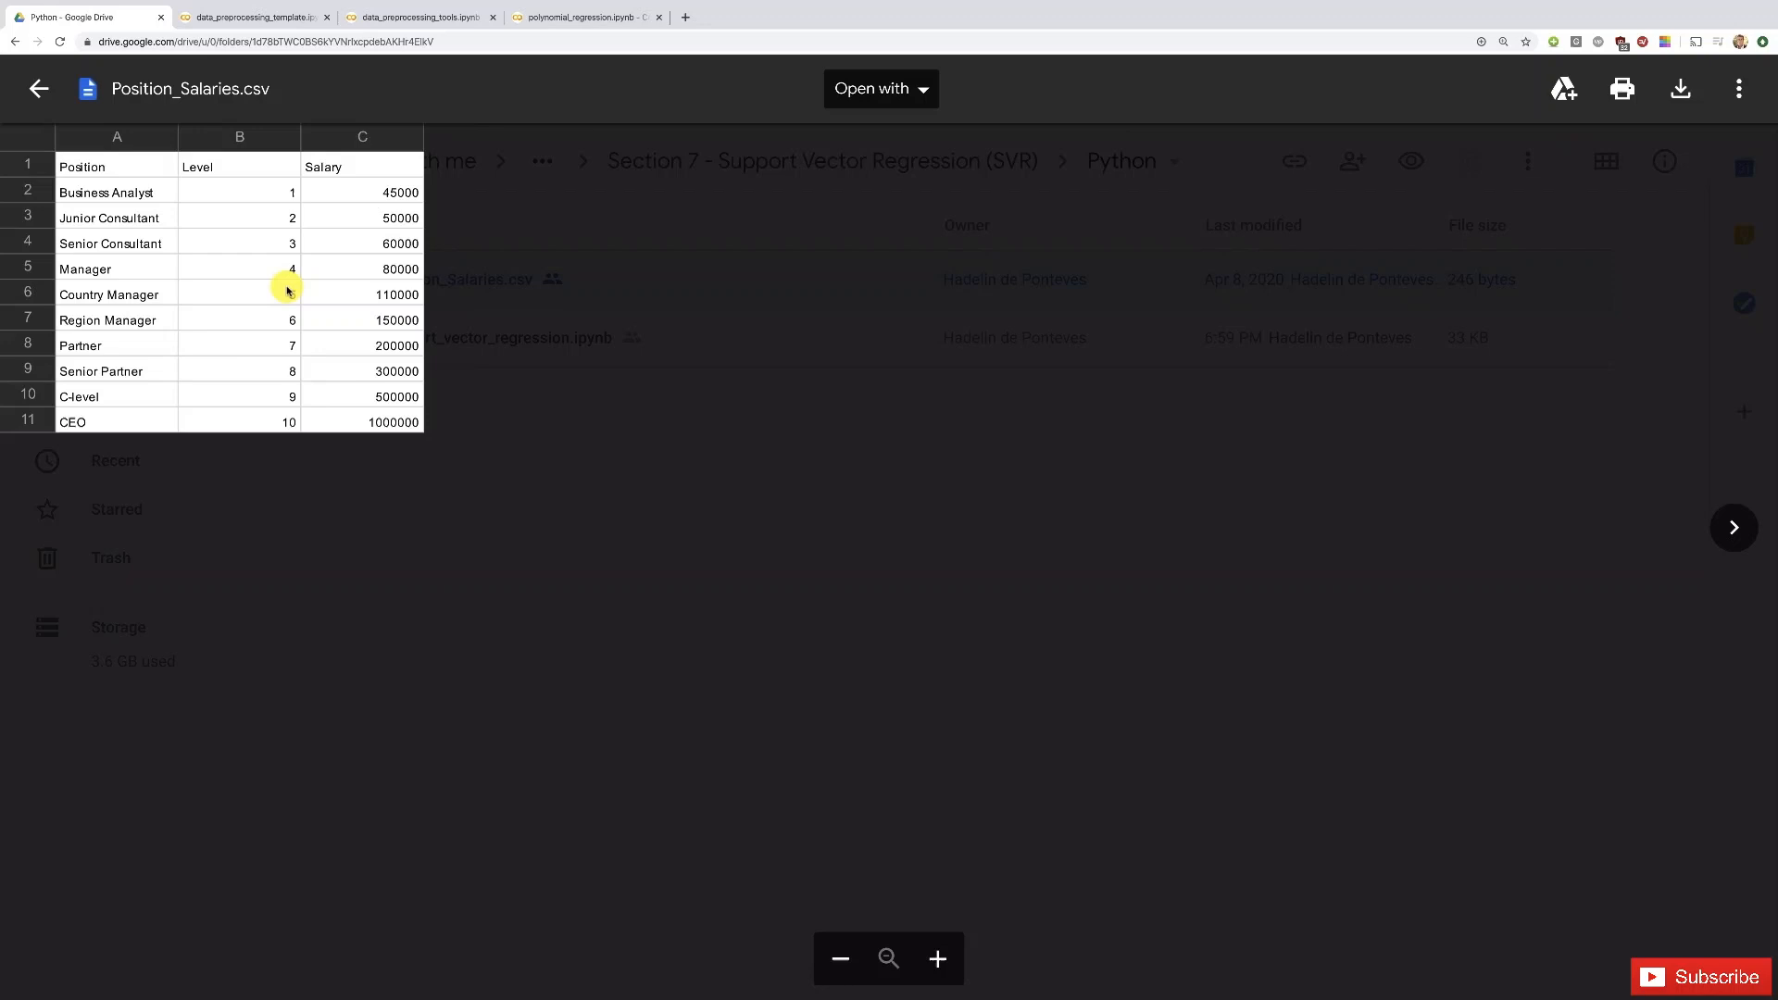
pyautogui.moveTo(239, 337)
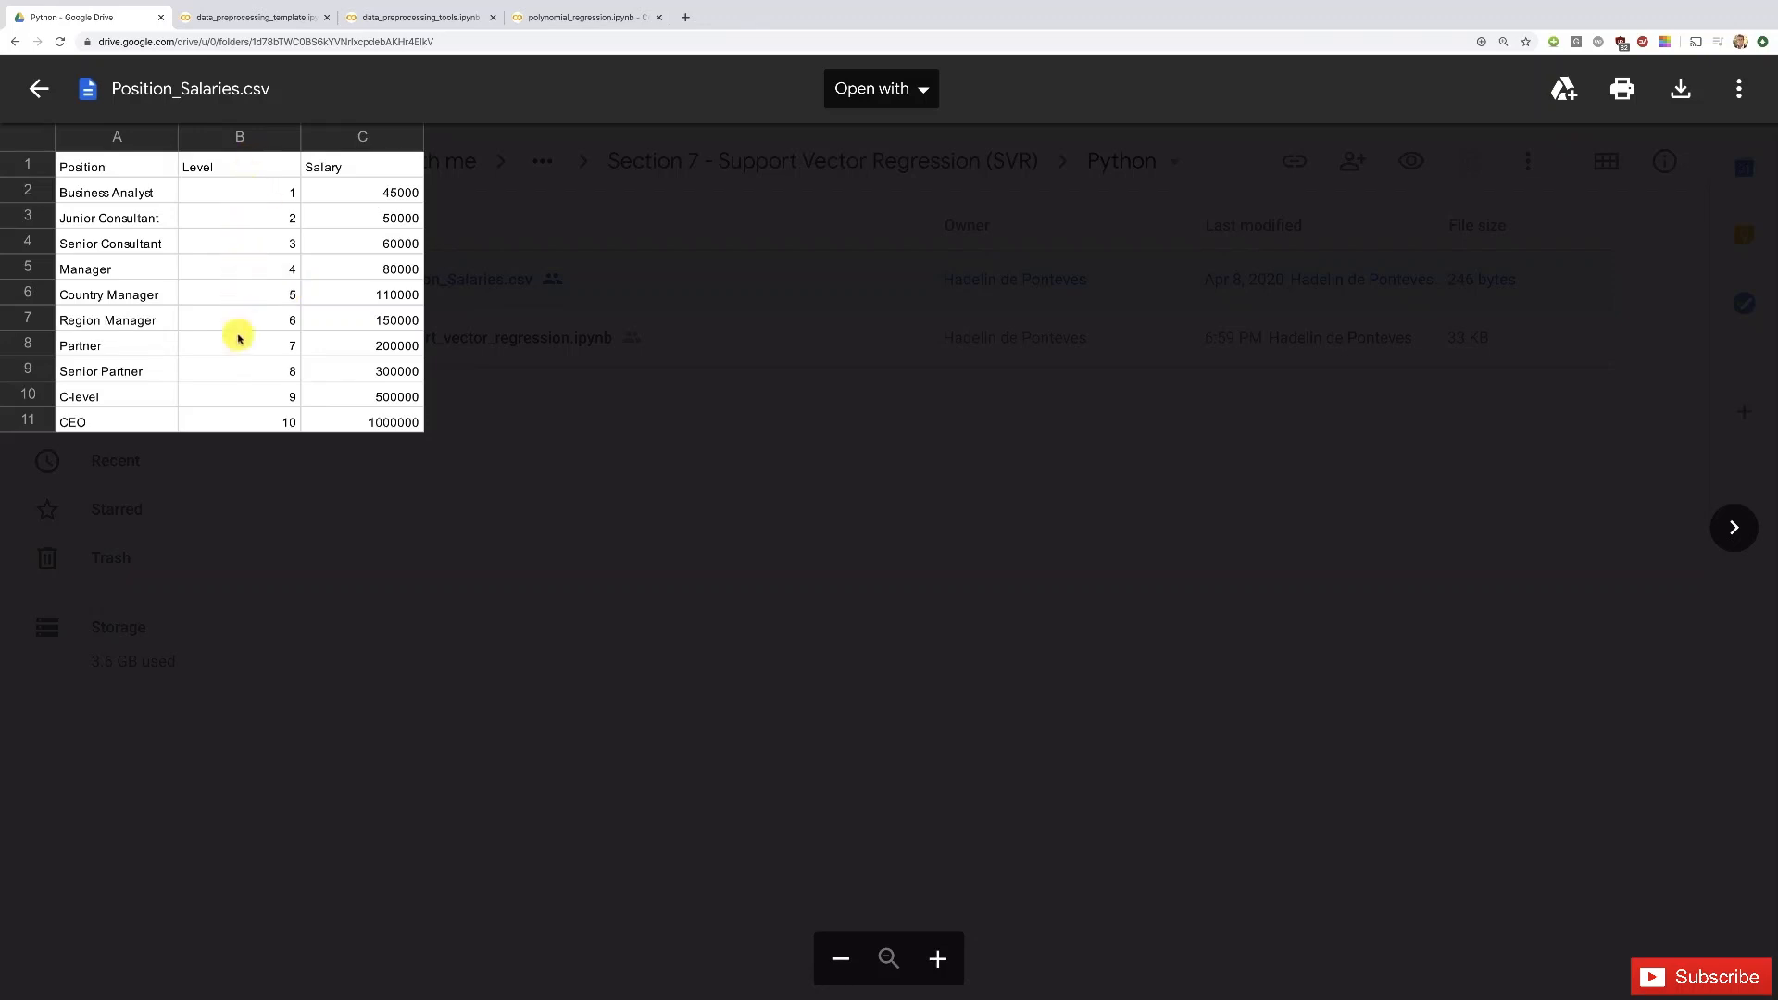
pyautogui.moveTo(237, 404)
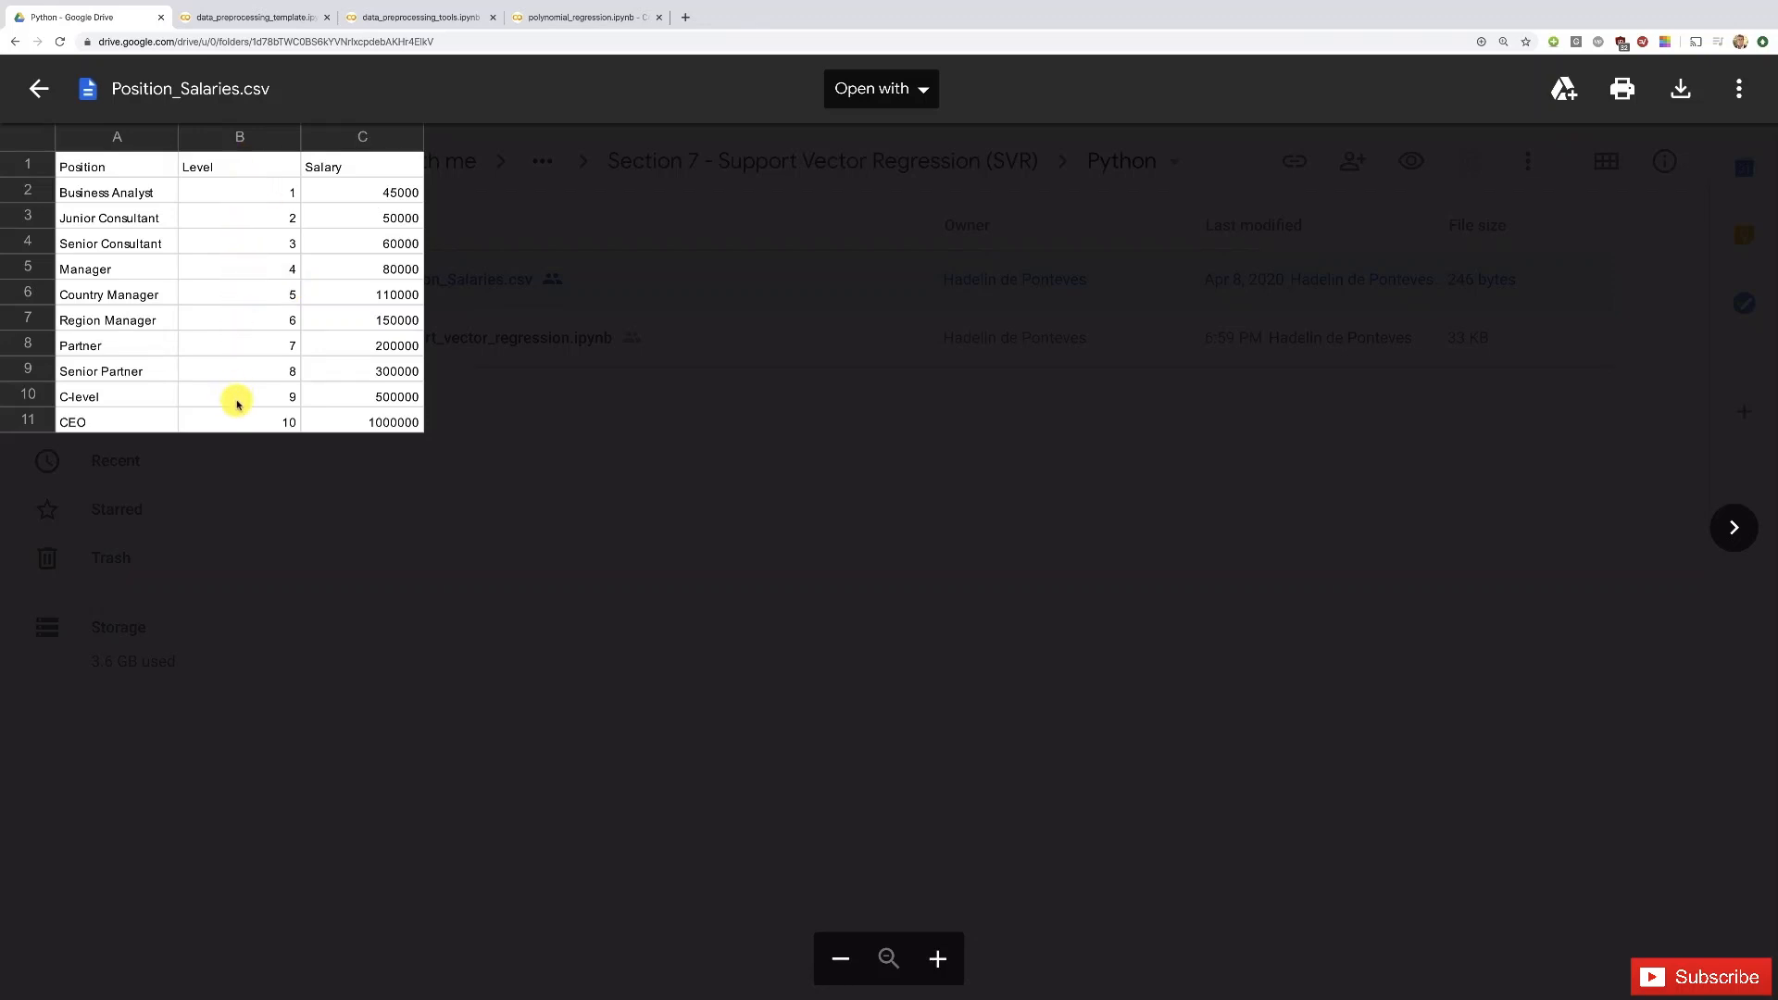
pyautogui.moveTo(291, 412)
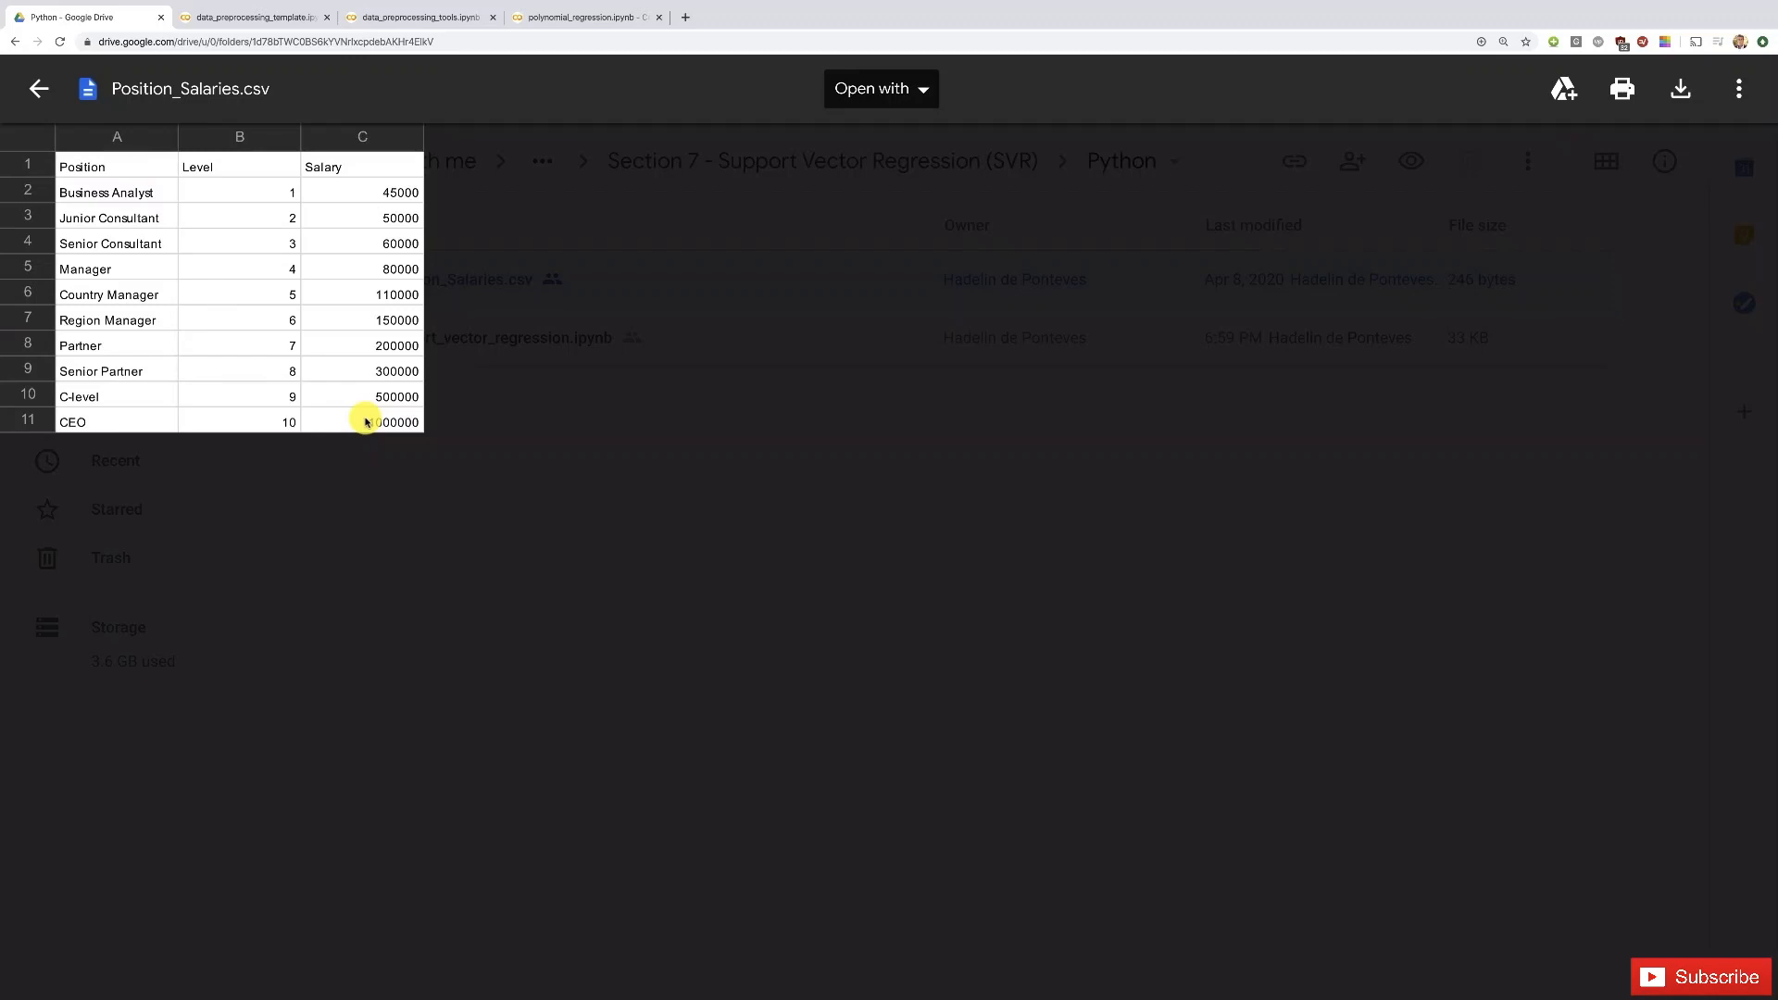
pyautogui.moveTo(255, 198)
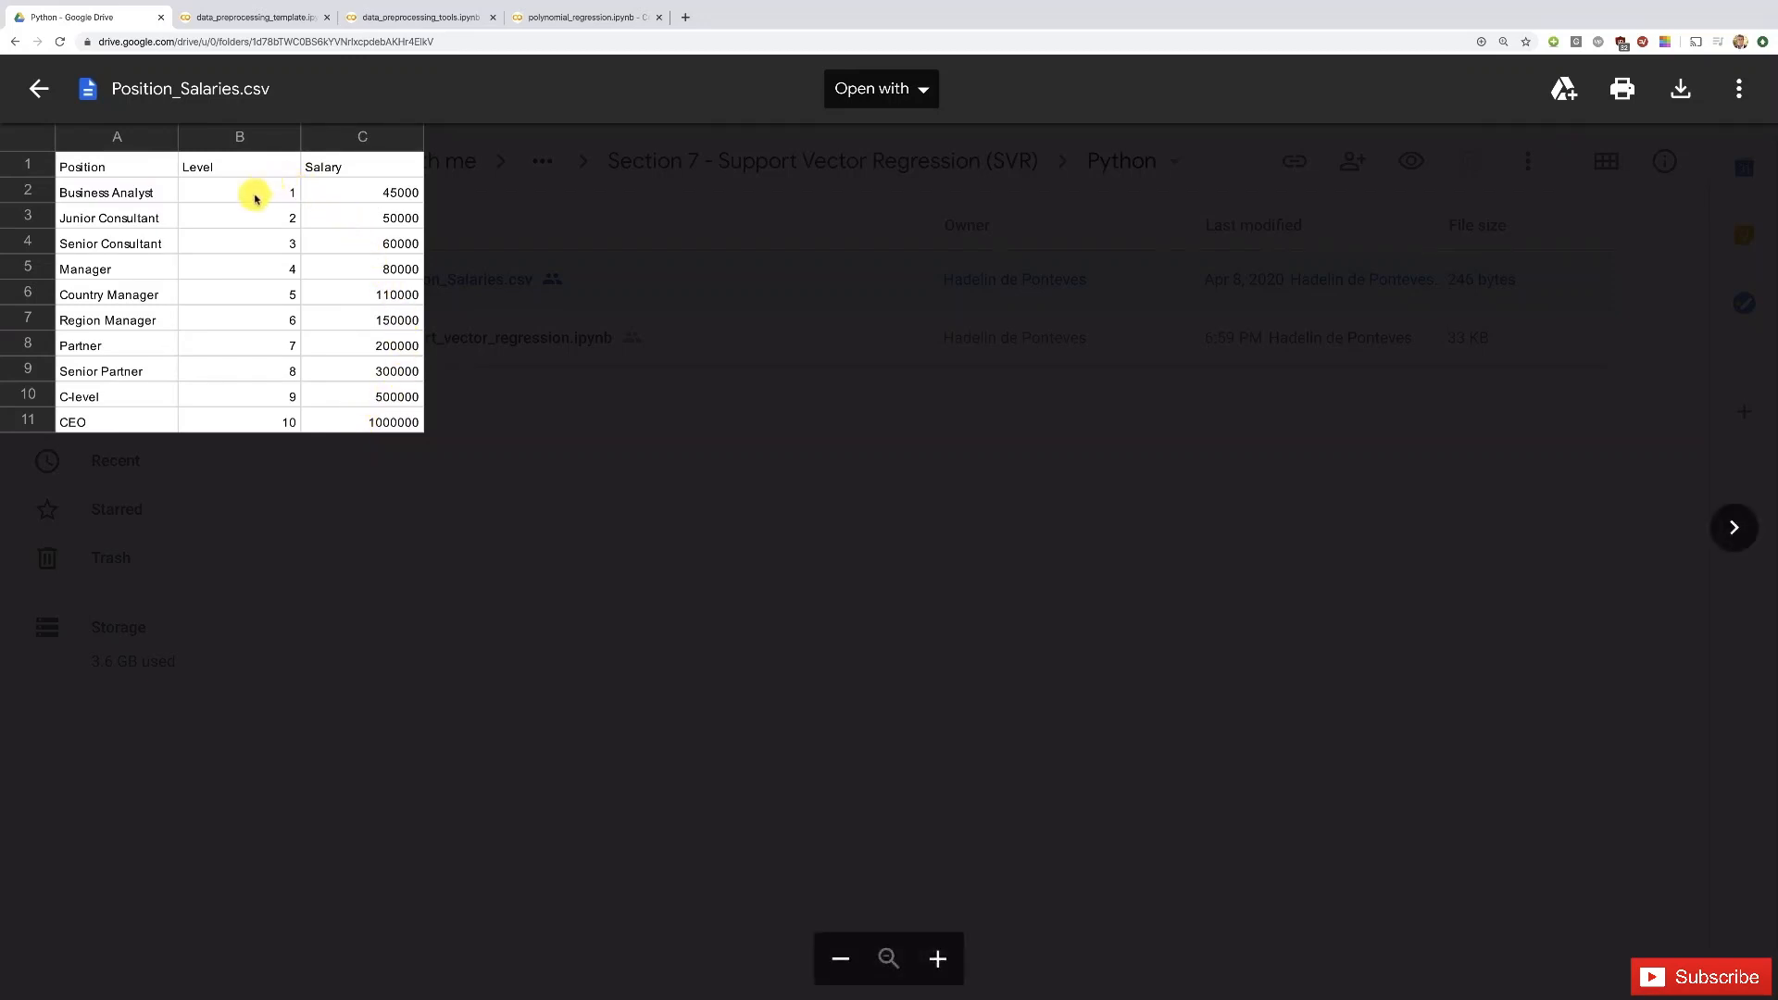
pyautogui.moveTo(333, 268)
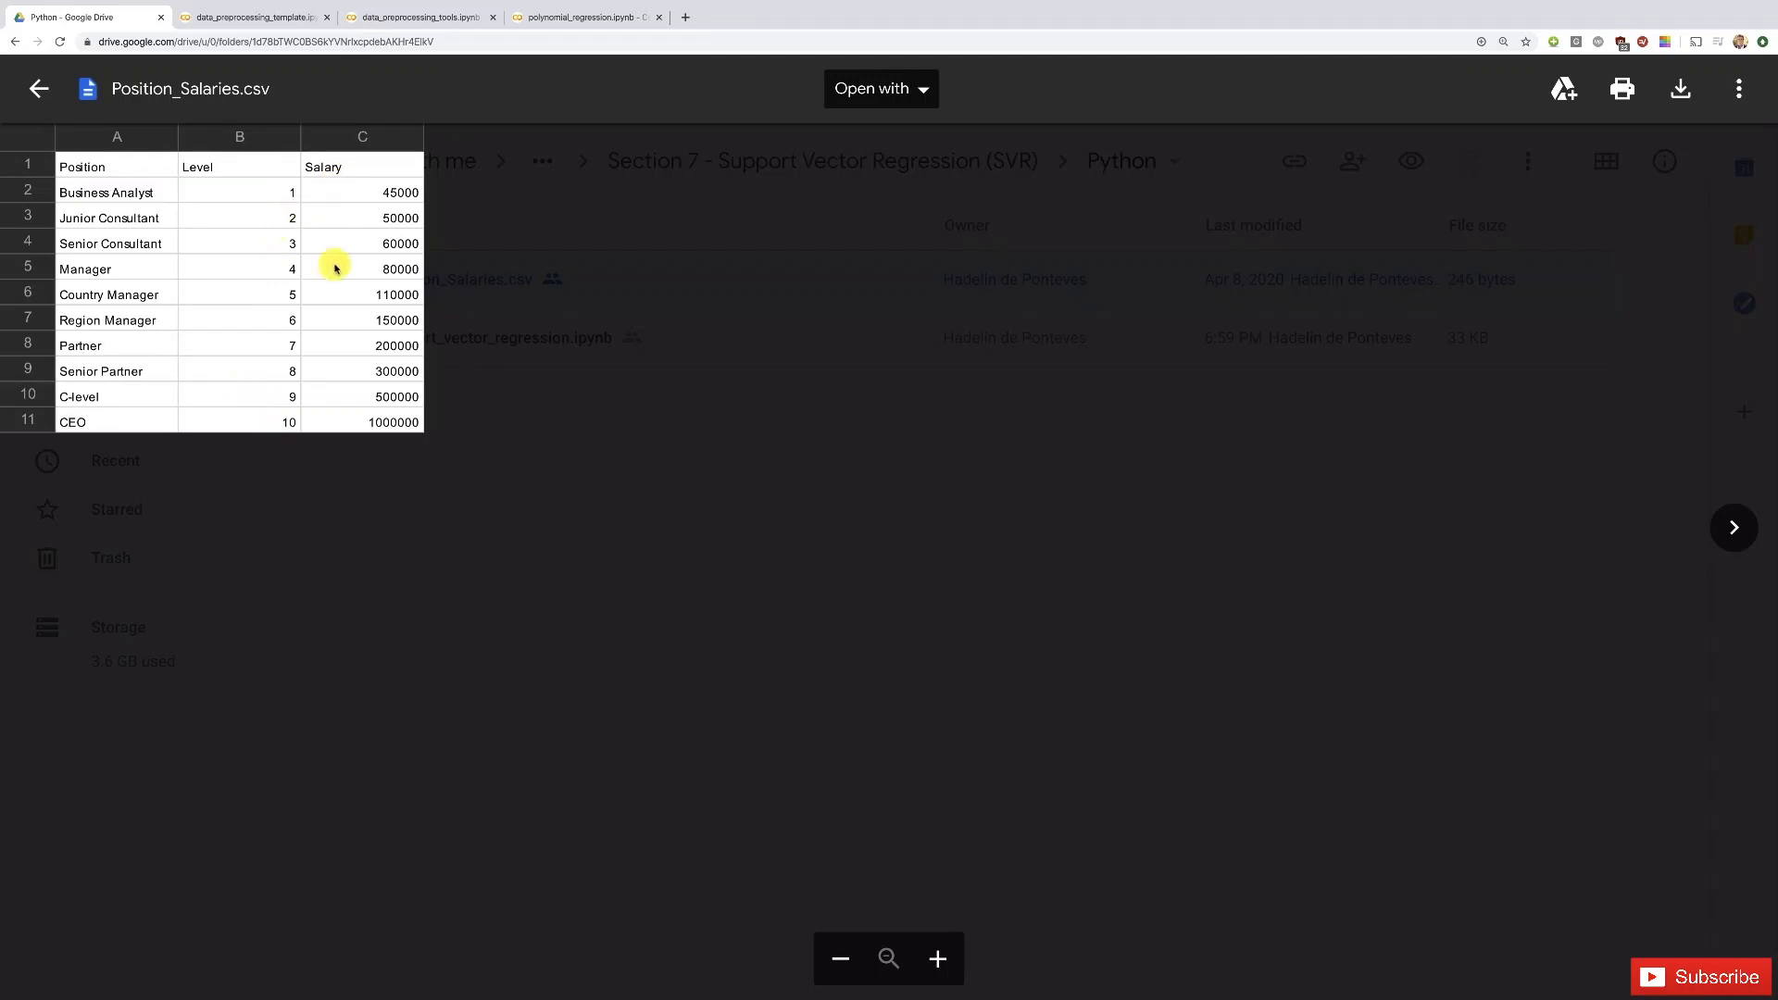
pyautogui.moveTo(405, 268)
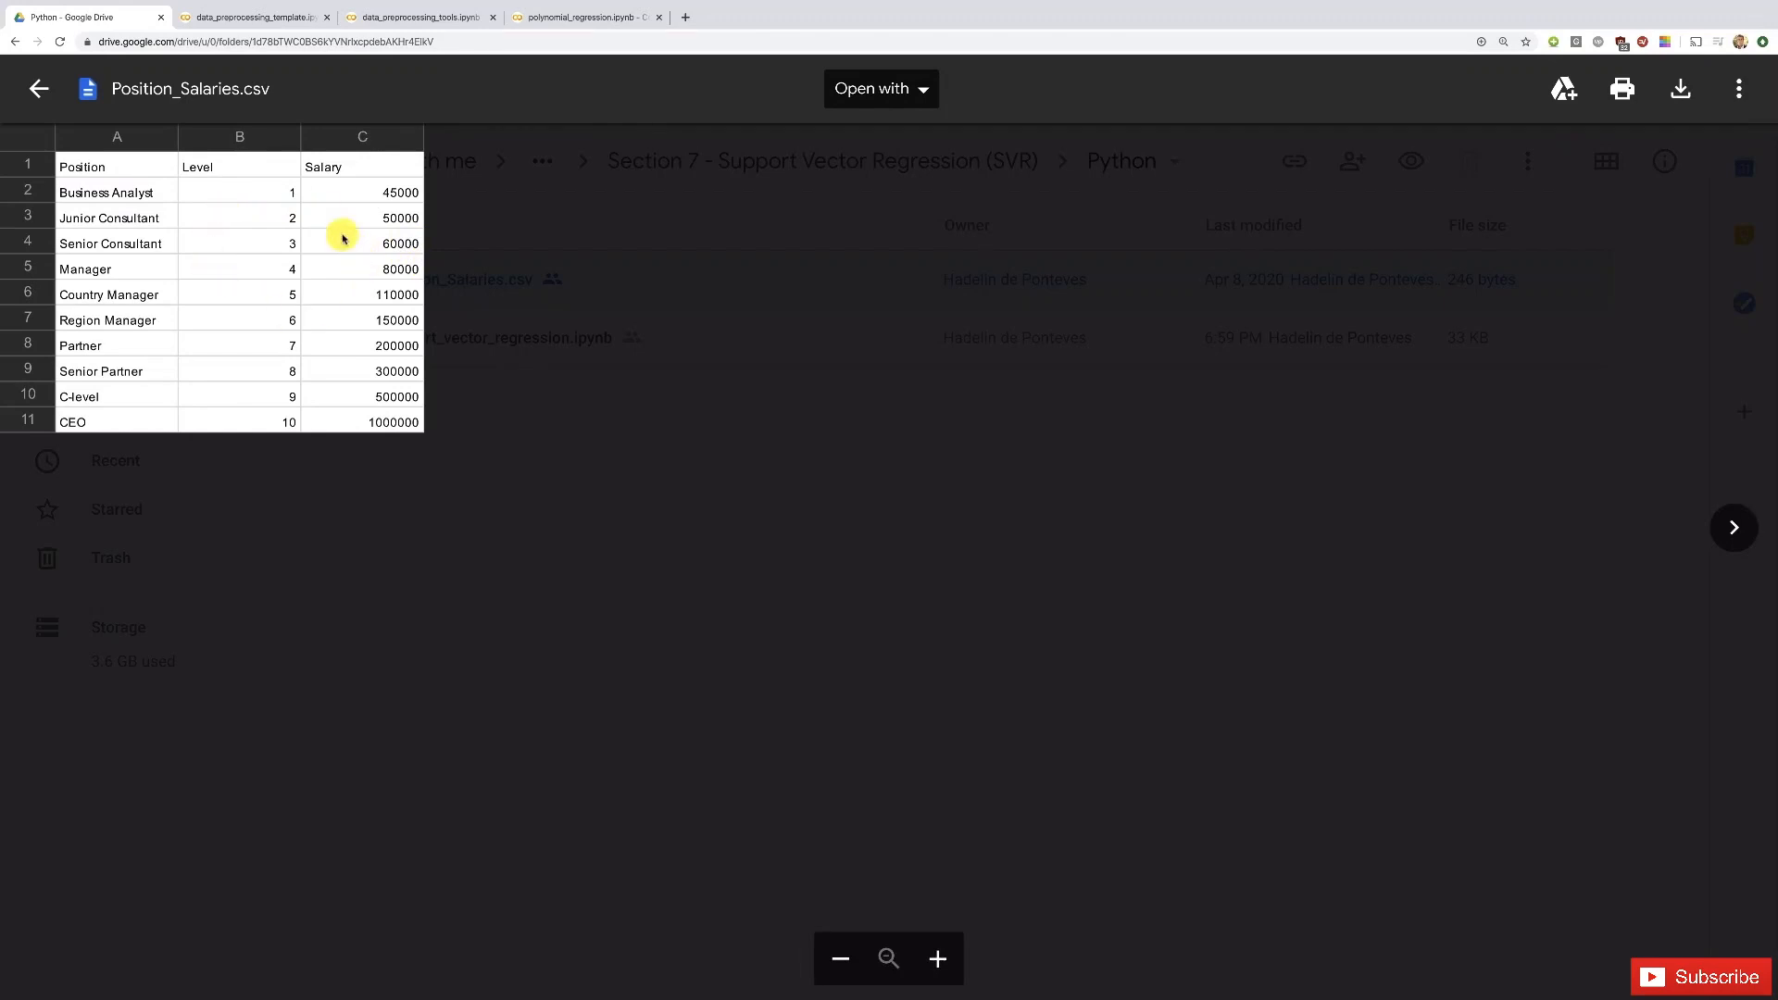
pyautogui.moveTo(258, 291)
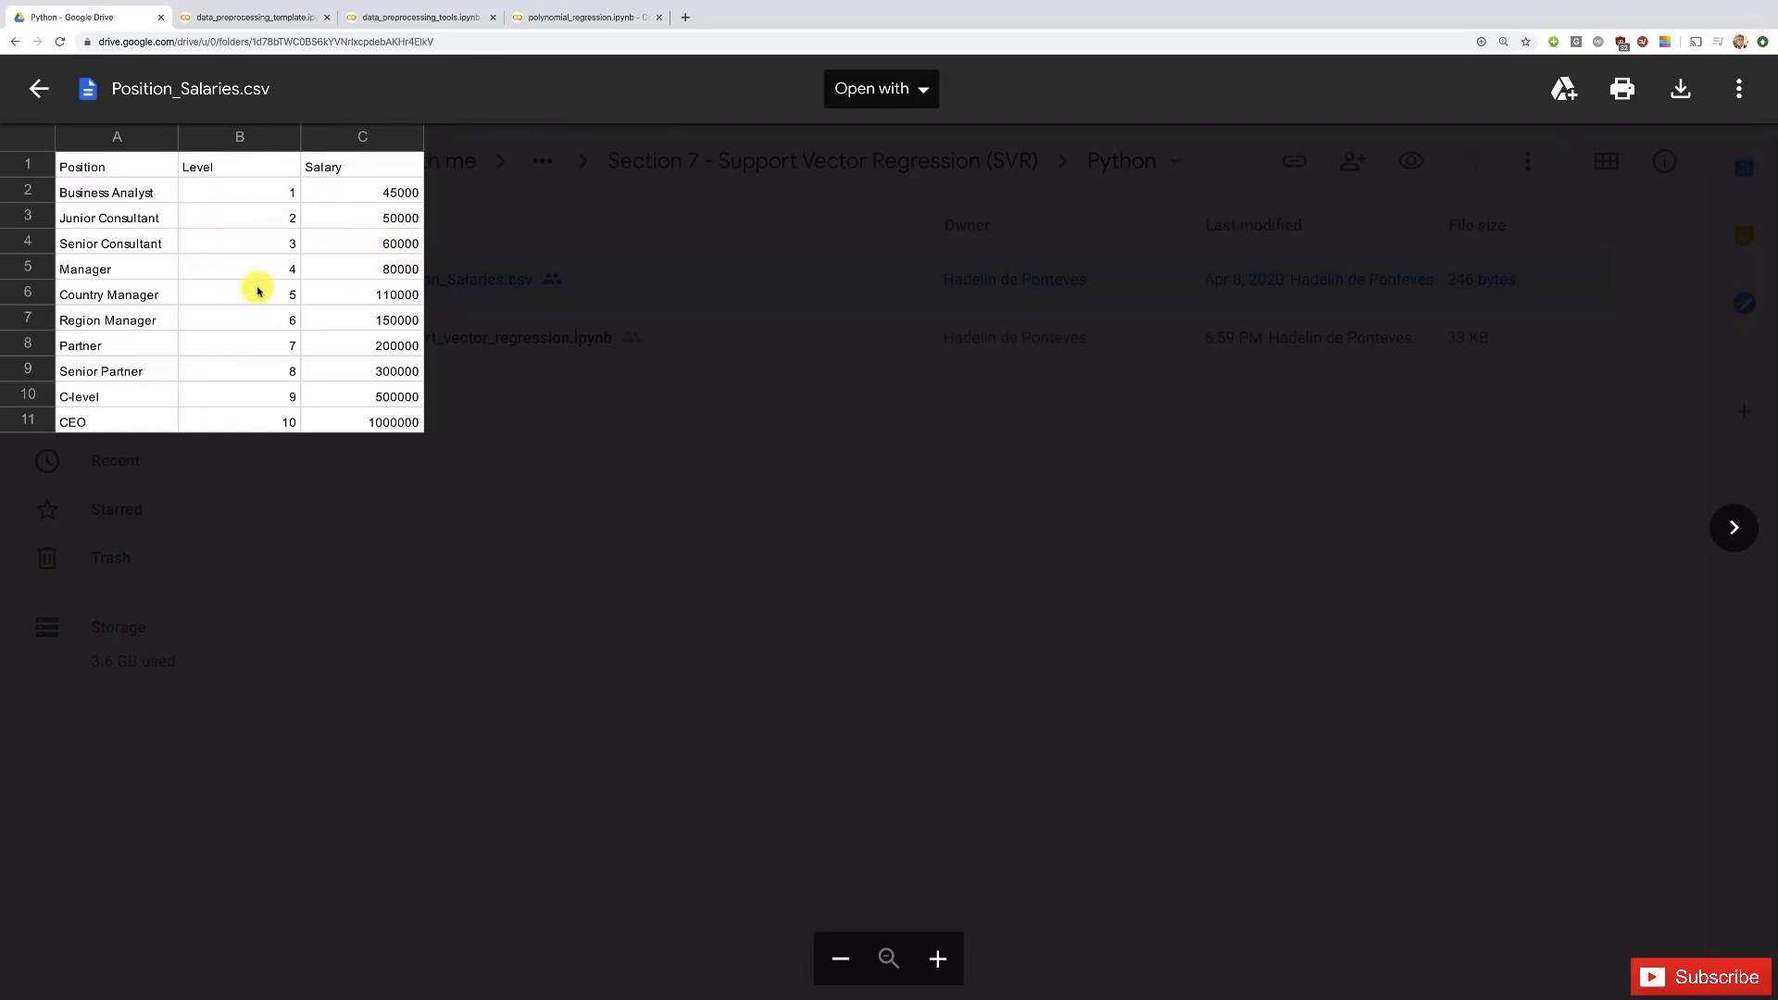
pyautogui.moveTo(190, 240)
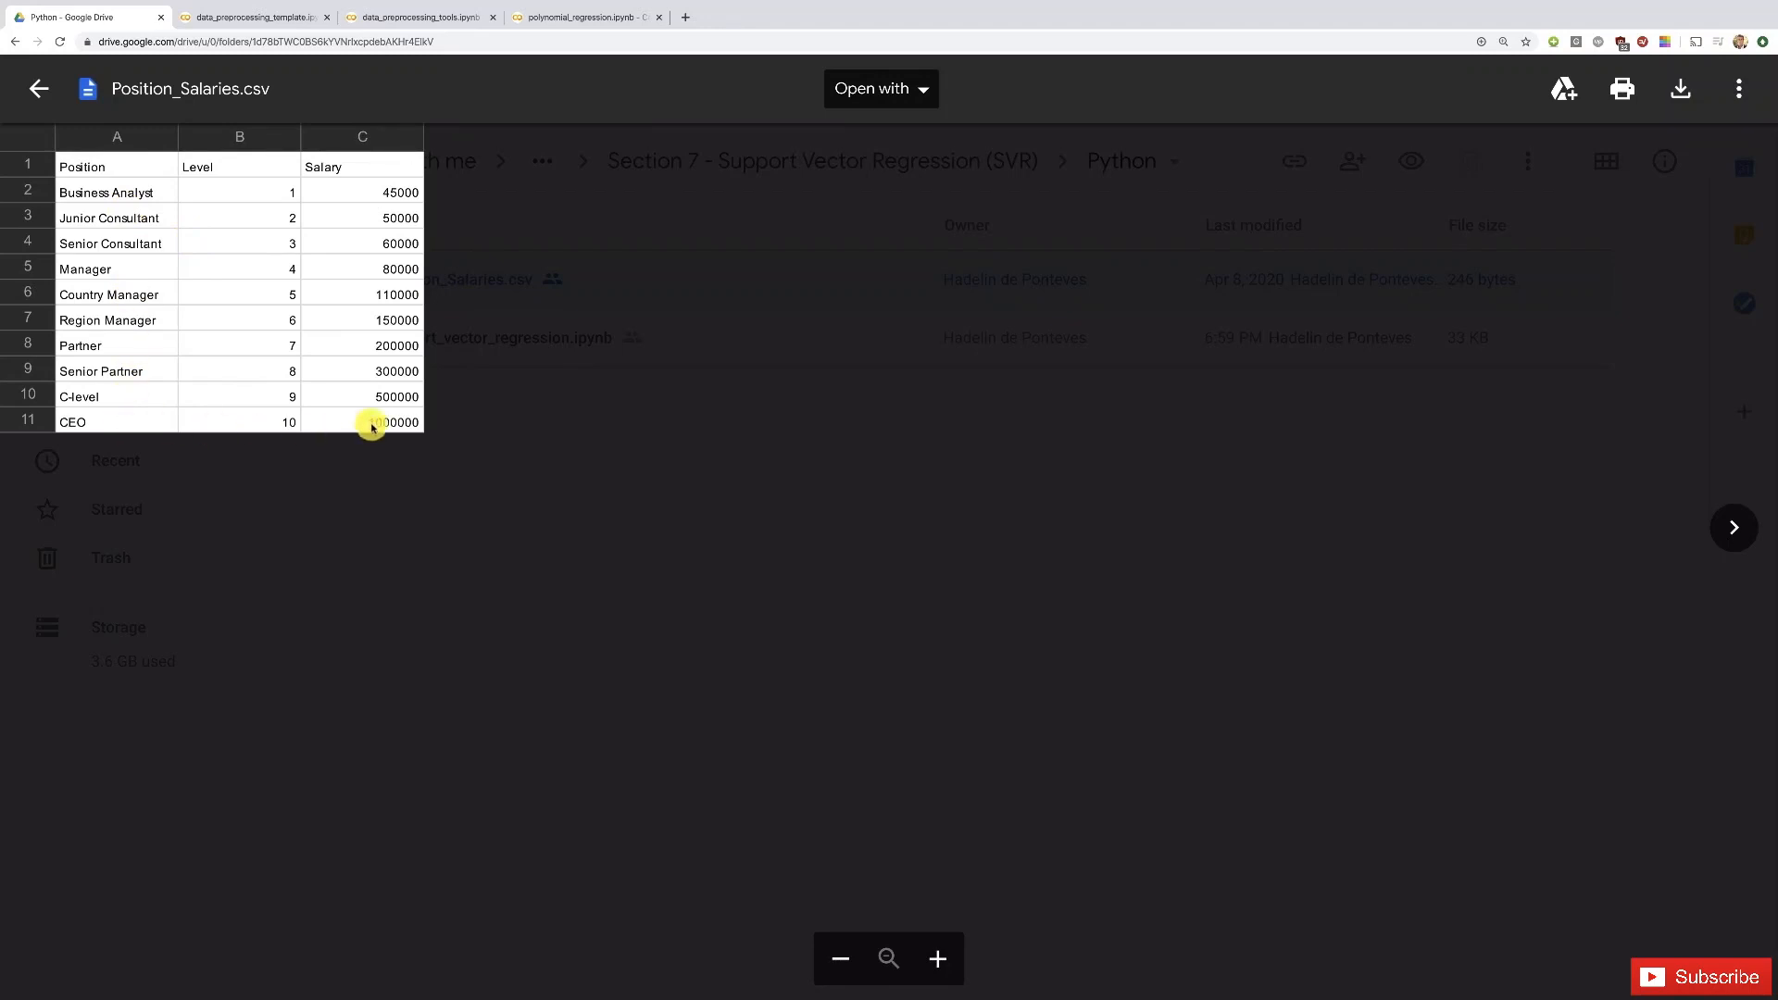
pyautogui.moveTo(366, 401)
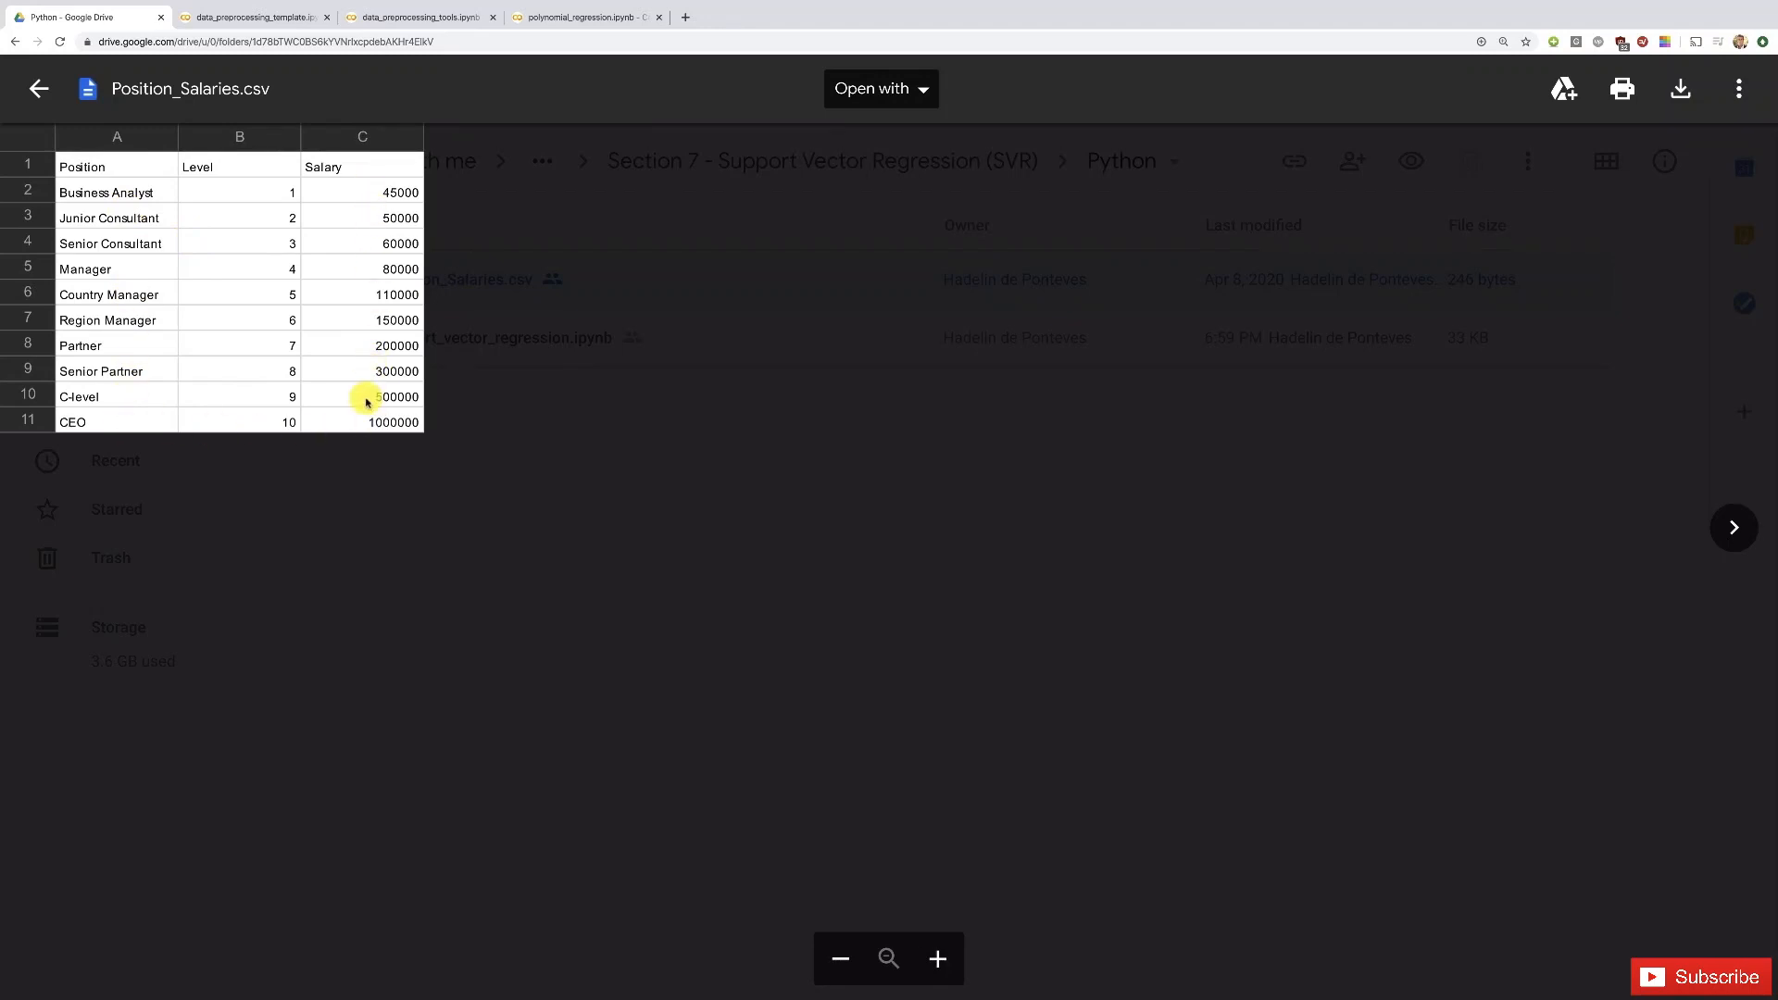
pyautogui.moveTo(287, 214)
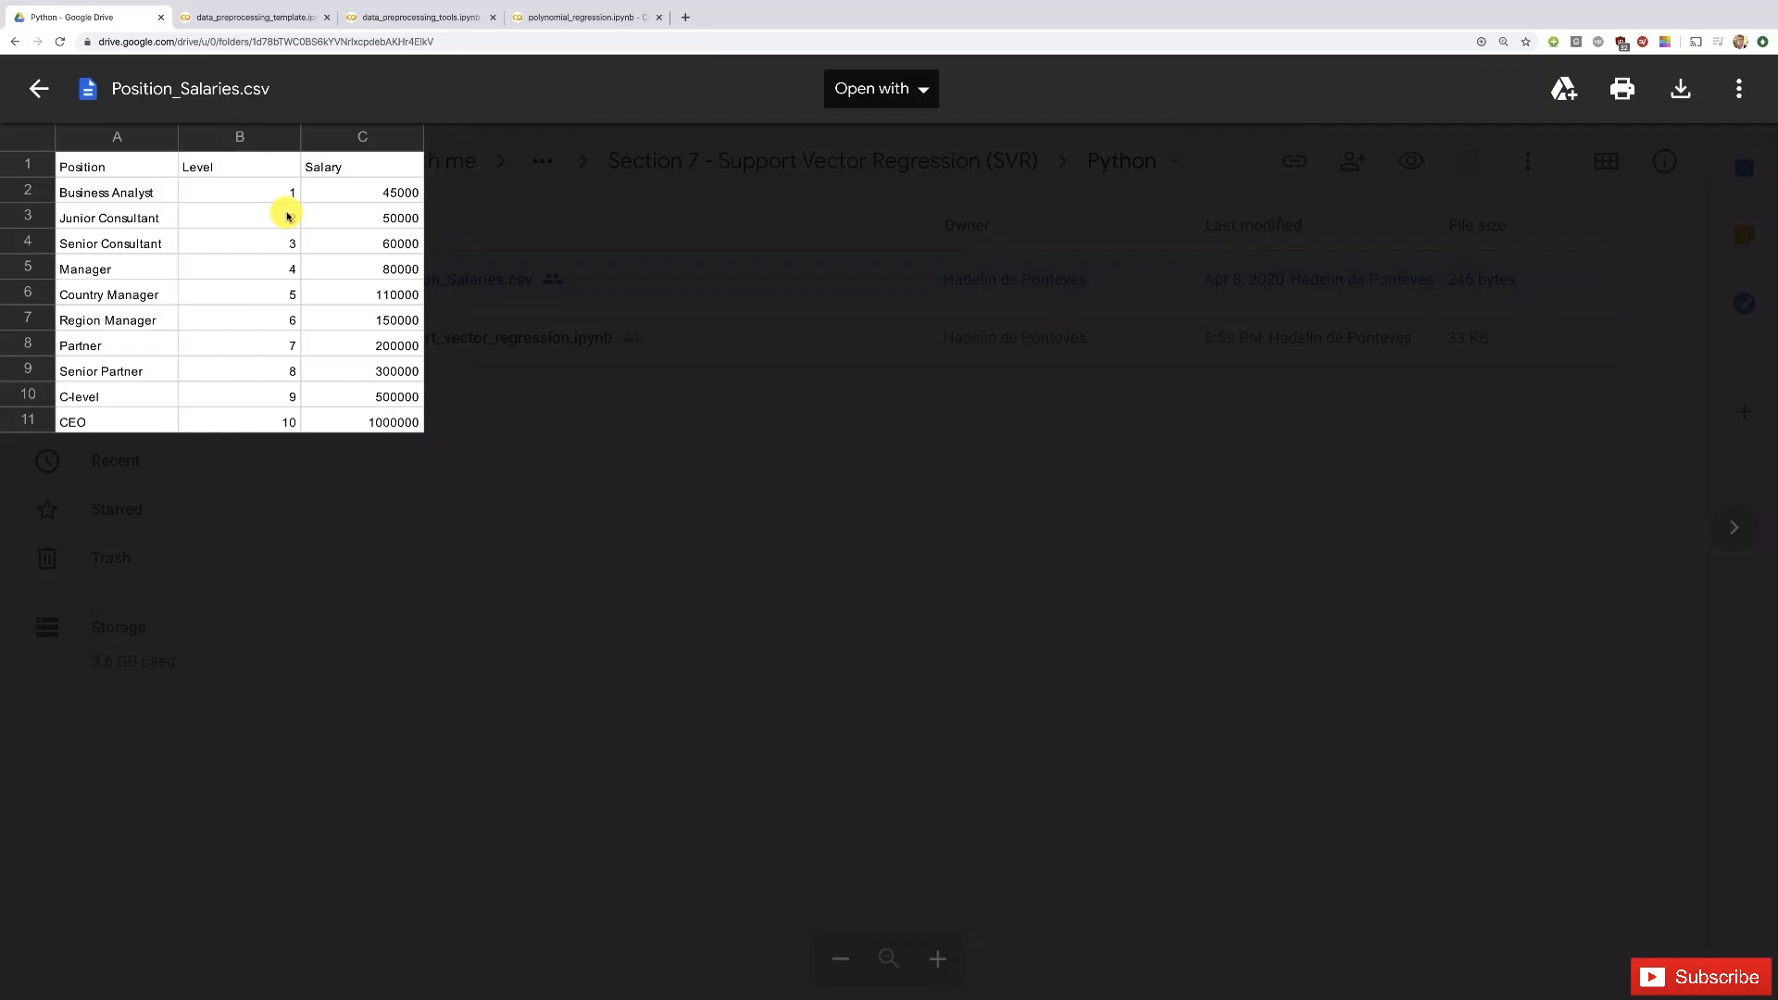
pyautogui.moveTo(261, 337)
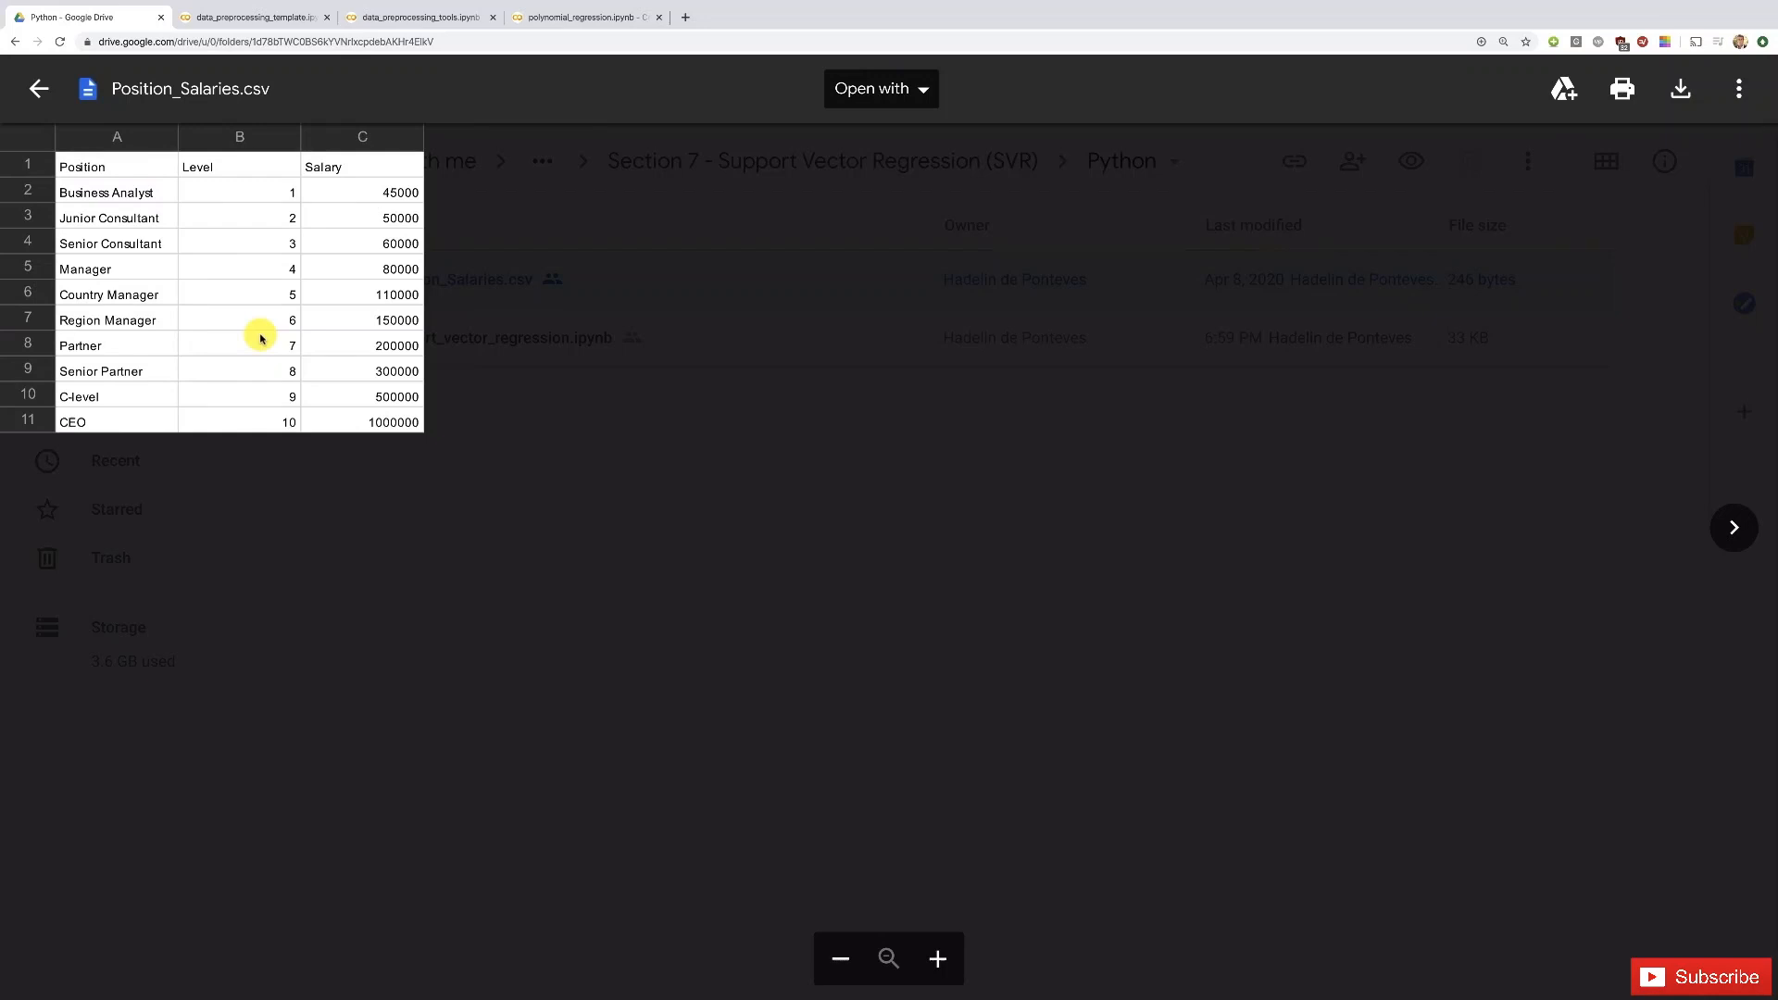
pyautogui.moveTo(31, 329)
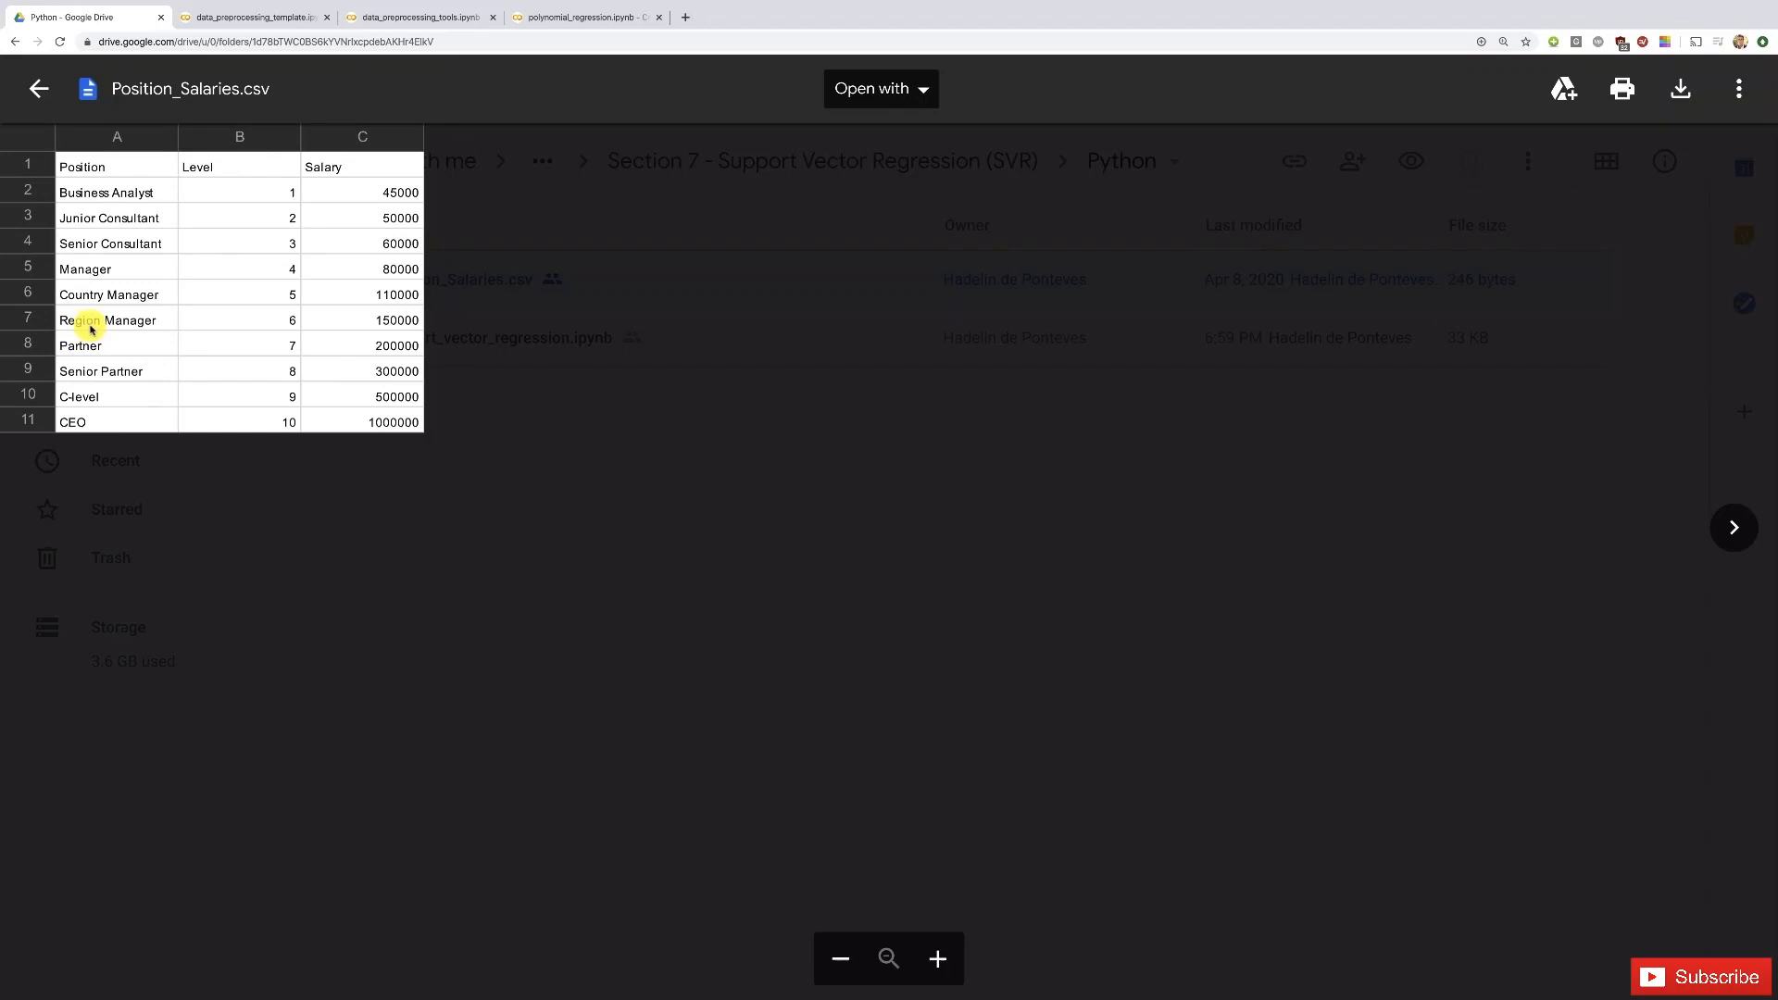
pyautogui.moveTo(276, 325)
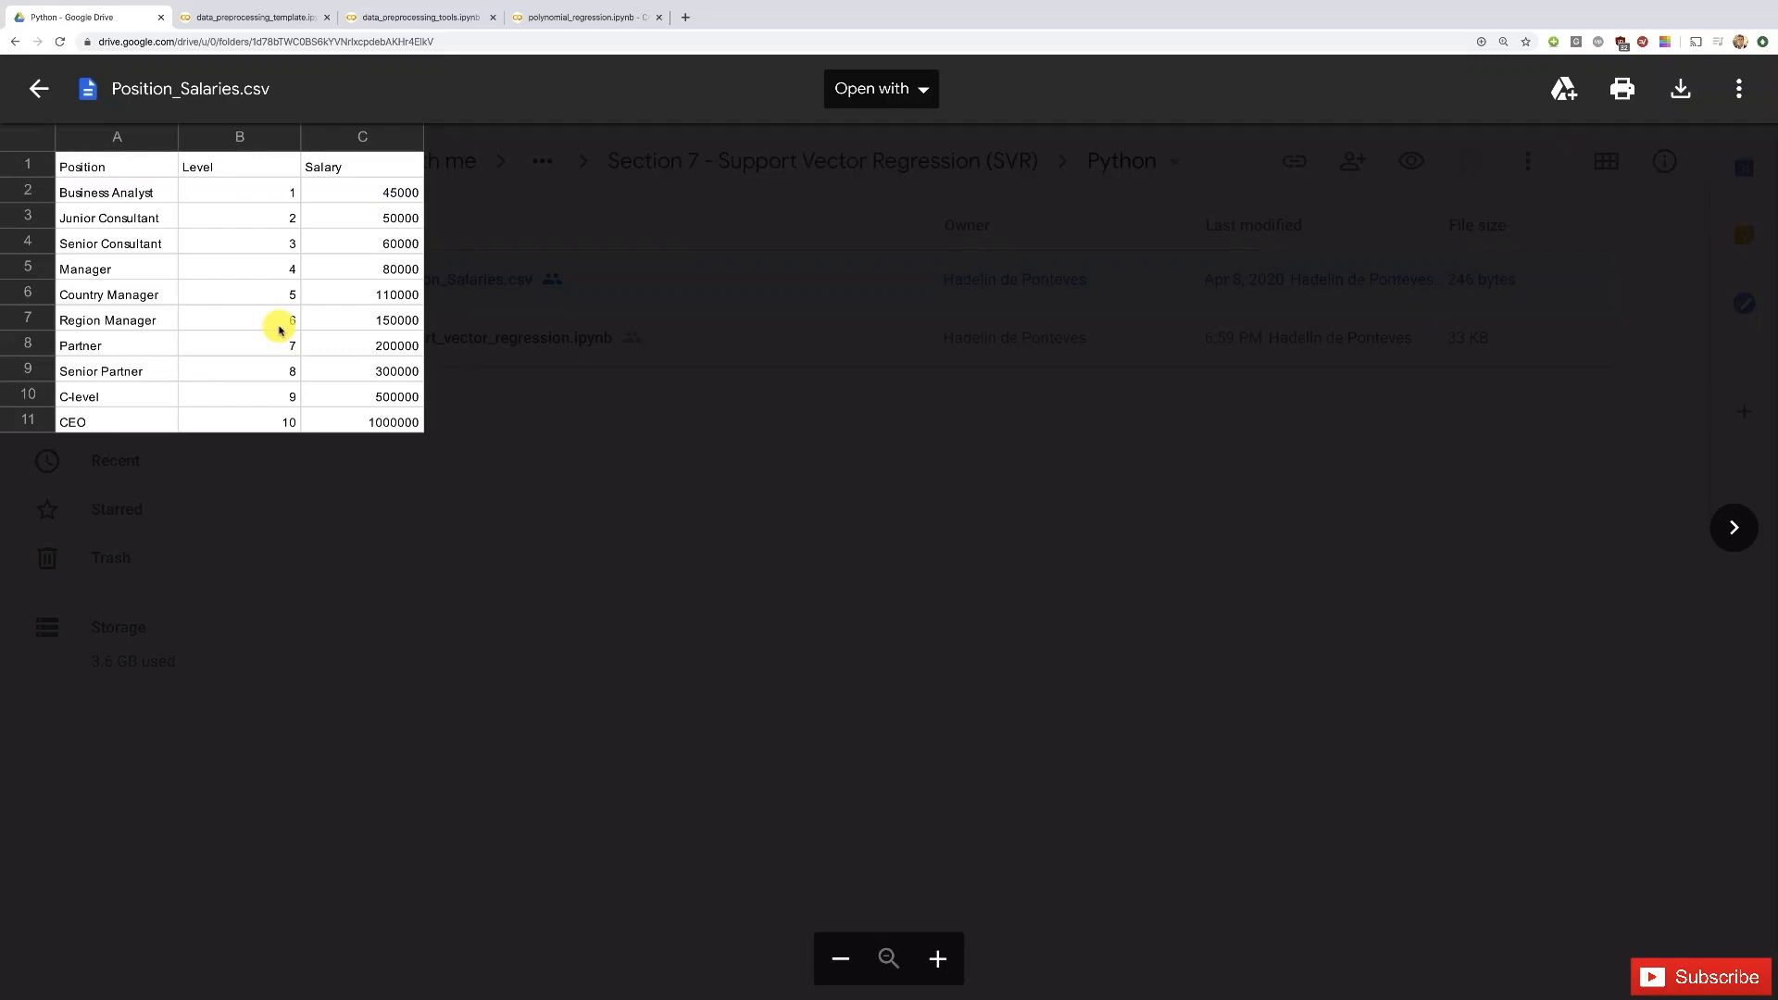
pyautogui.moveTo(318, 311)
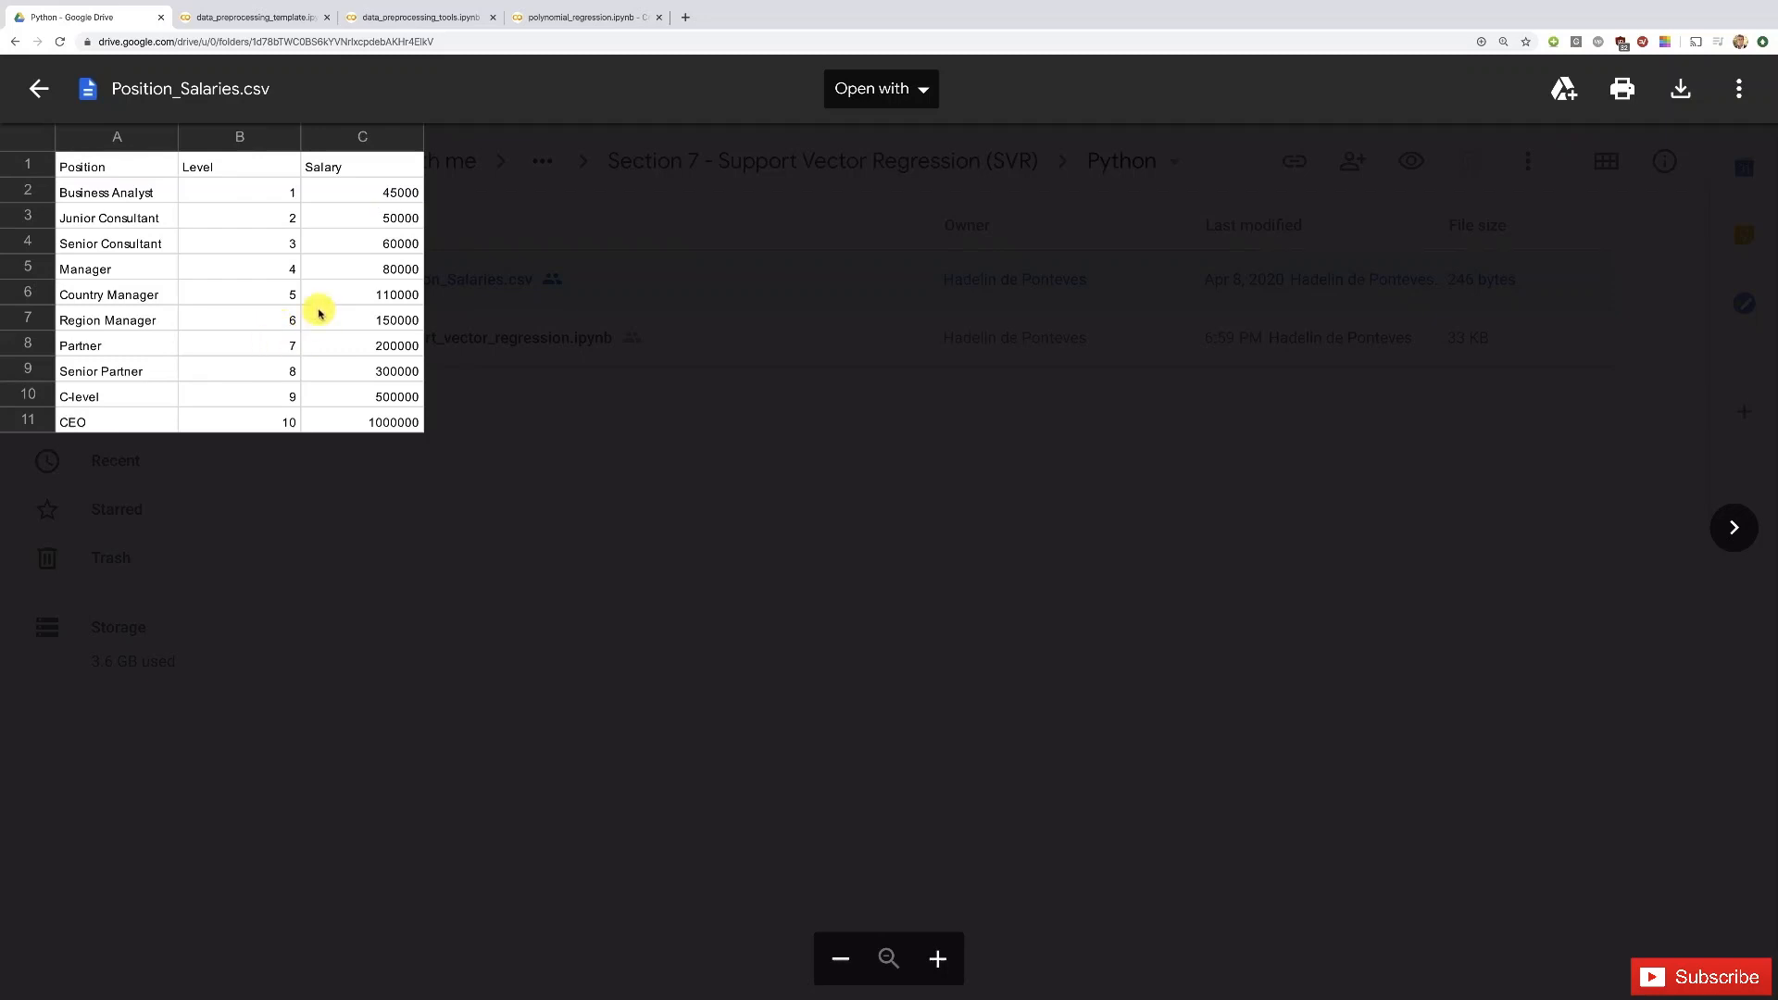
pyautogui.moveTo(294, 324)
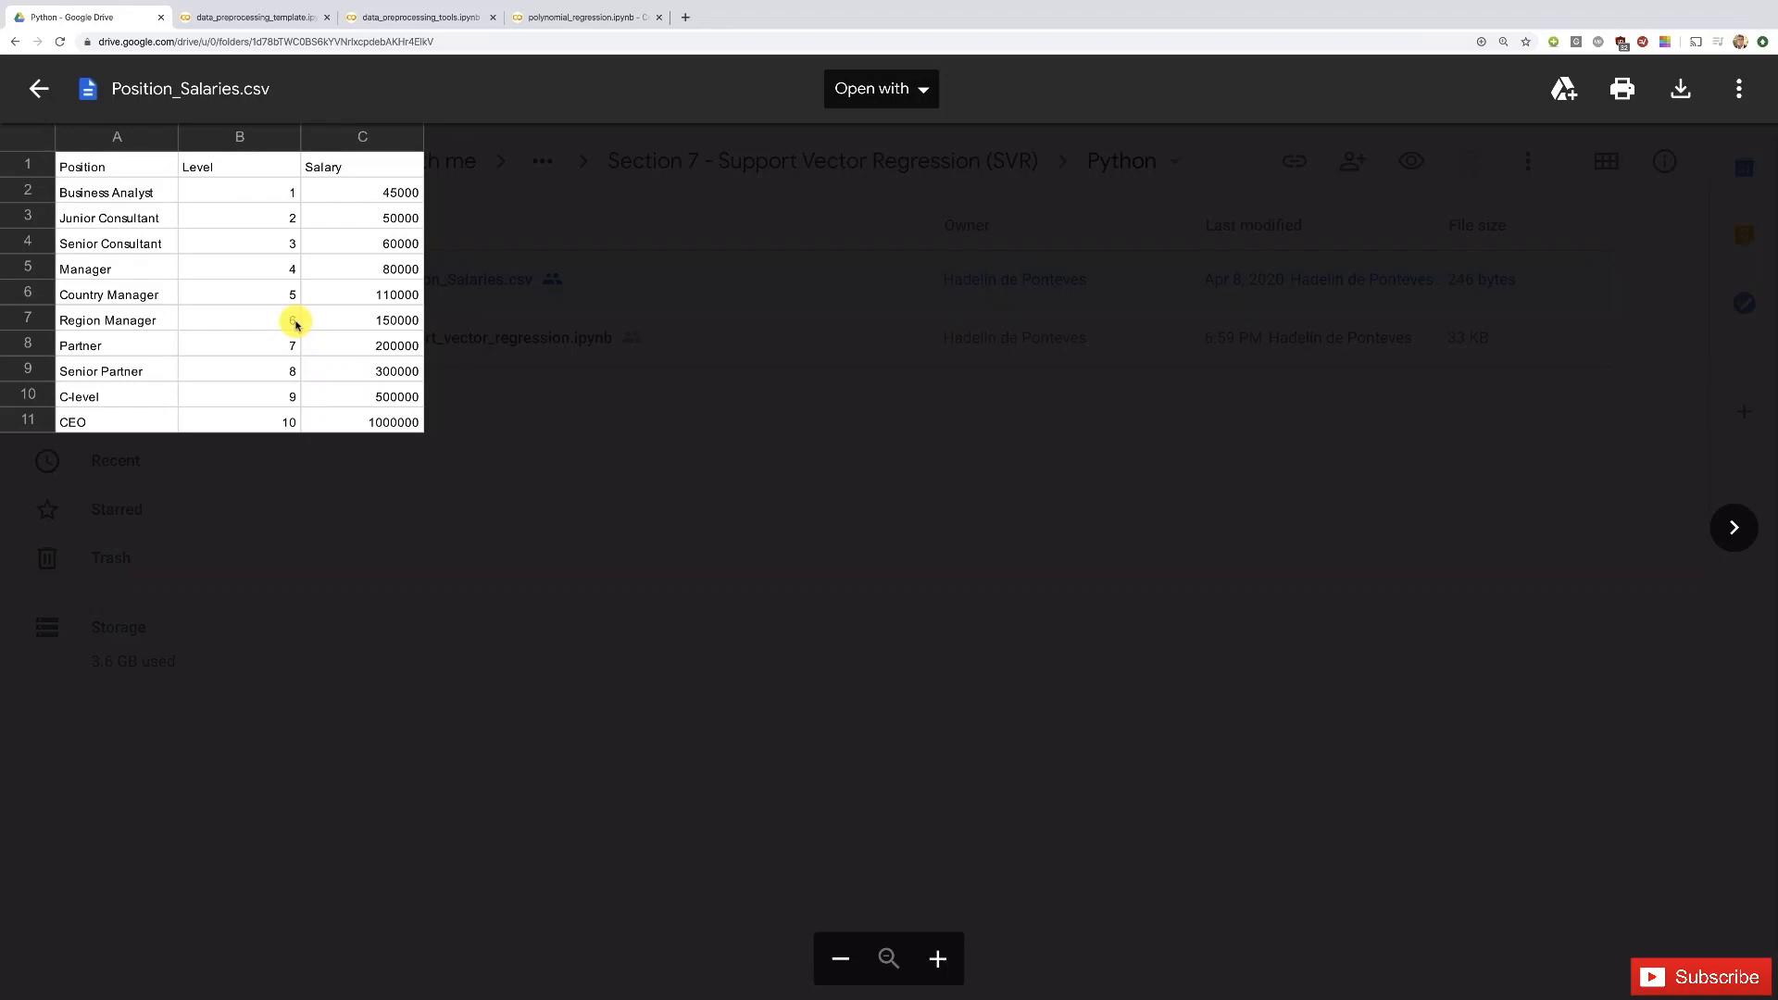
pyautogui.moveTo(37, 89)
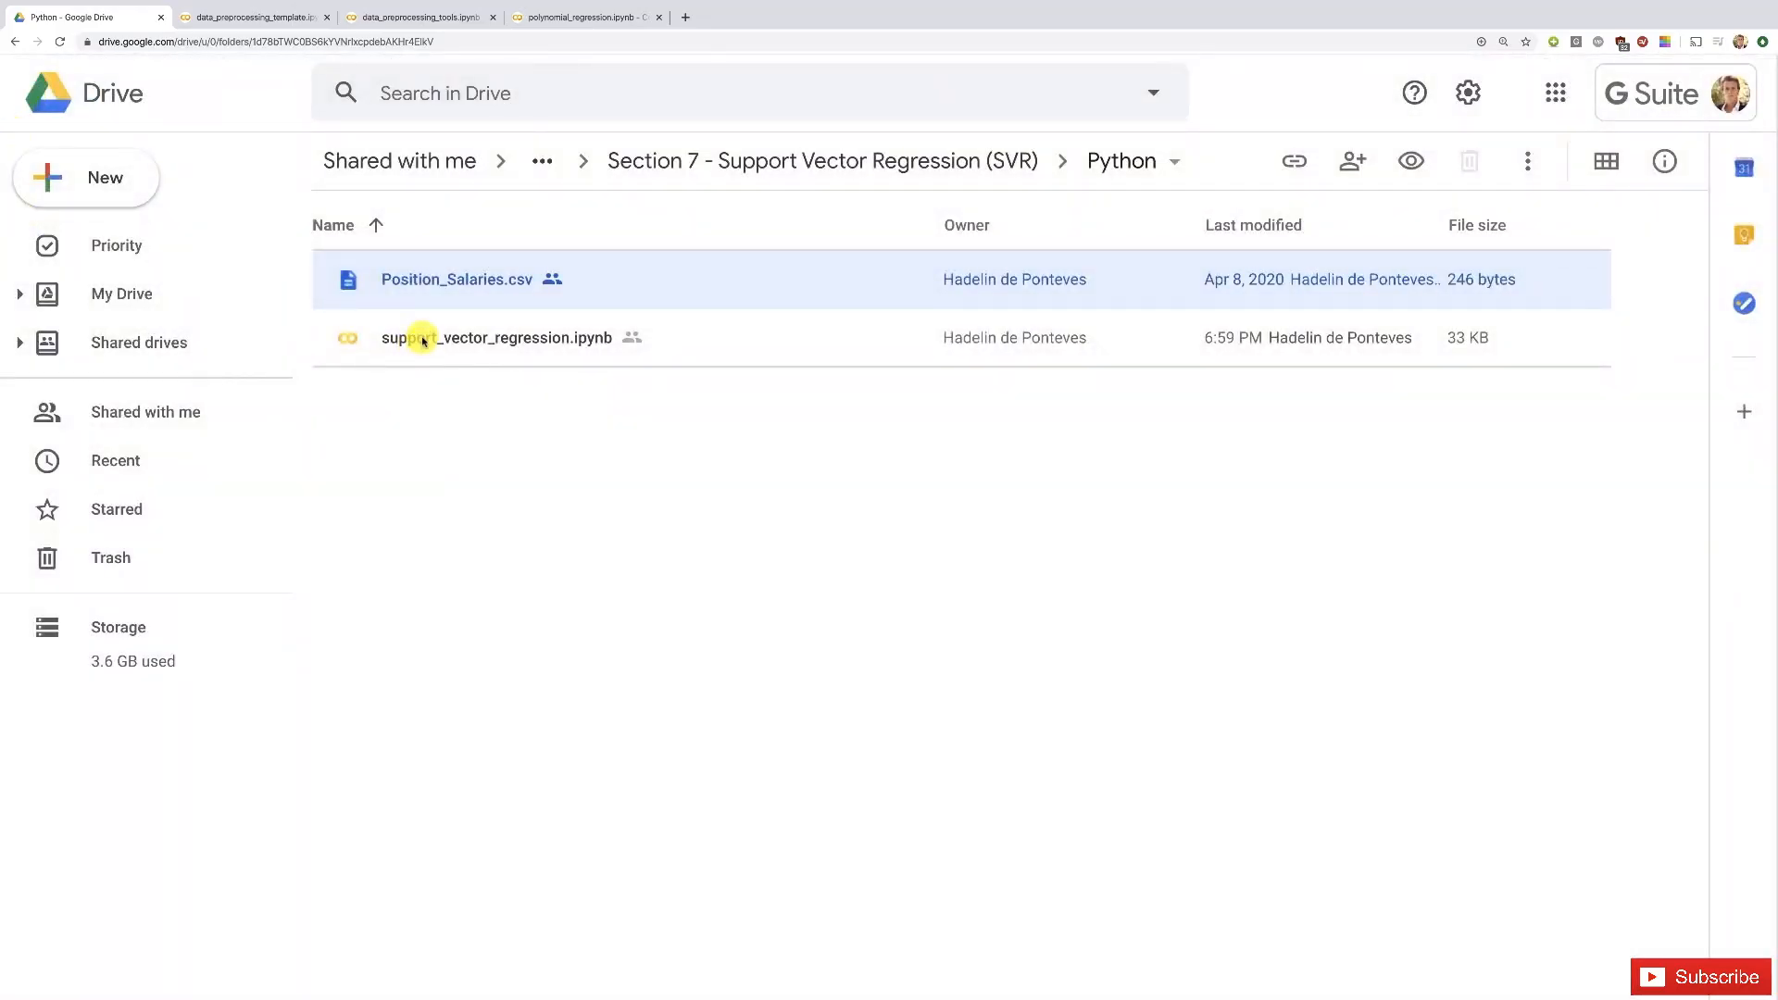
# Launch support_vector_regression.ipynb in Google Colaboratory from the Drive file list.
pyautogui.doubleClick(496, 337)
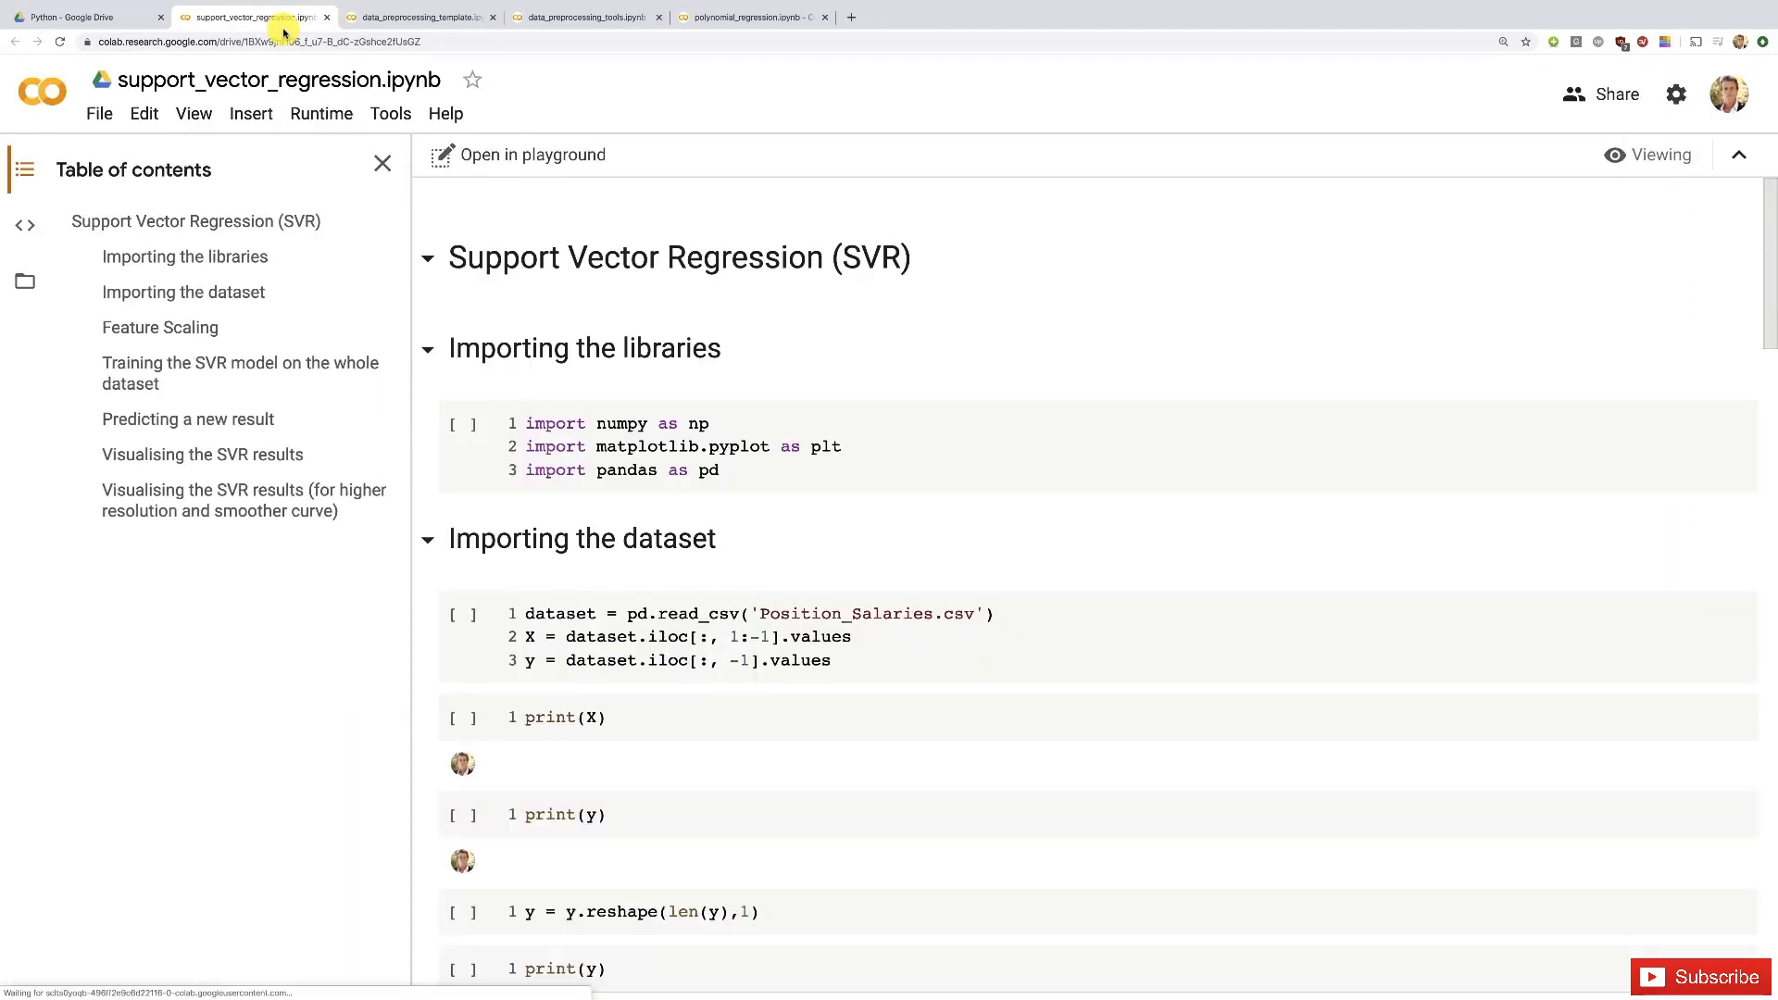
pyautogui.click(461, 716)
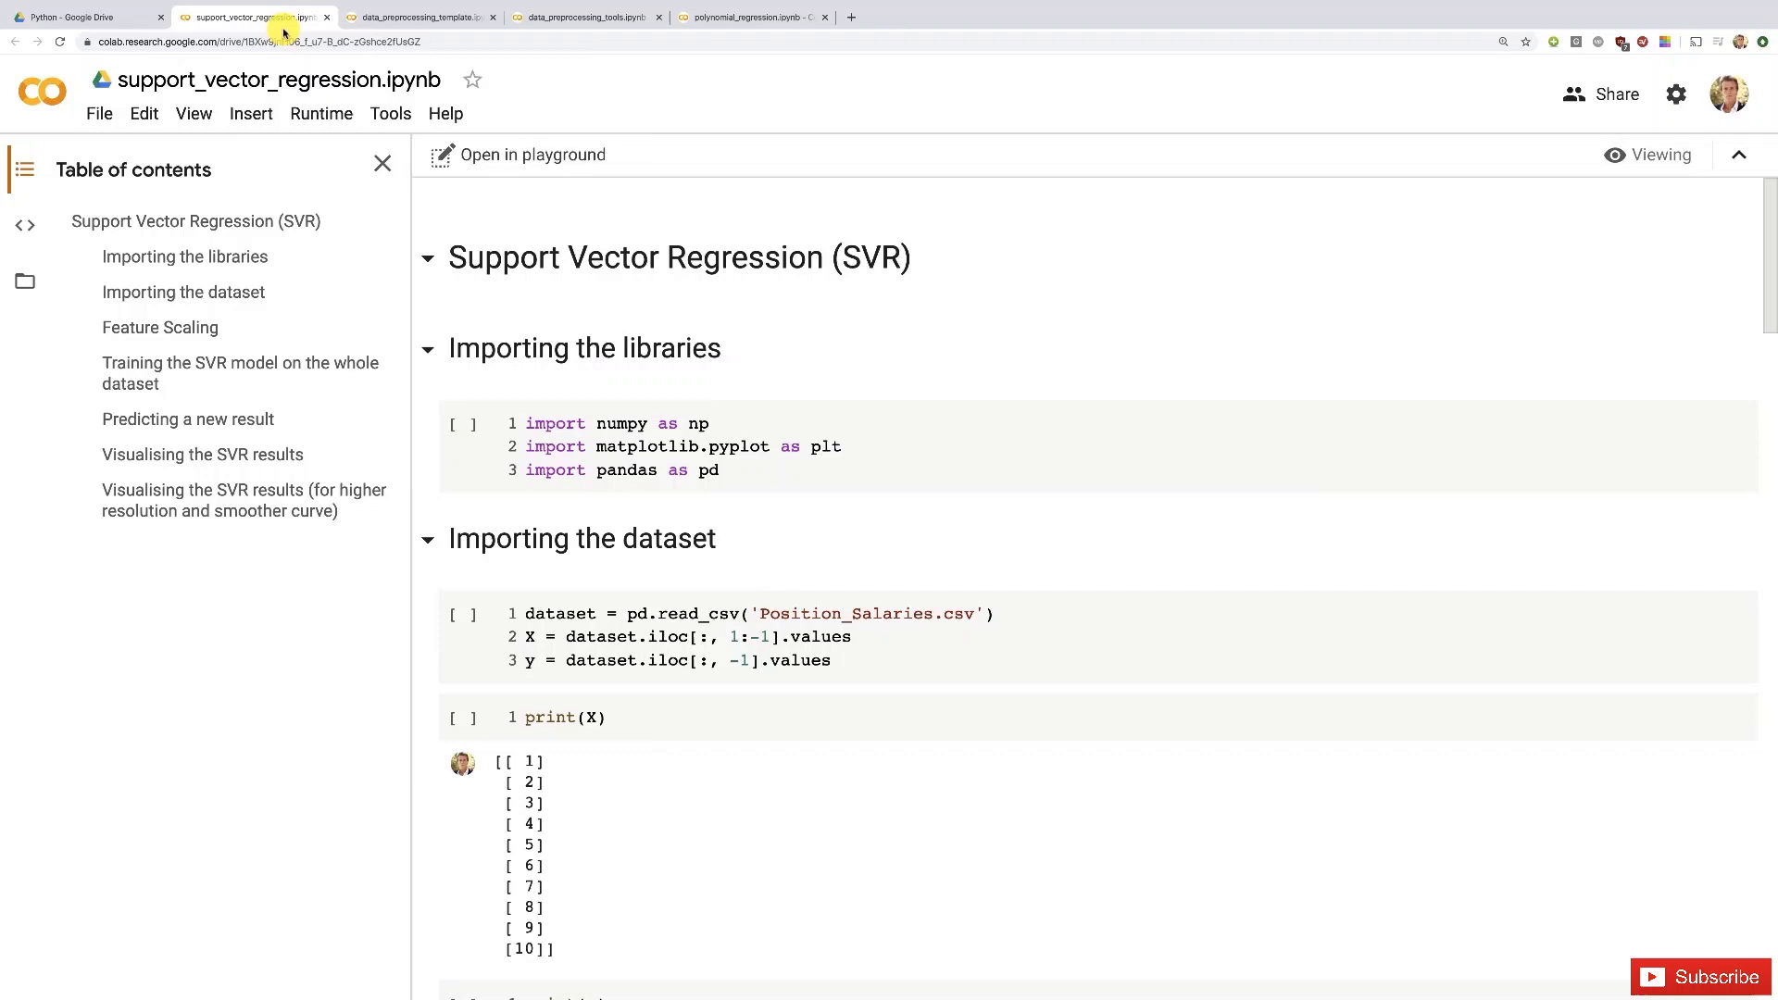
pyautogui.moveTo(691, 290)
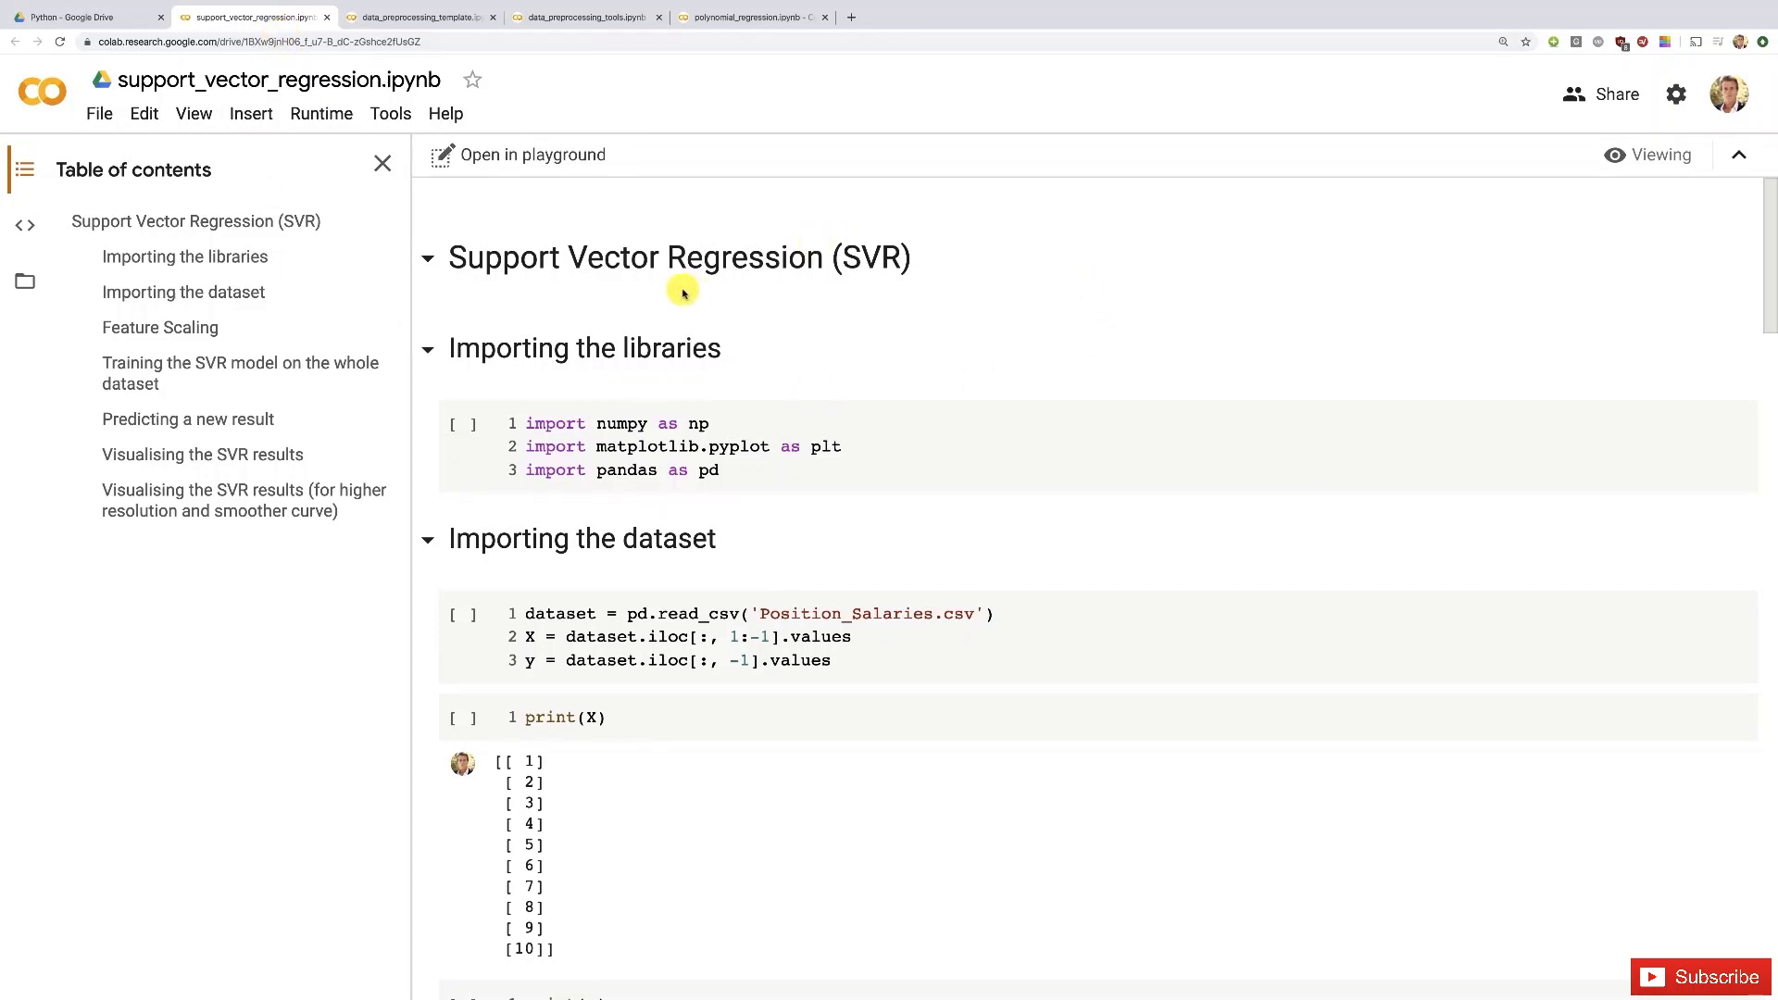
pyautogui.moveTo(246, 258)
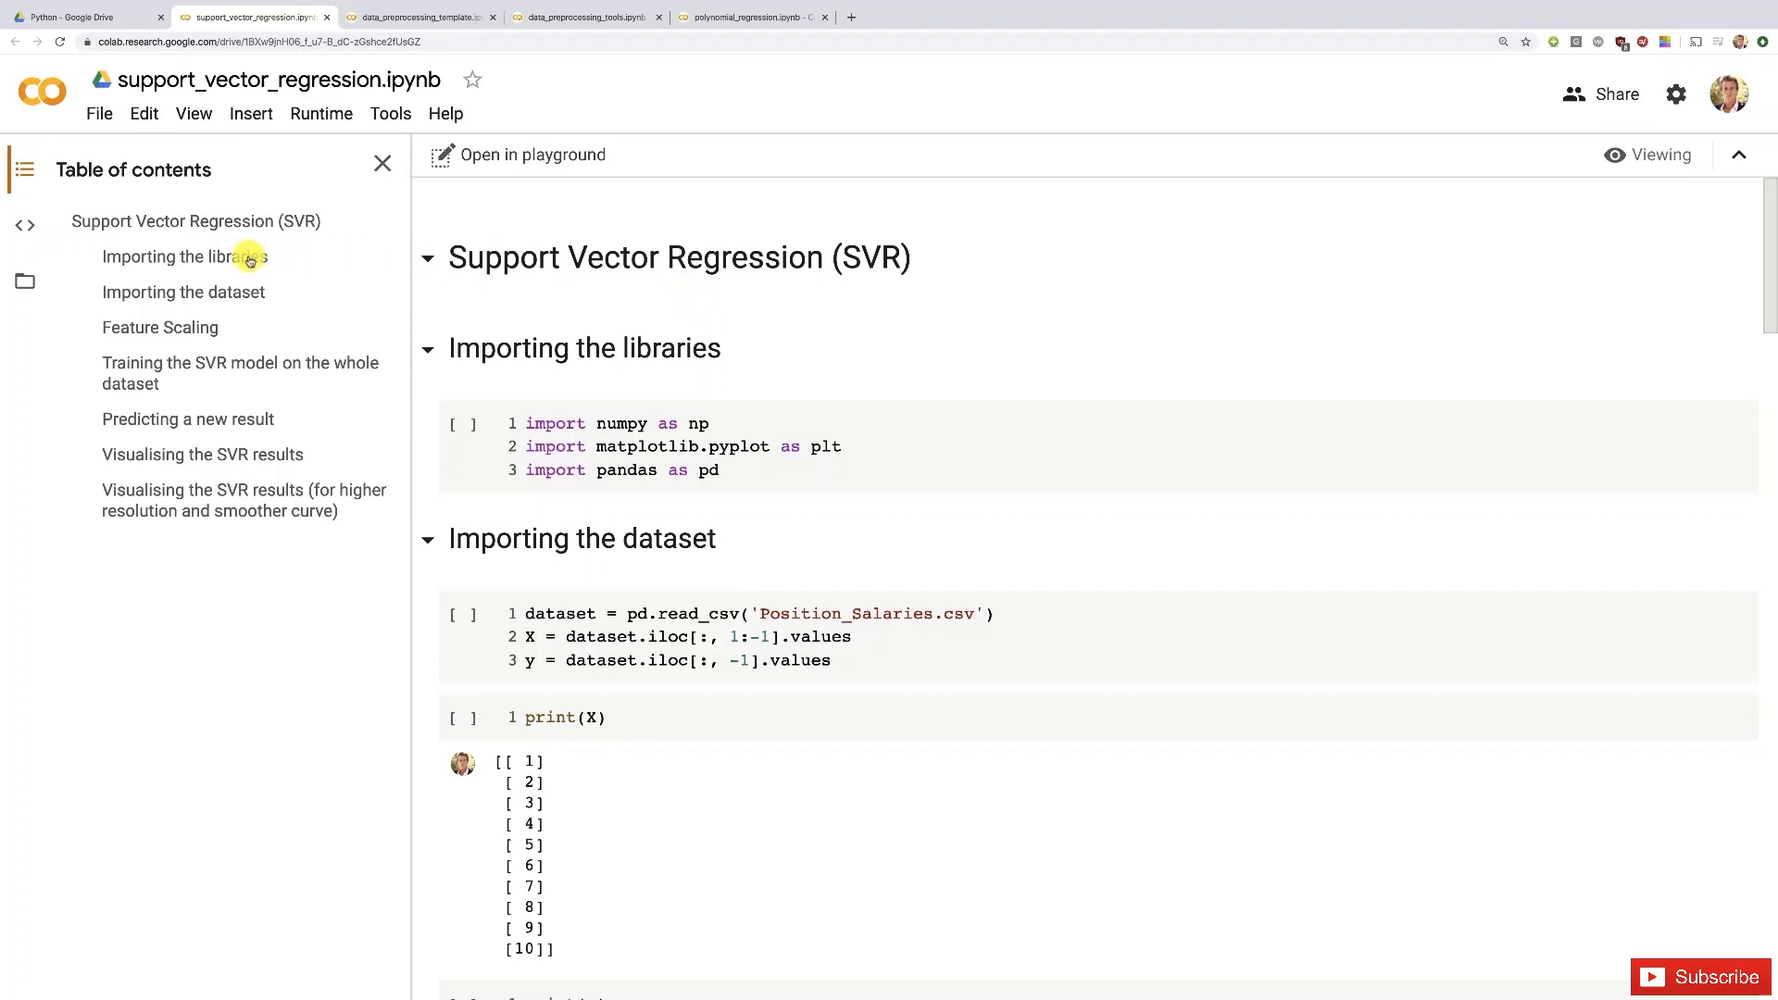
pyautogui.moveTo(209, 265)
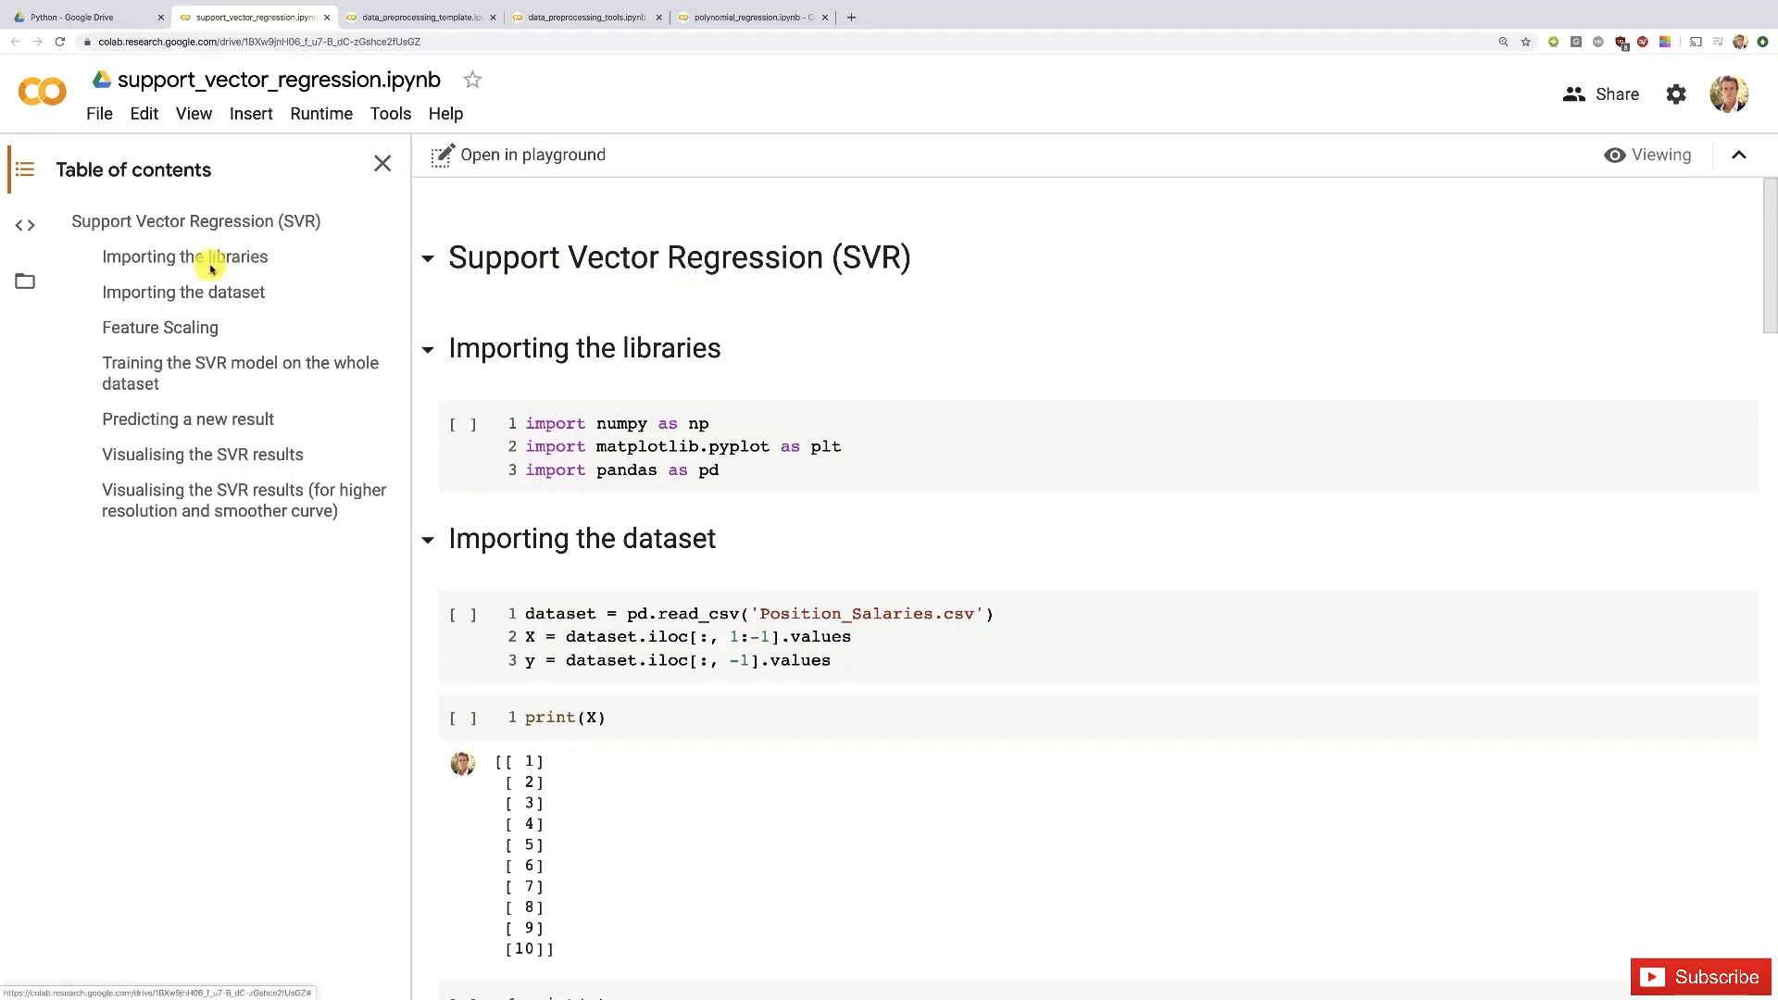
pyautogui.moveTo(171, 326)
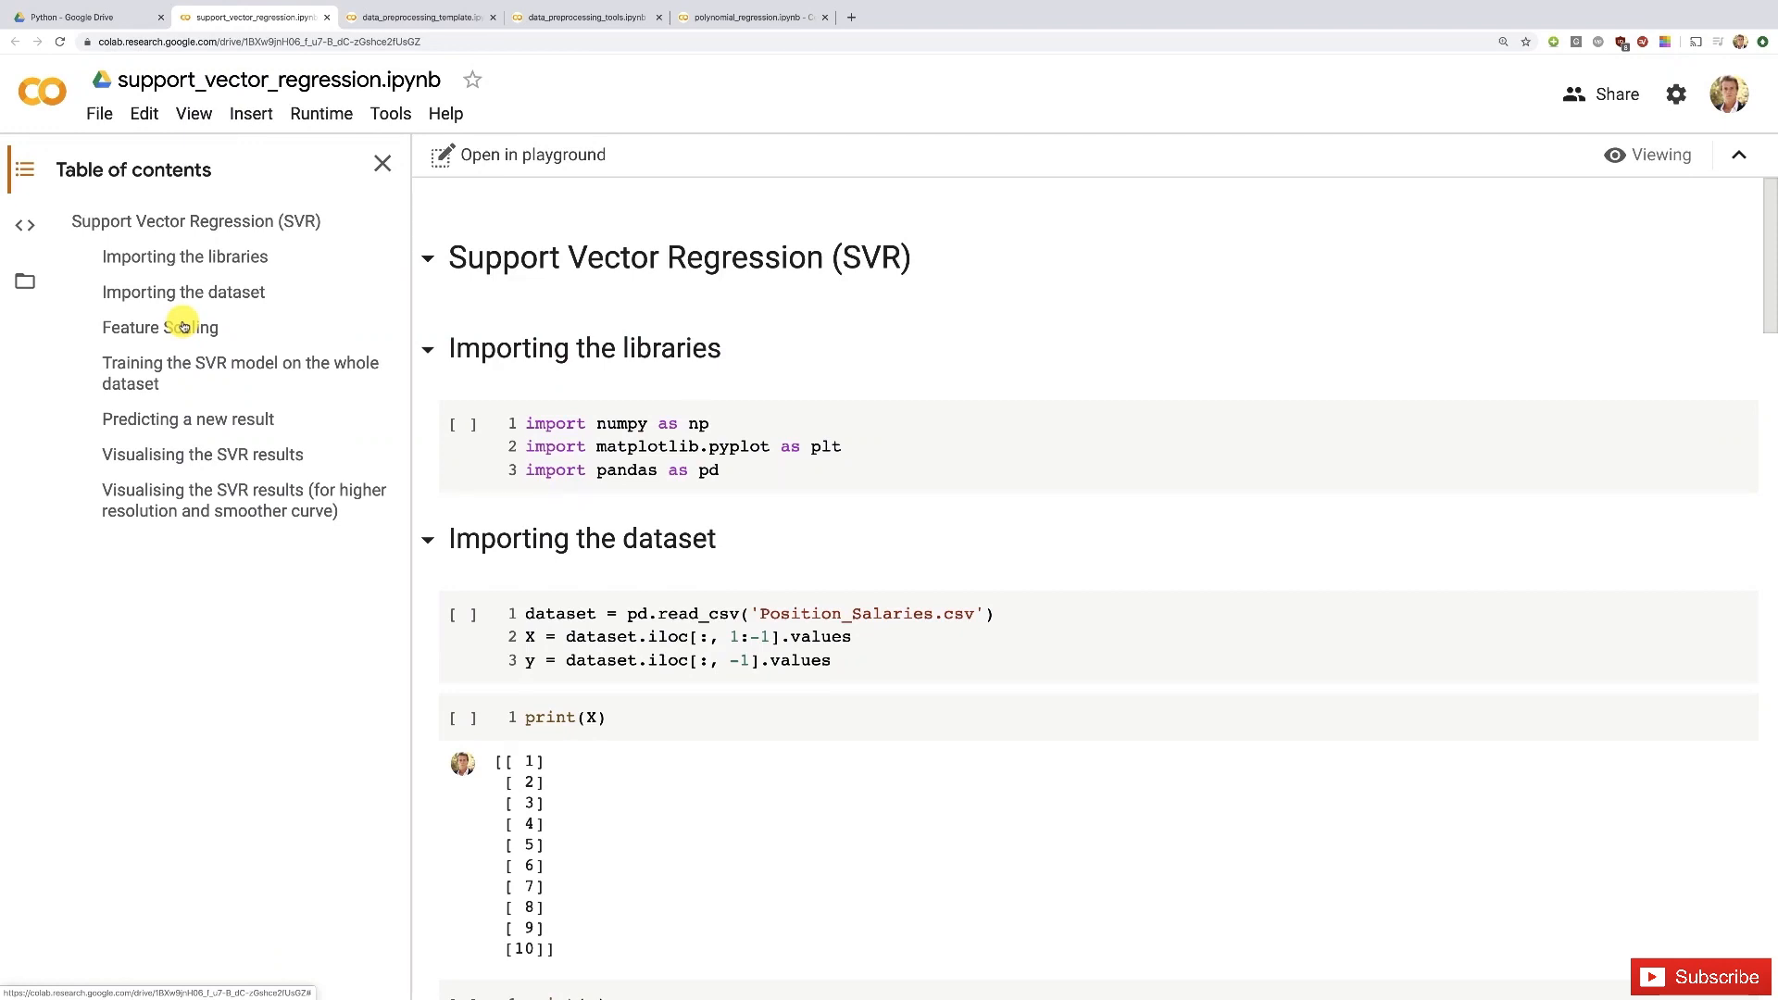
pyautogui.moveTo(785, 257)
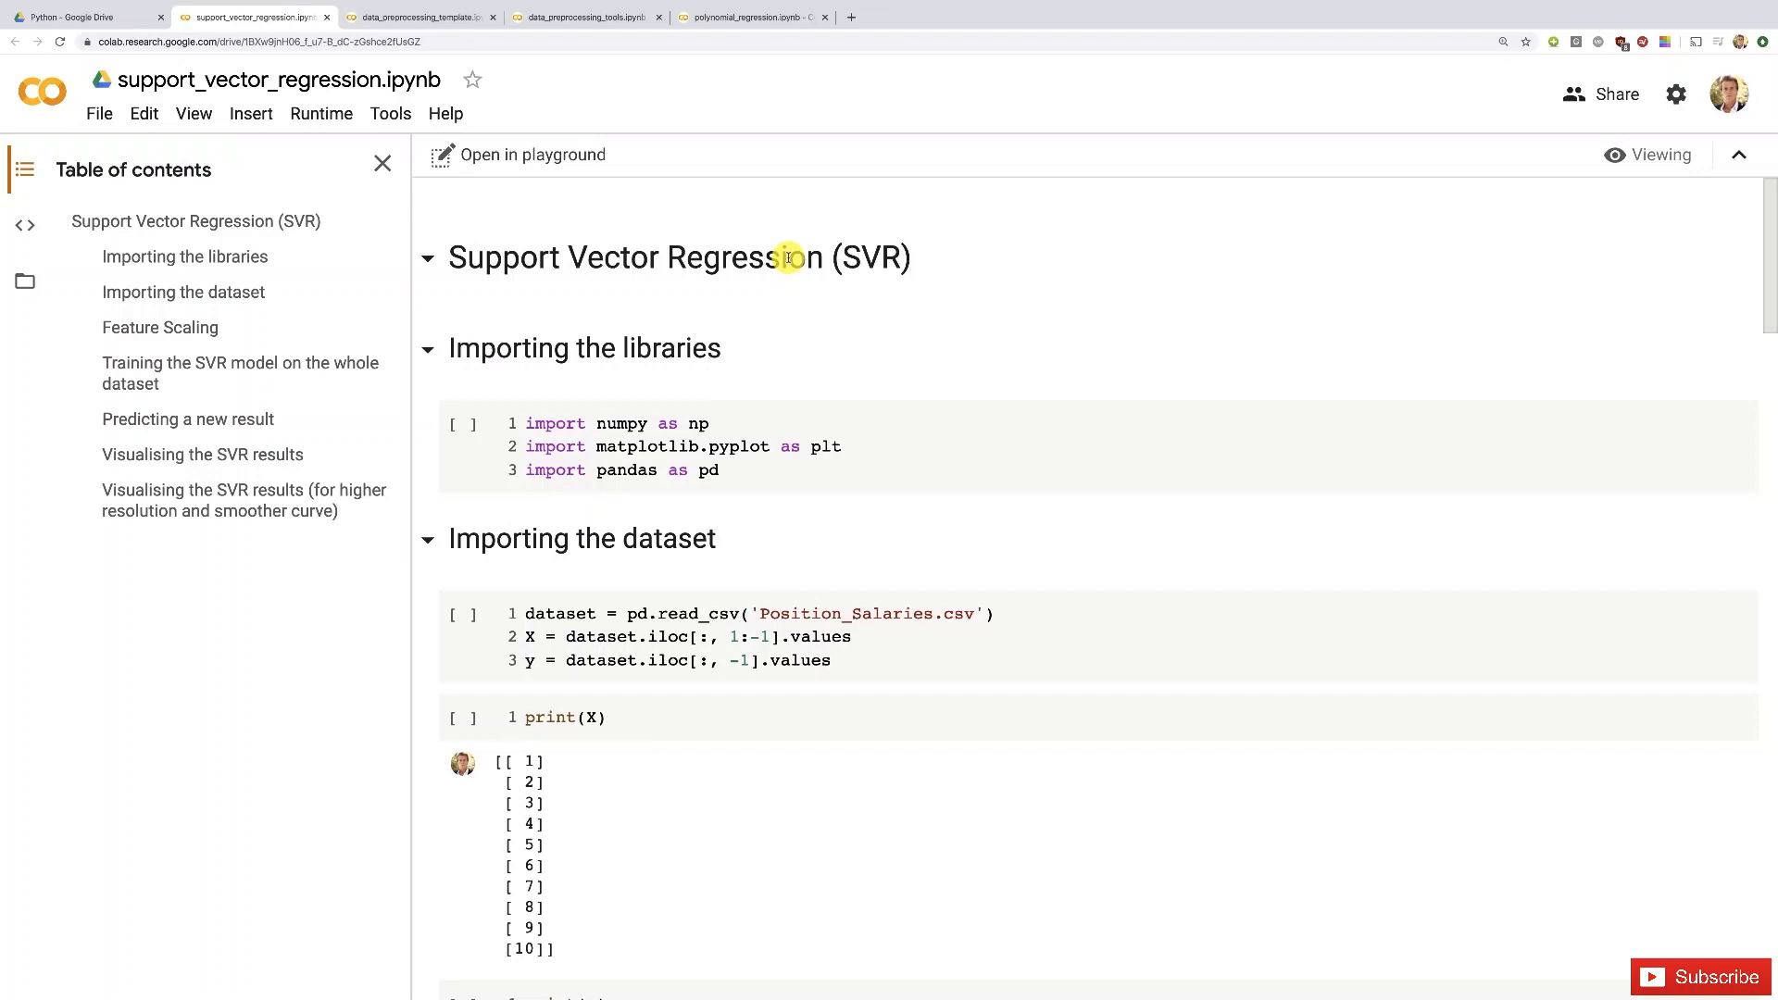
pyautogui.moveTo(190, 291)
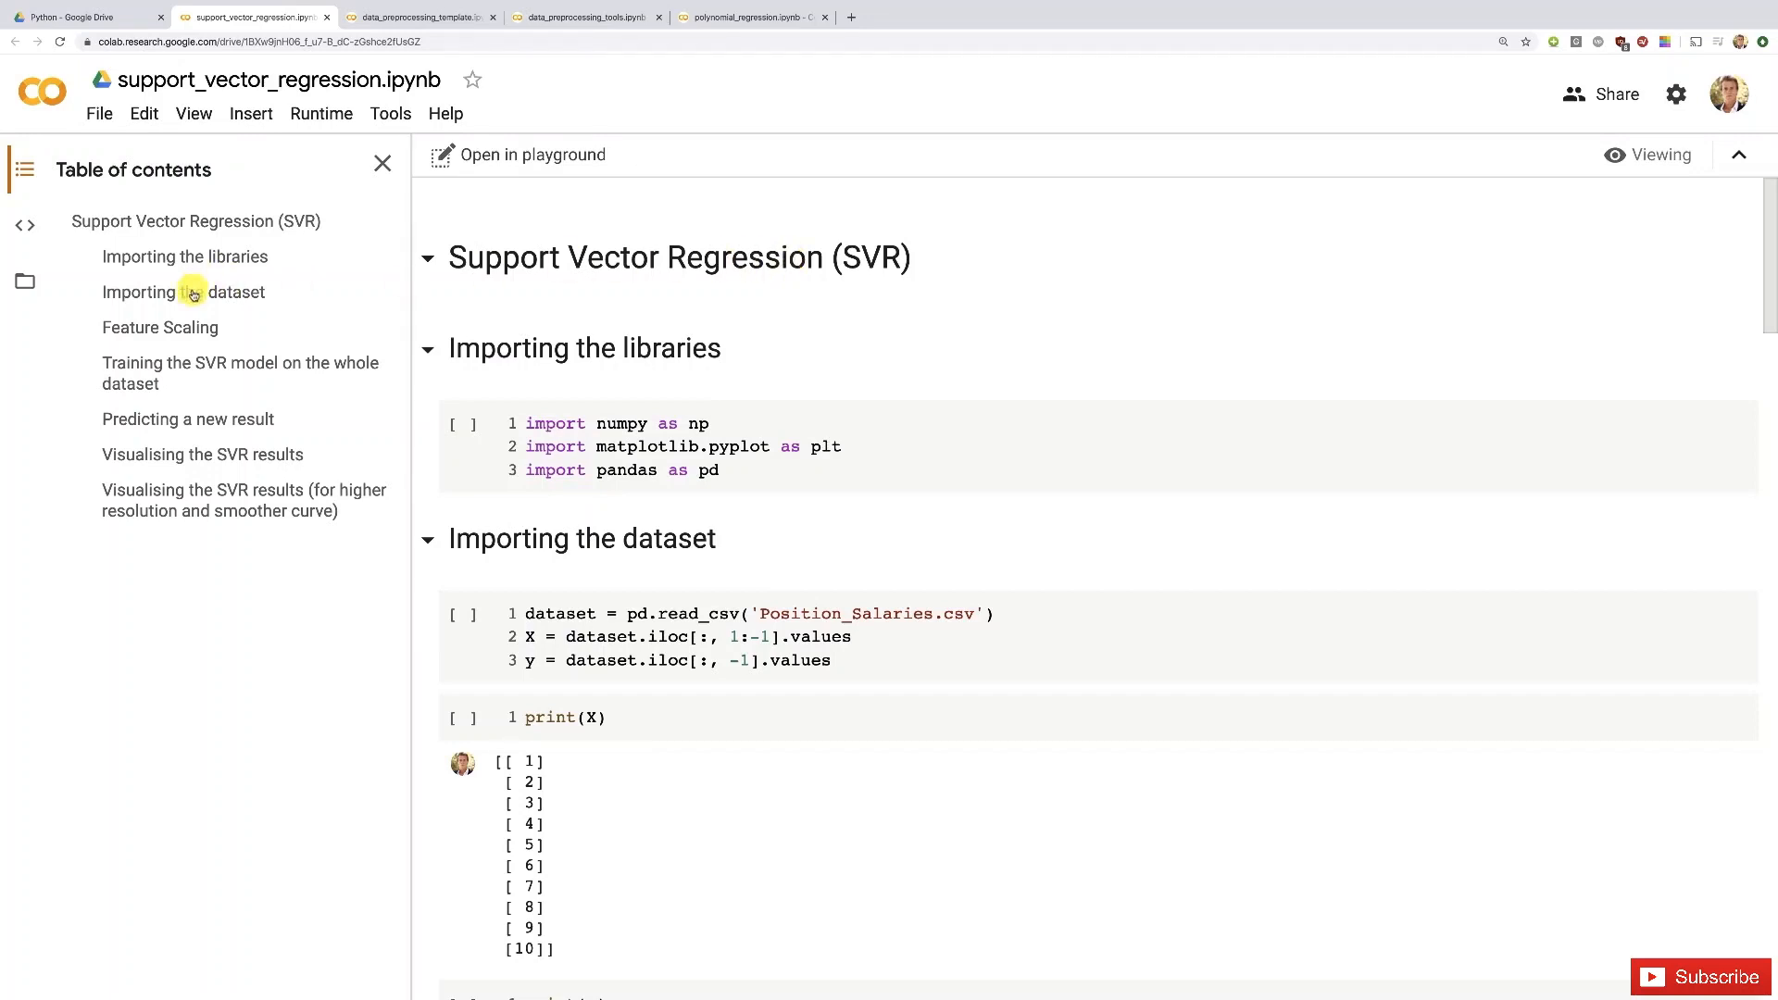
pyautogui.moveTo(176, 326)
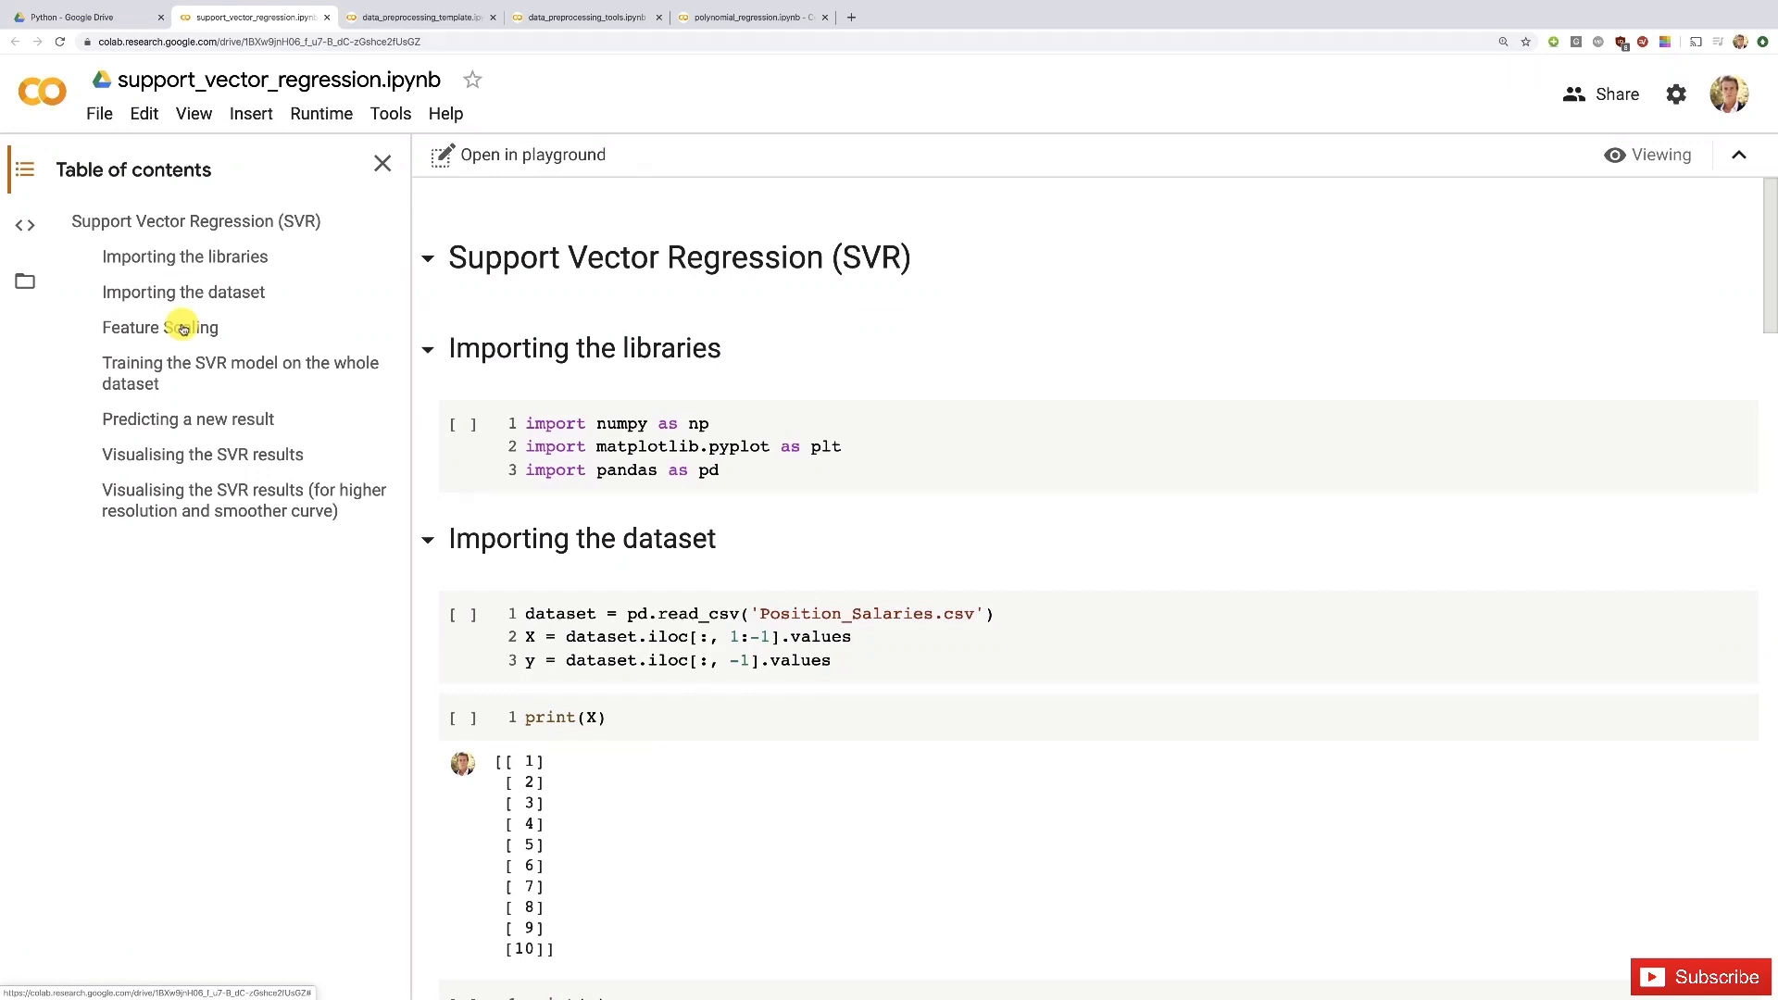
pyautogui.moveTo(153, 361)
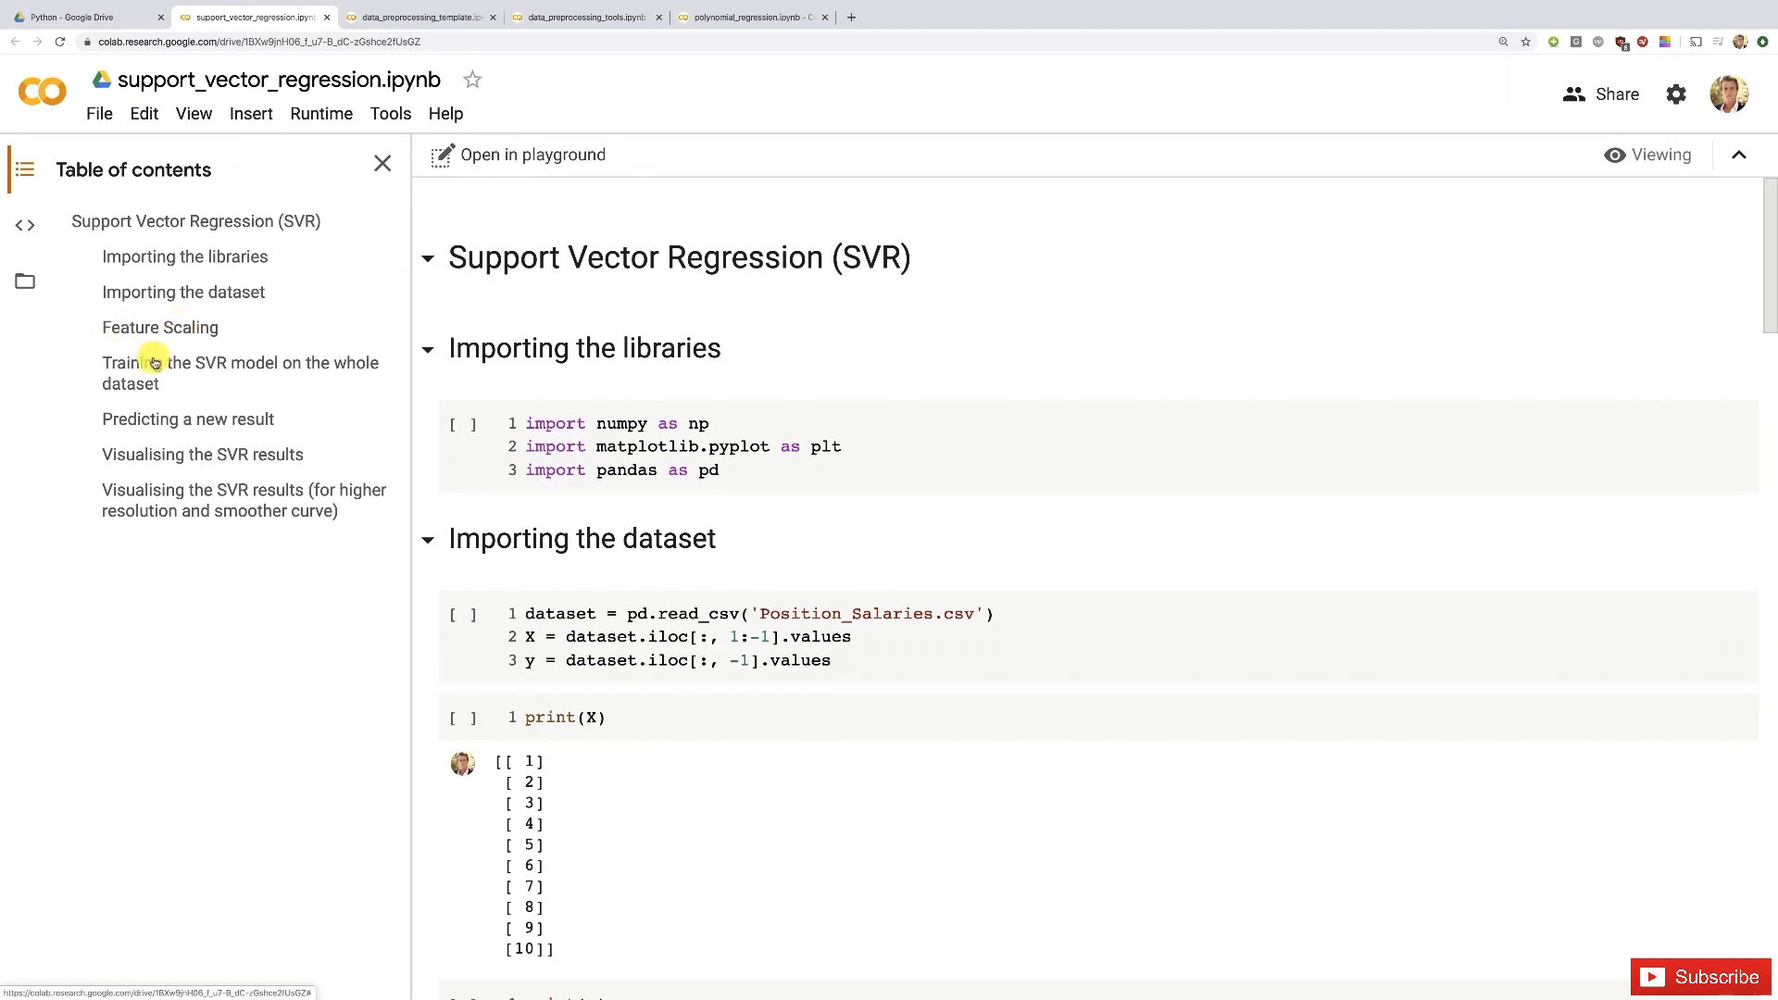
pyautogui.moveTo(151, 386)
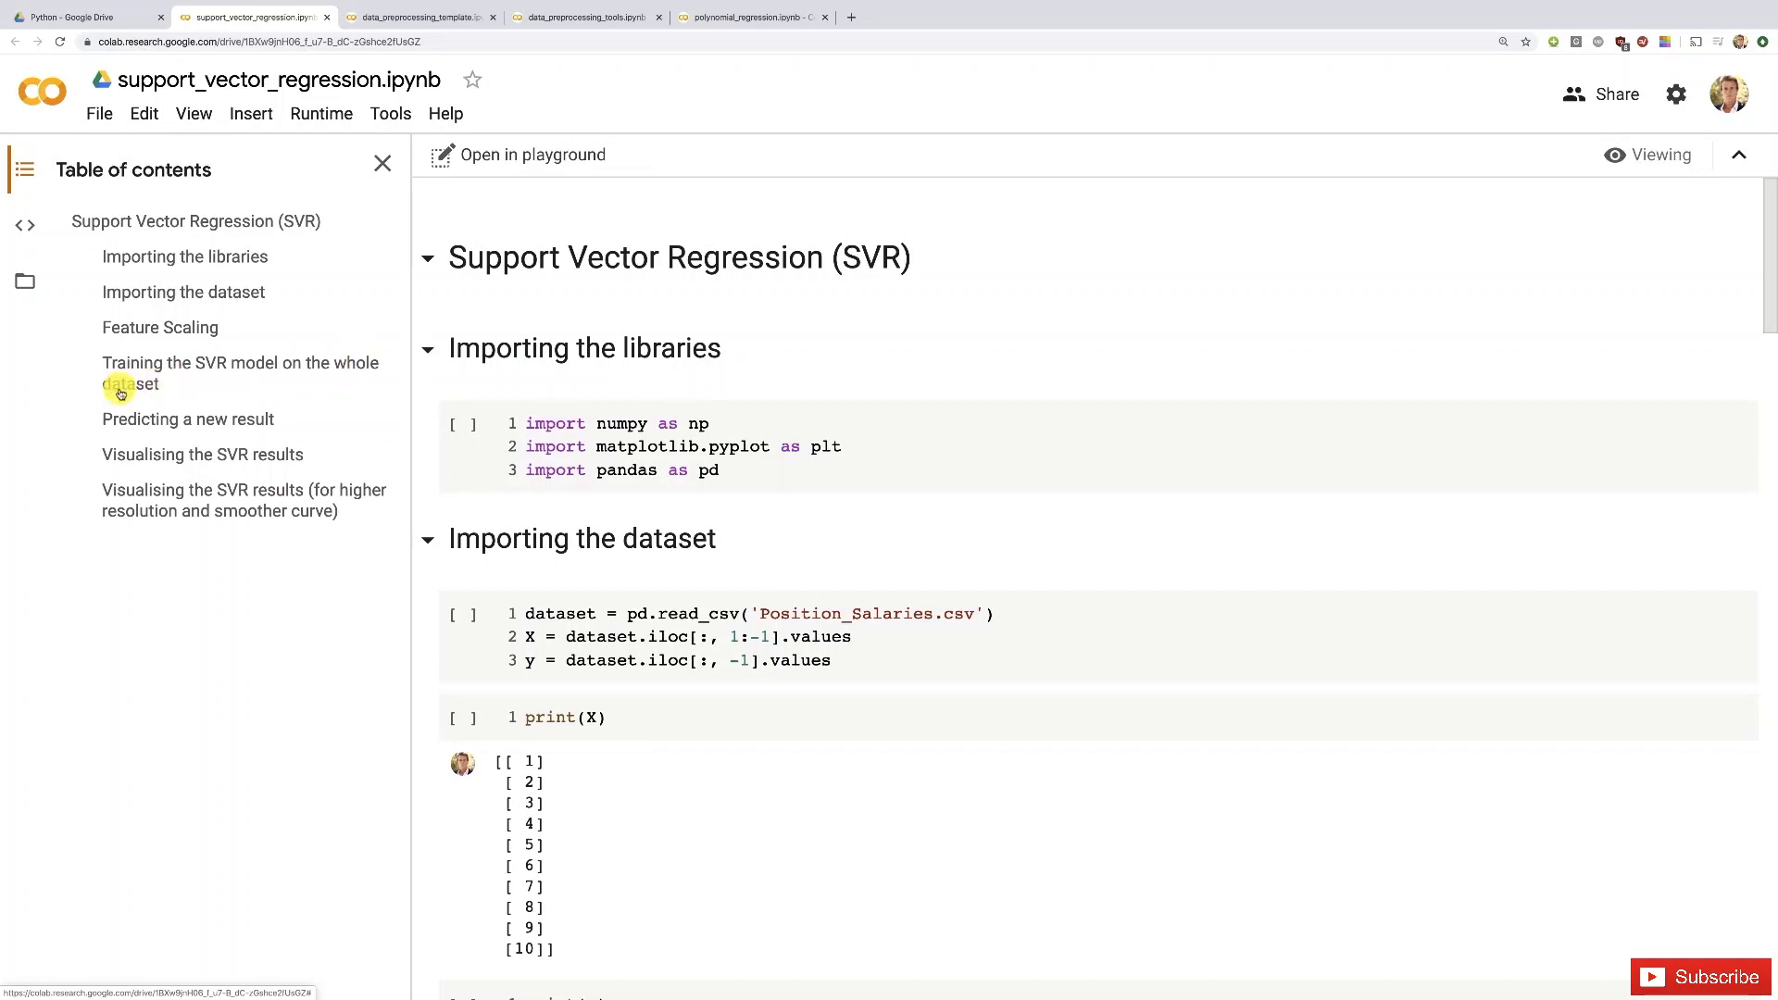
pyautogui.moveTo(143, 384)
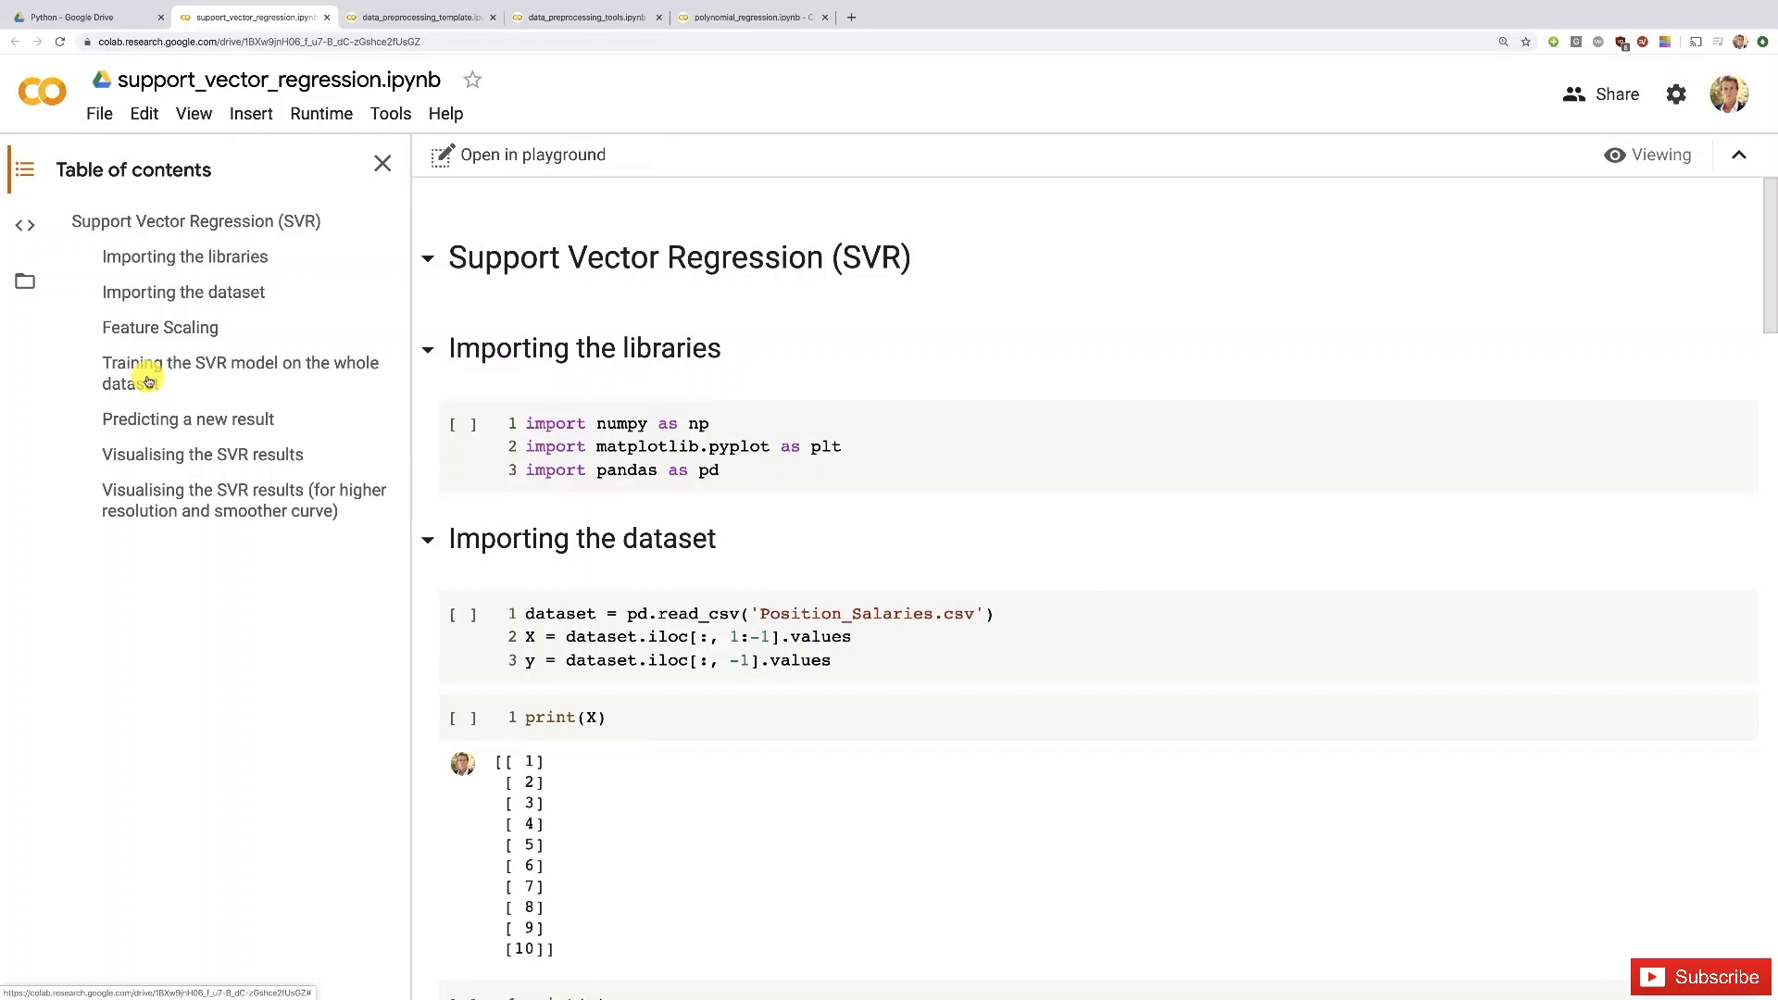
pyautogui.moveTo(117, 419)
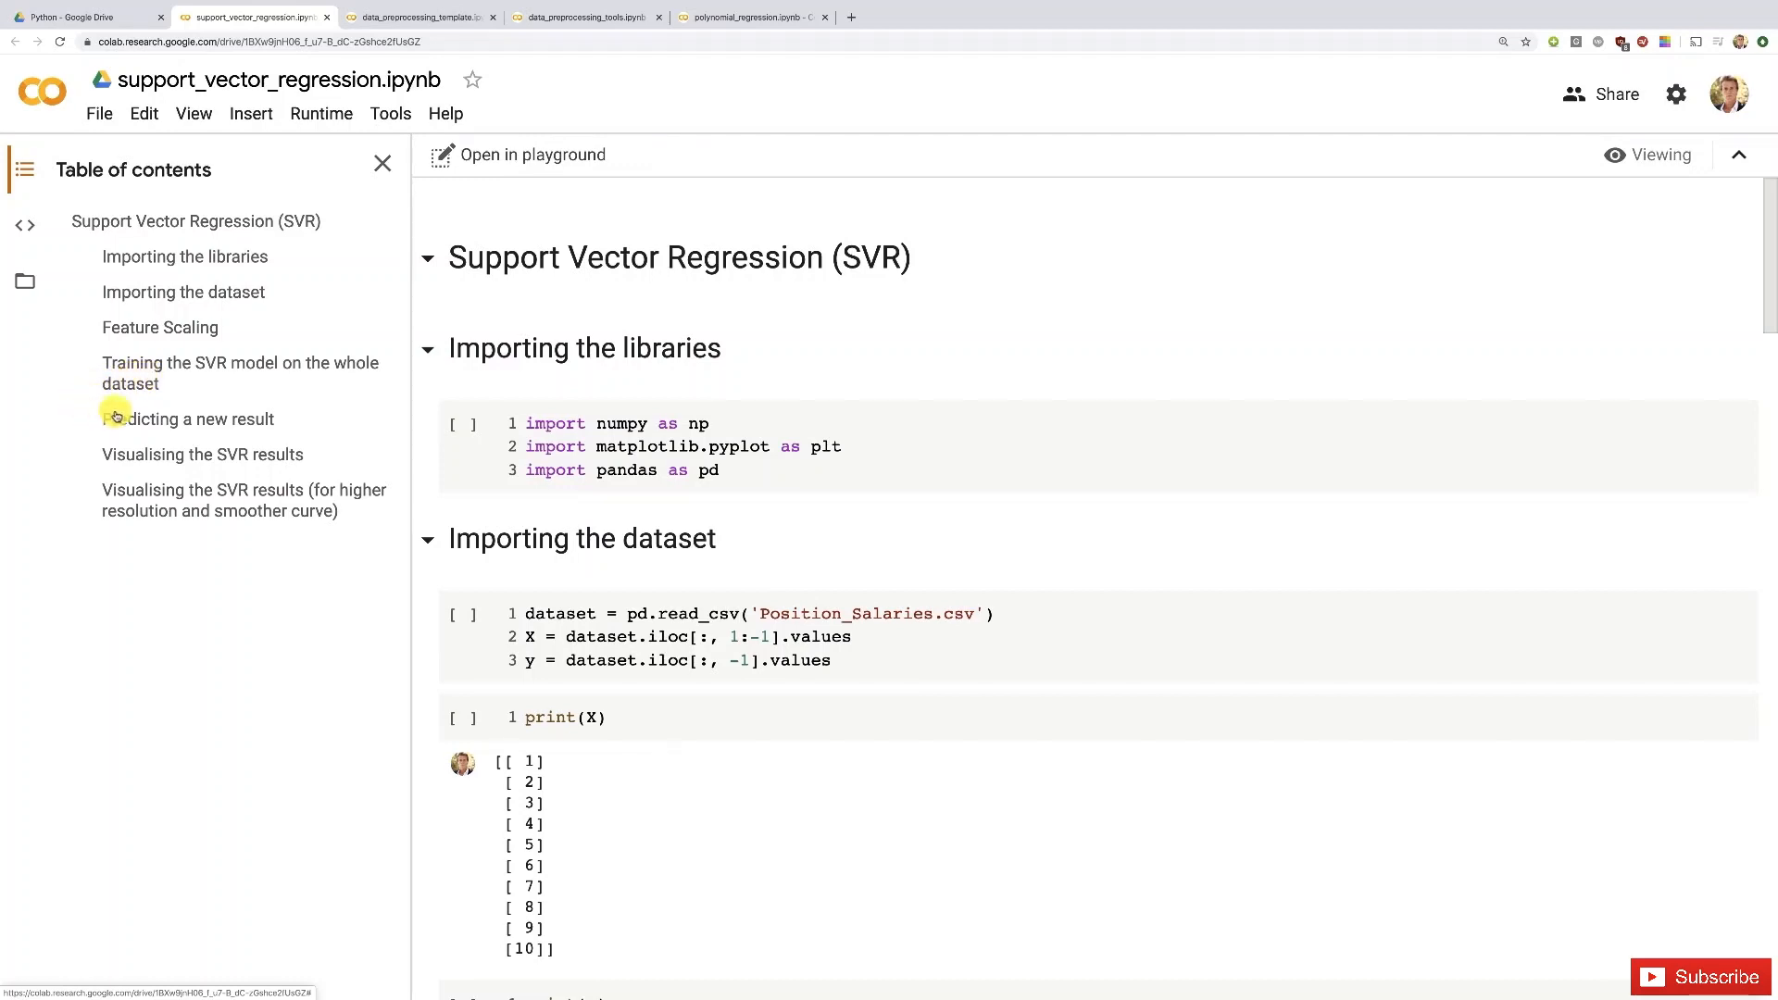
pyautogui.moveTo(220, 419)
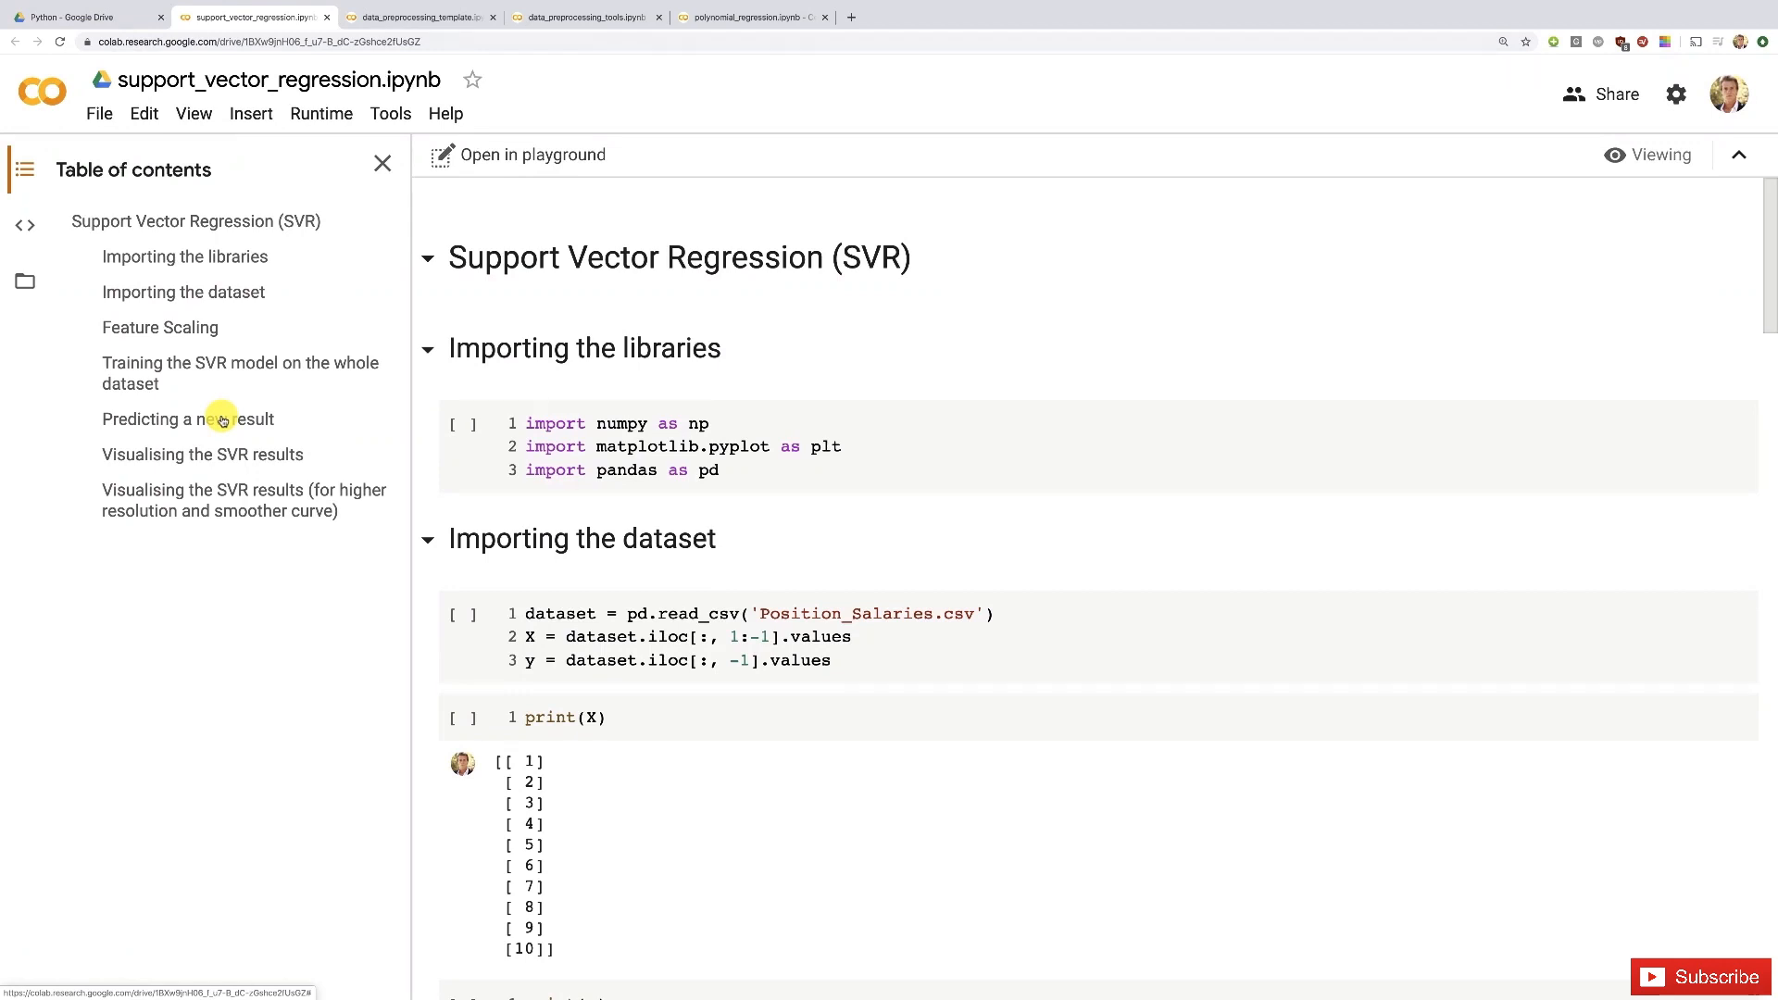
pyautogui.moveTo(710, 117)
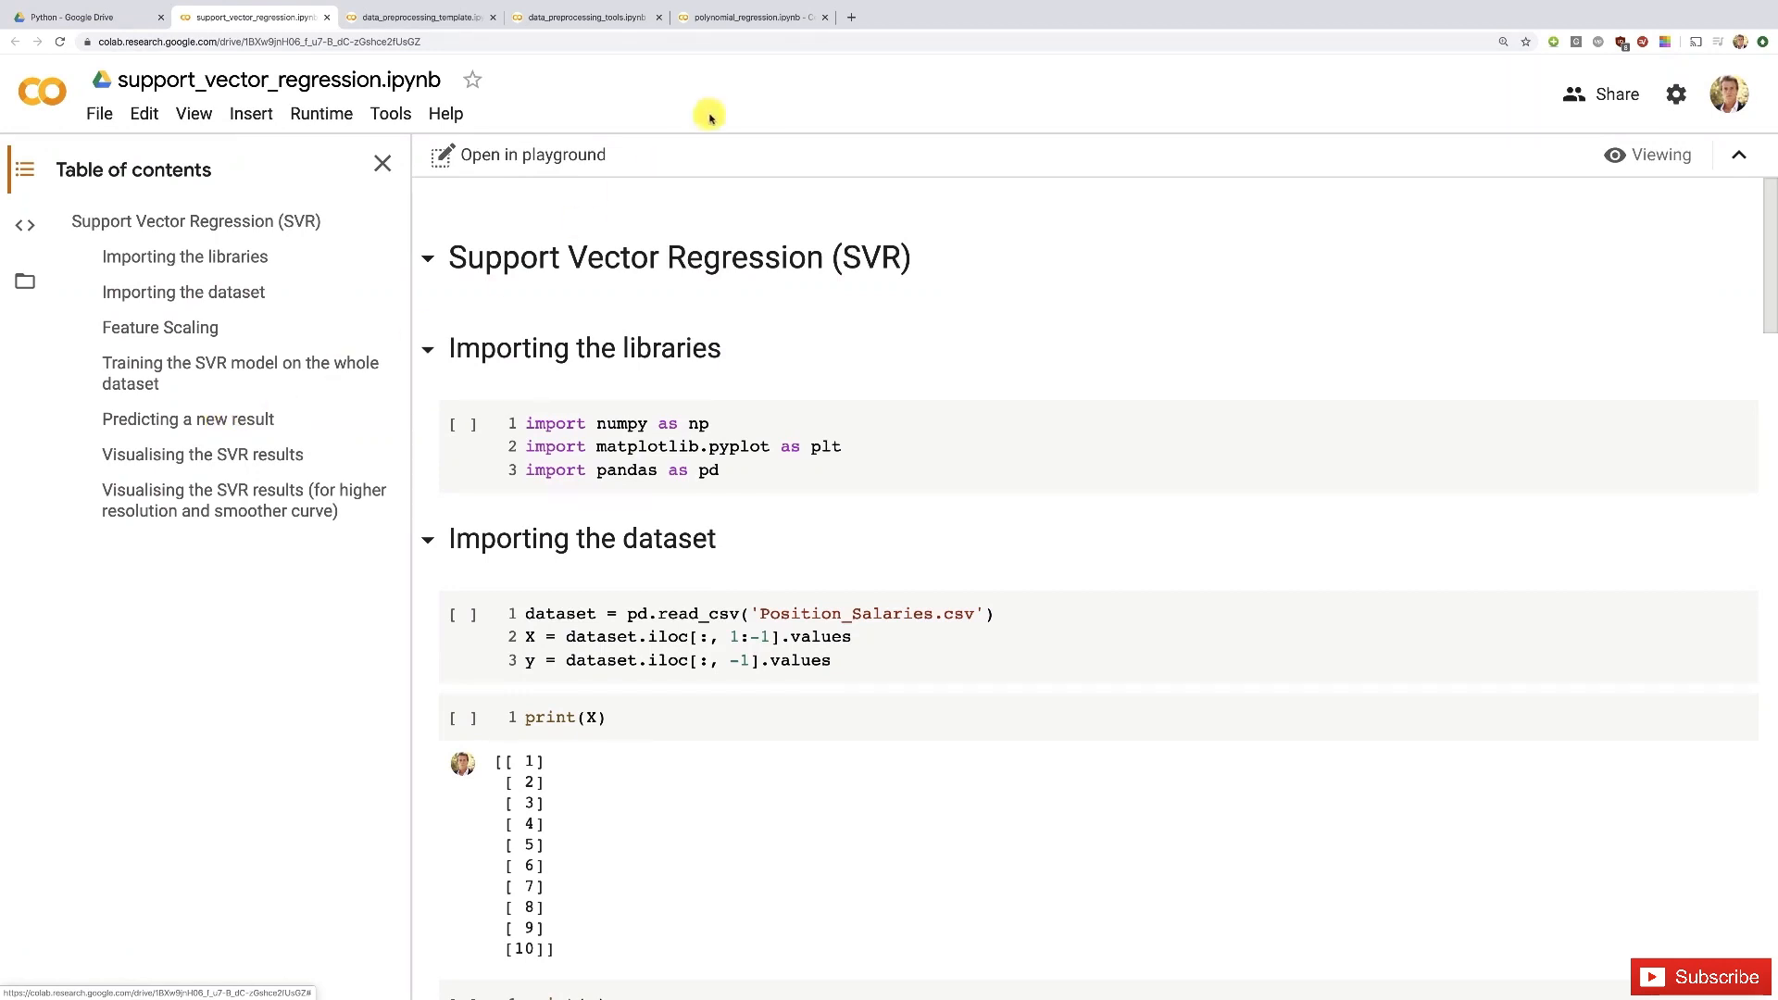
pyautogui.moveTo(744, 17)
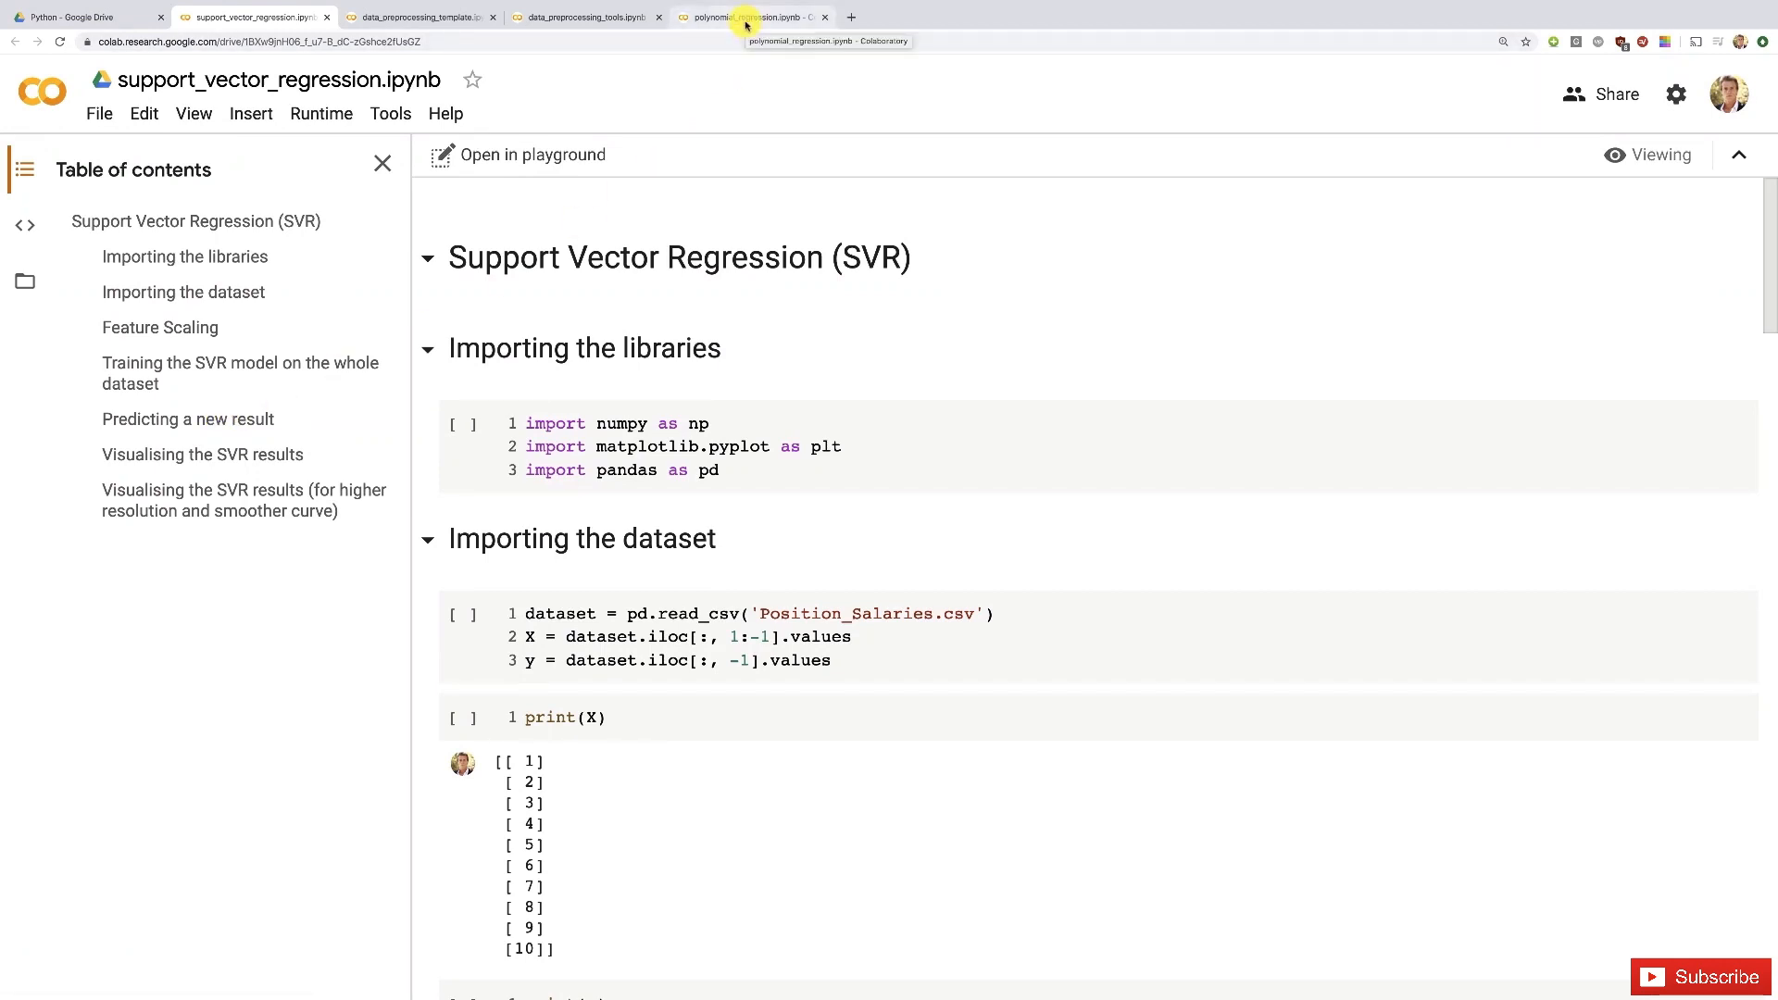
pyautogui.moveTo(128, 453)
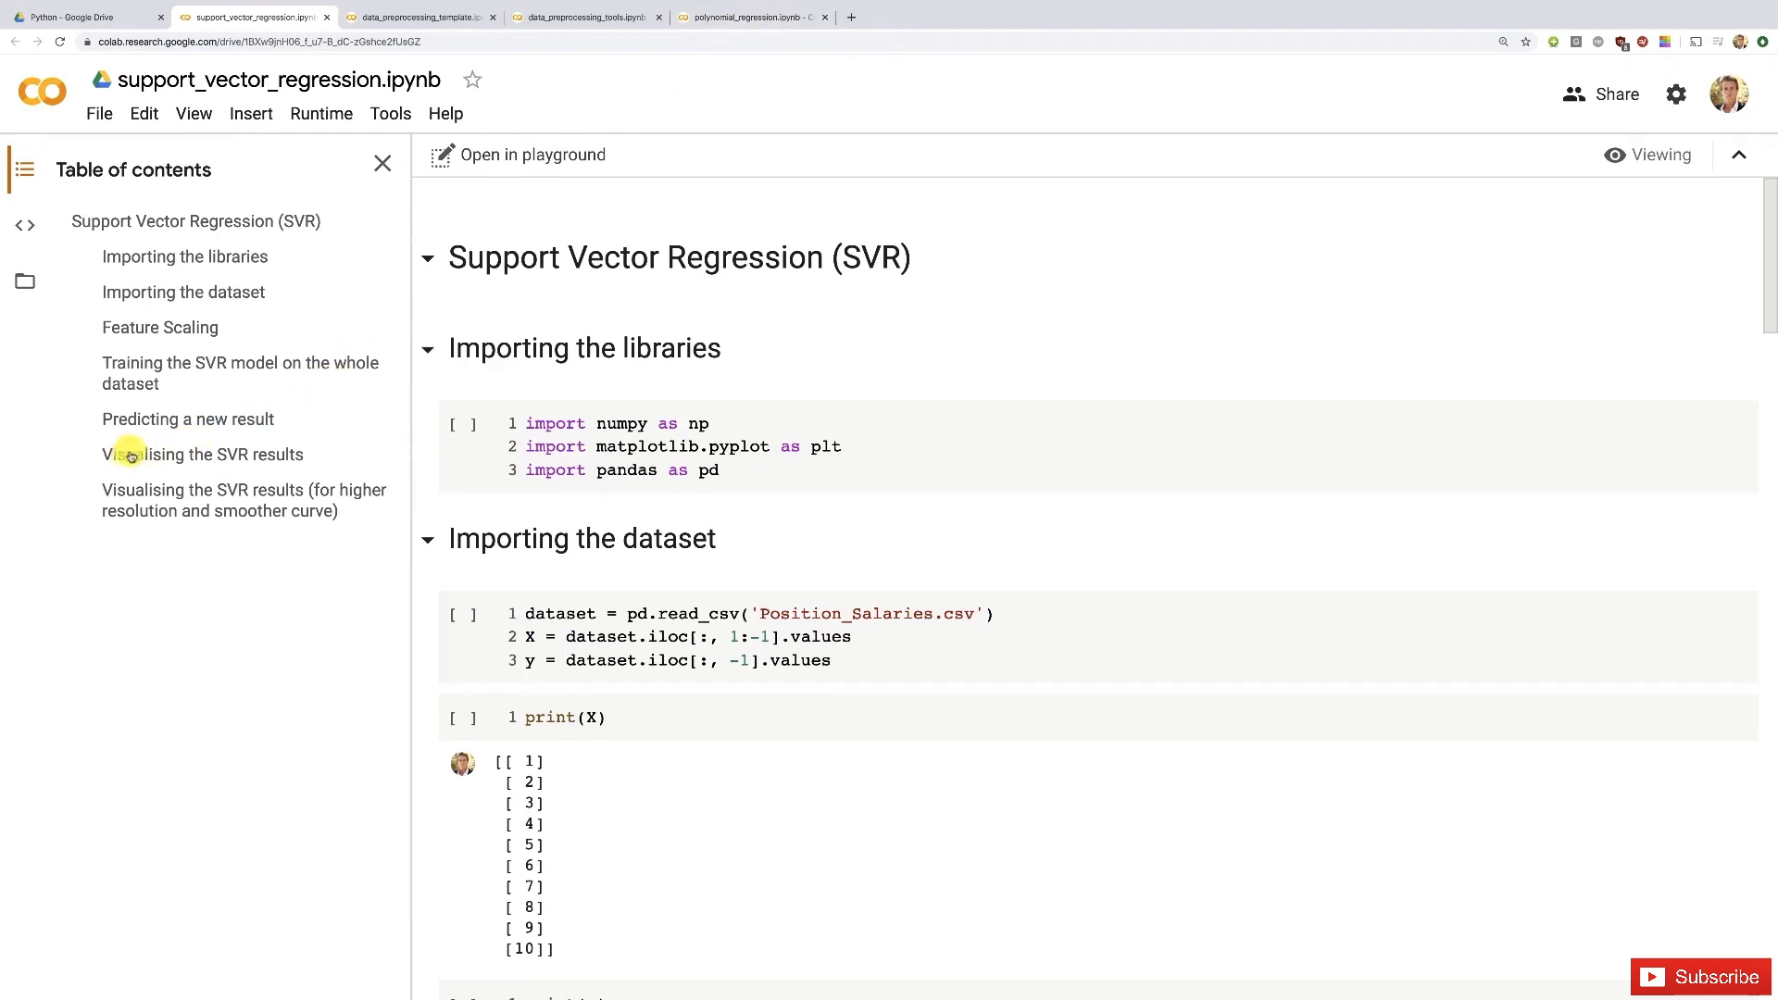
pyautogui.moveTo(202, 459)
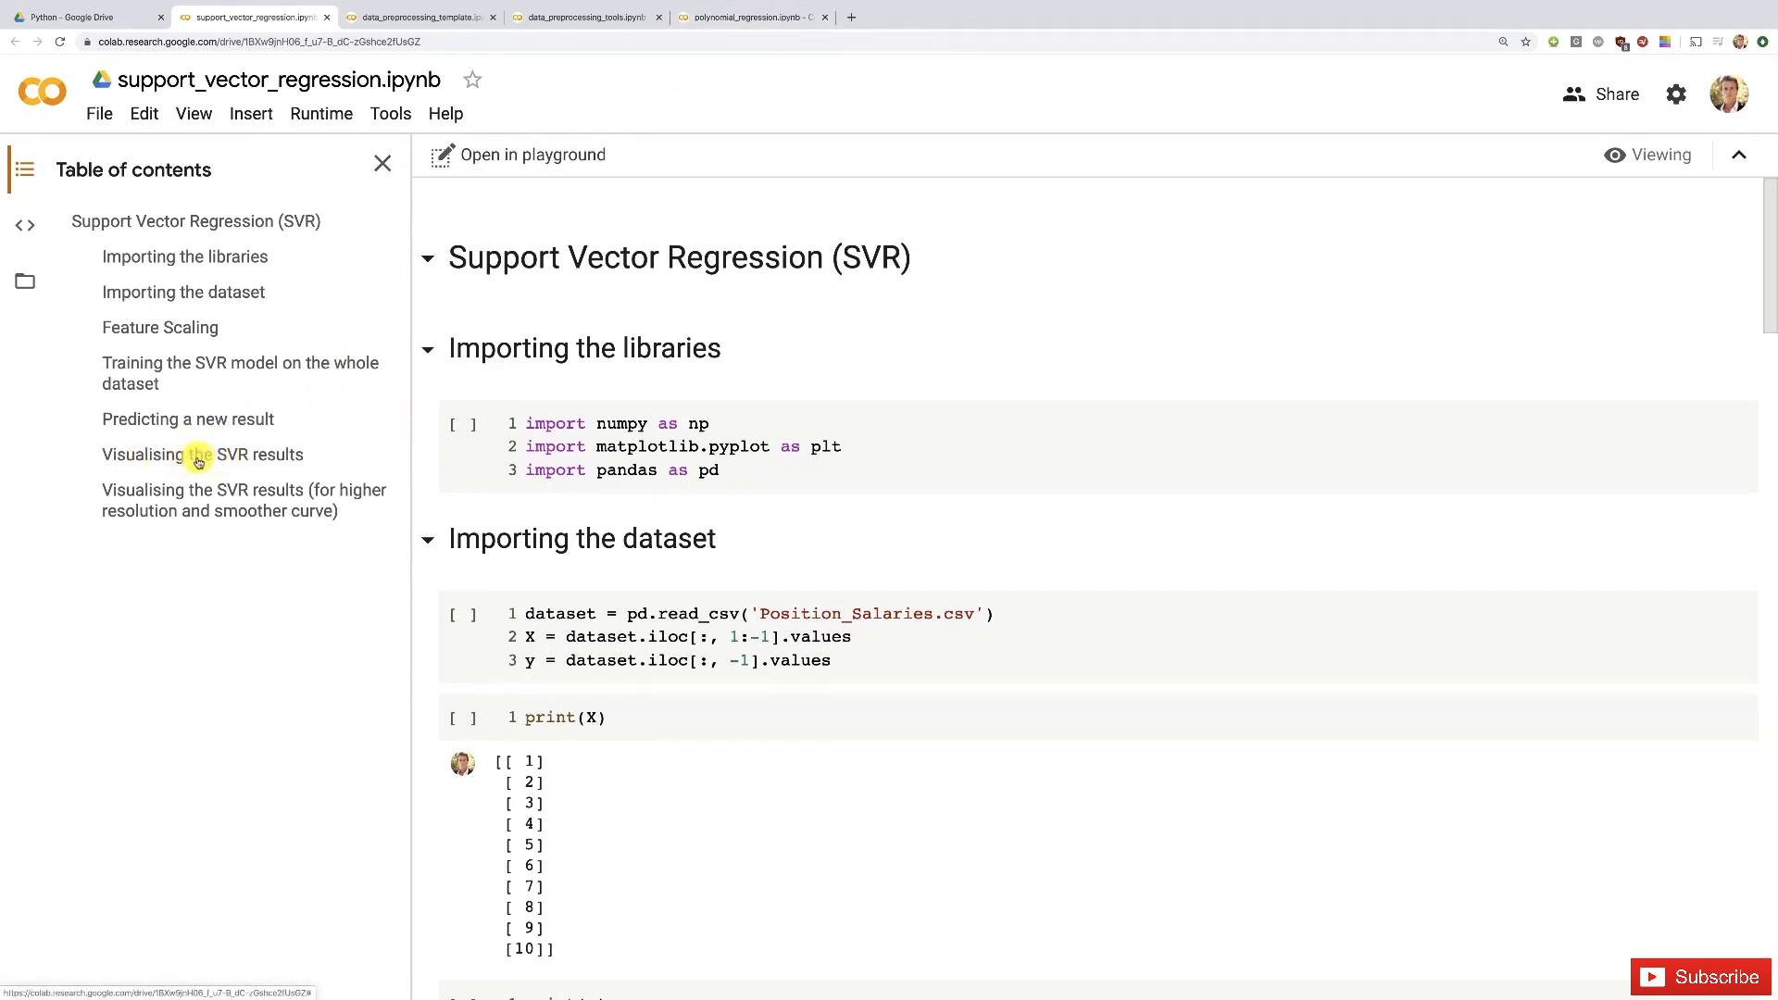
pyautogui.moveTo(165, 497)
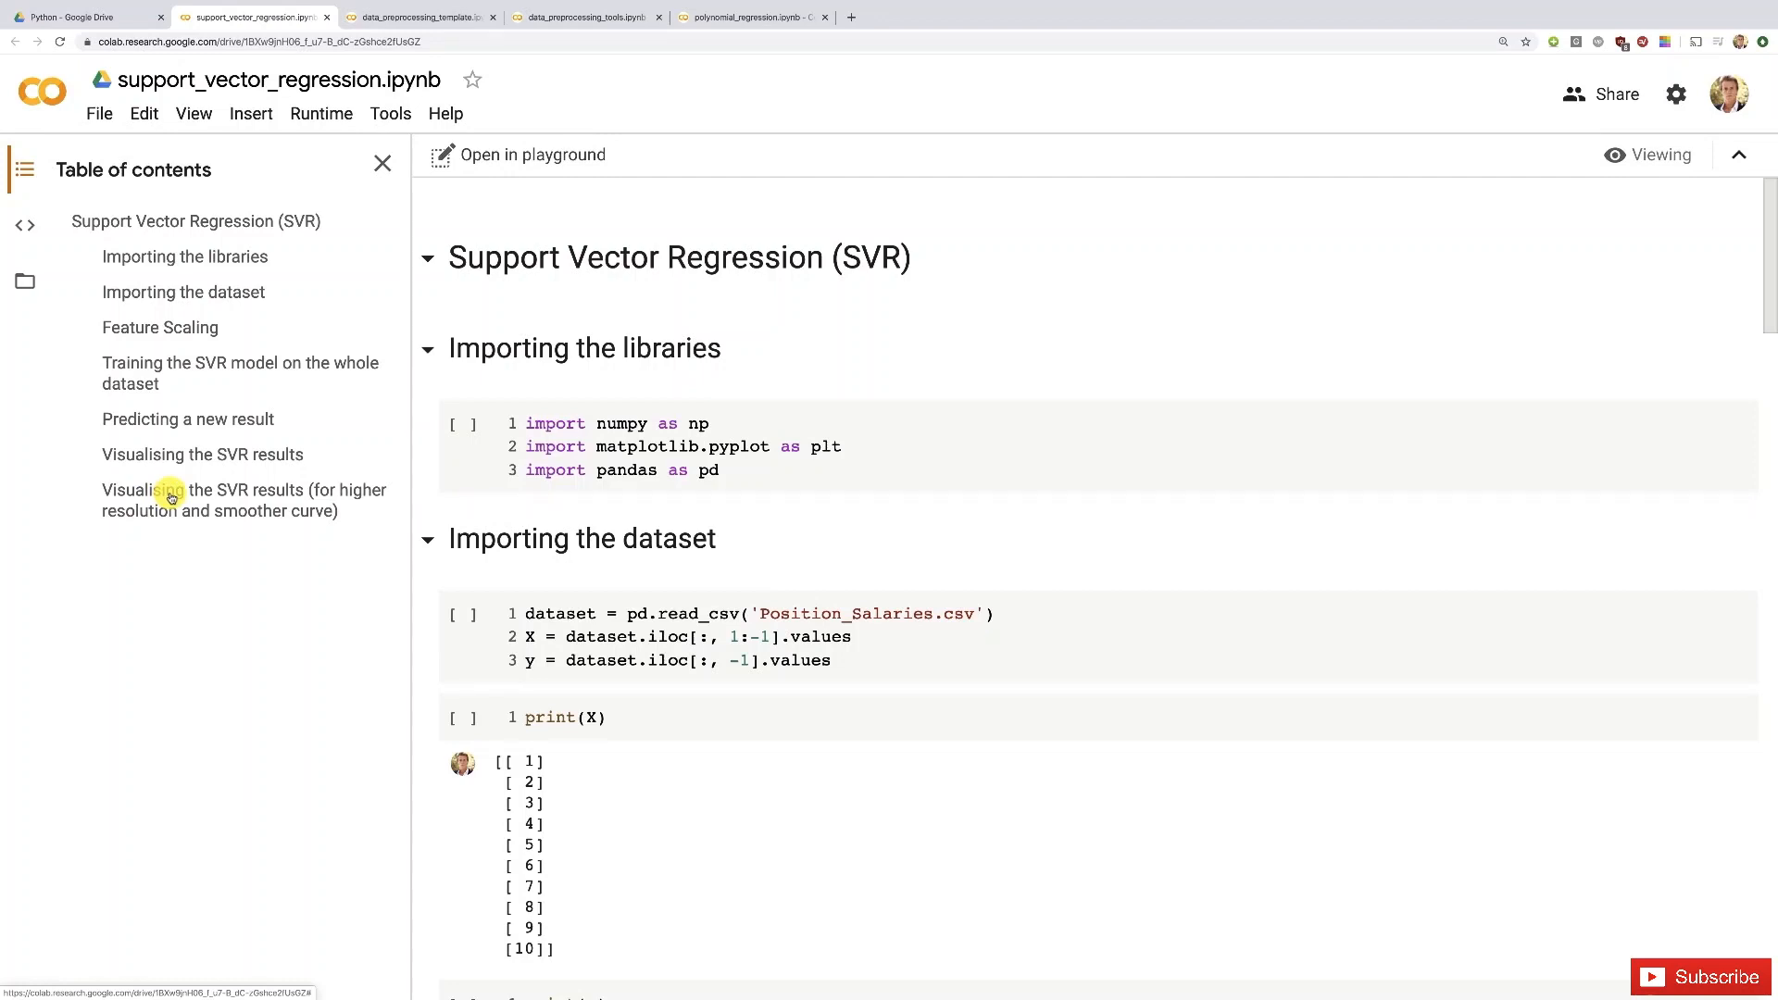
pyautogui.moveTo(233, 291)
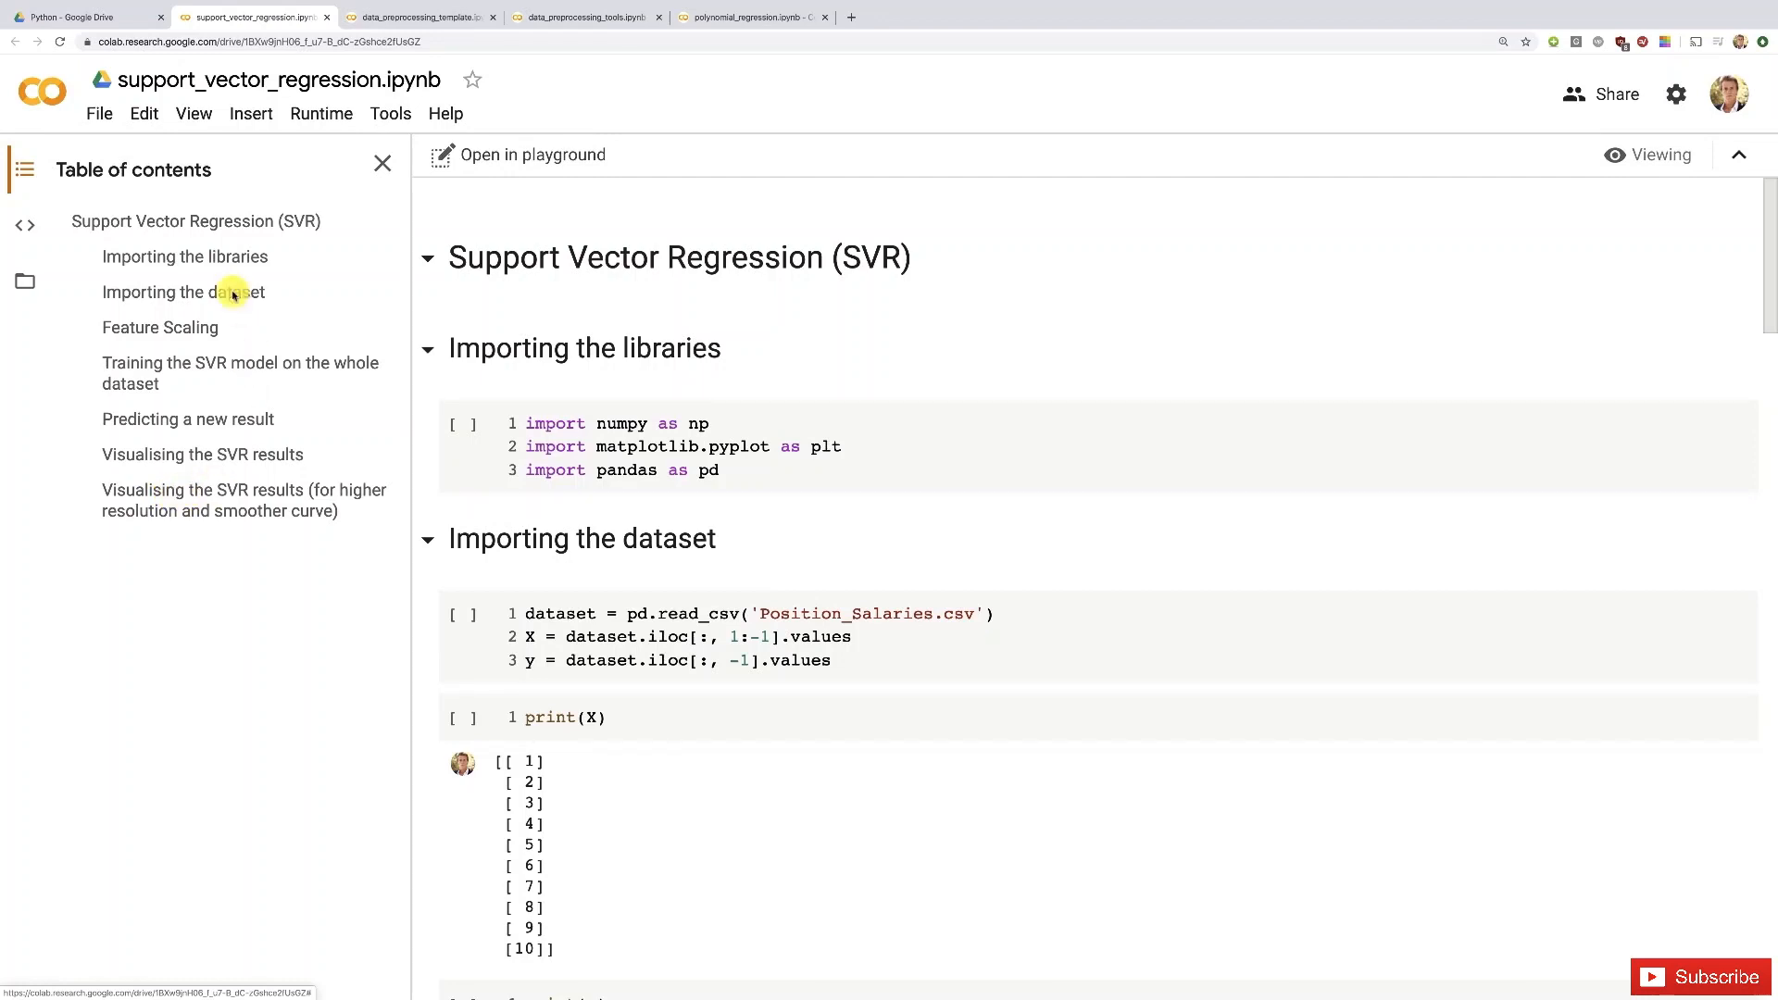
pyautogui.moveTo(119, 431)
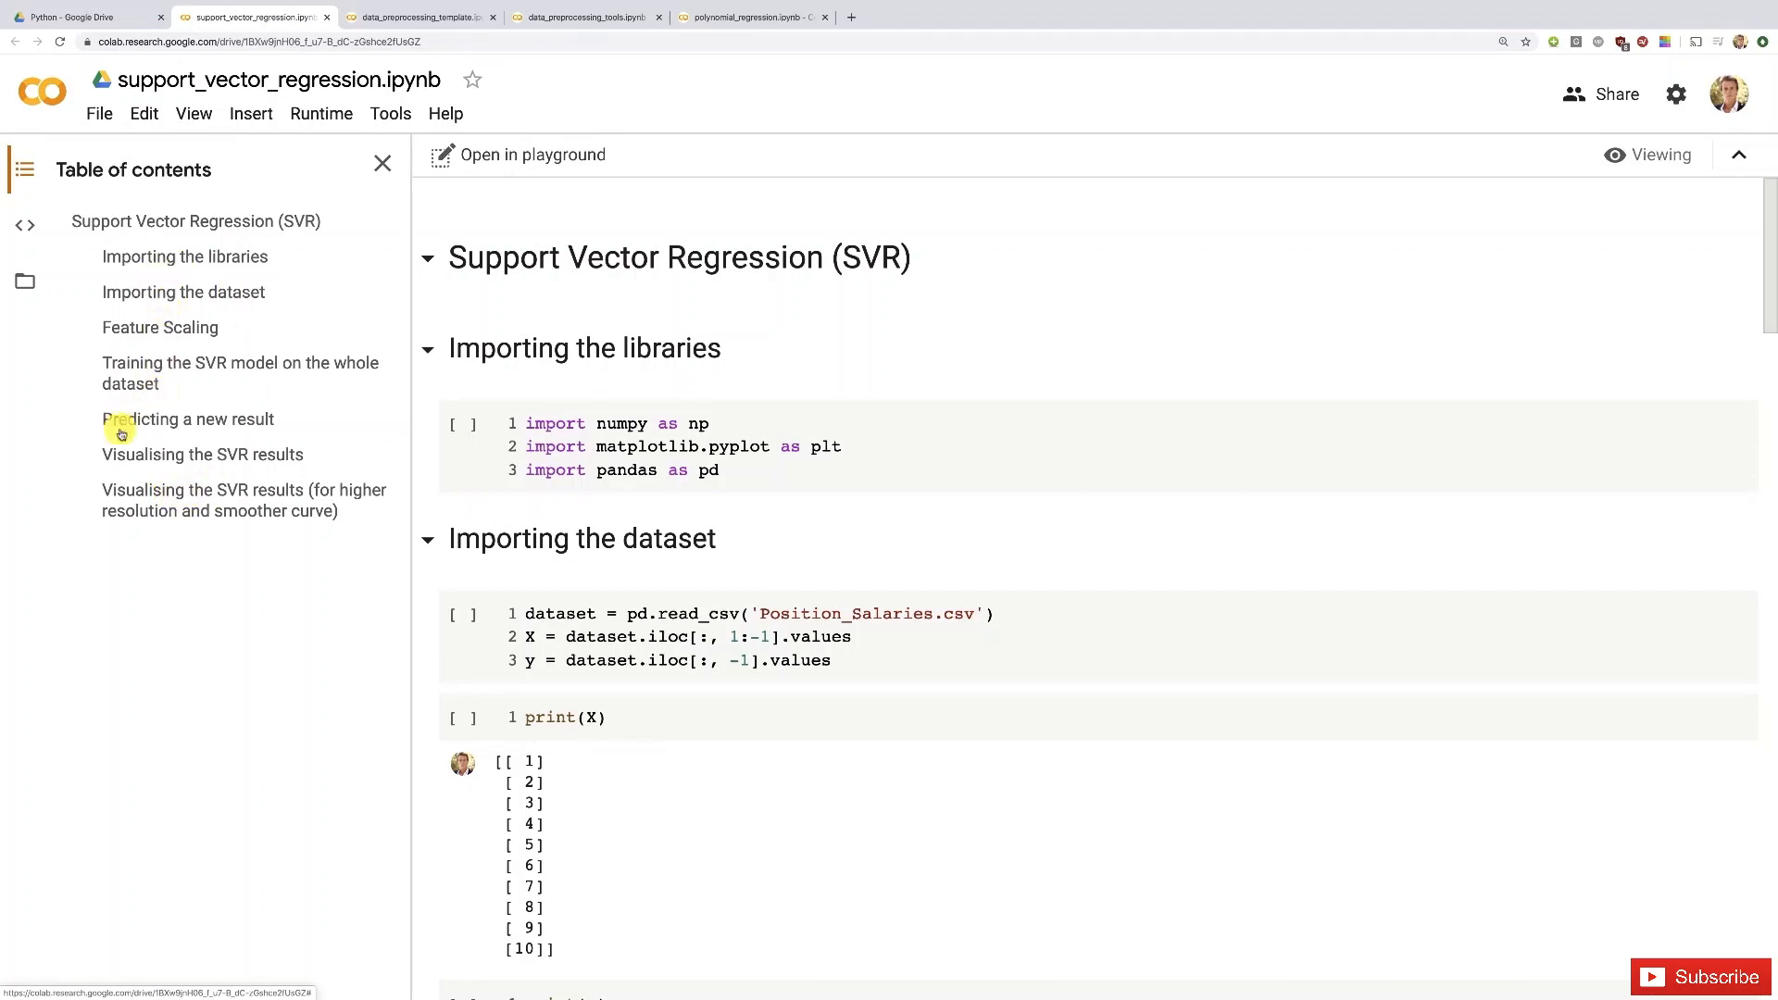
pyautogui.moveTo(182, 500)
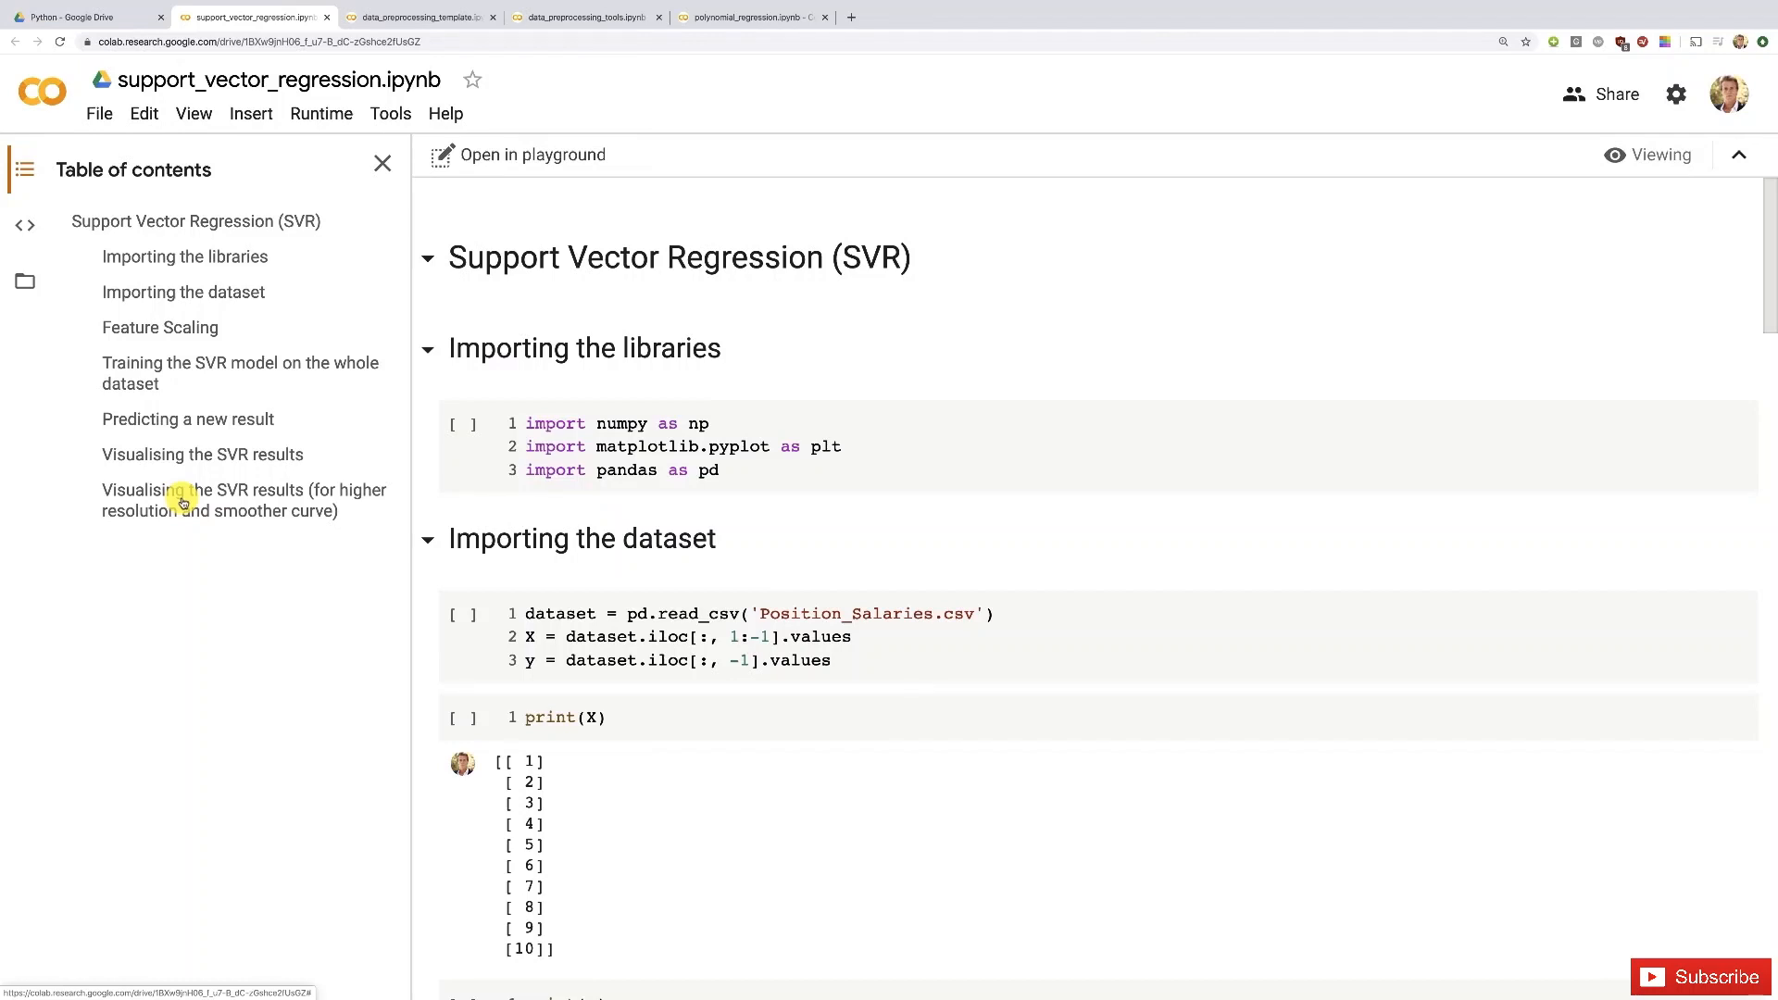
pyautogui.moveTo(213, 419)
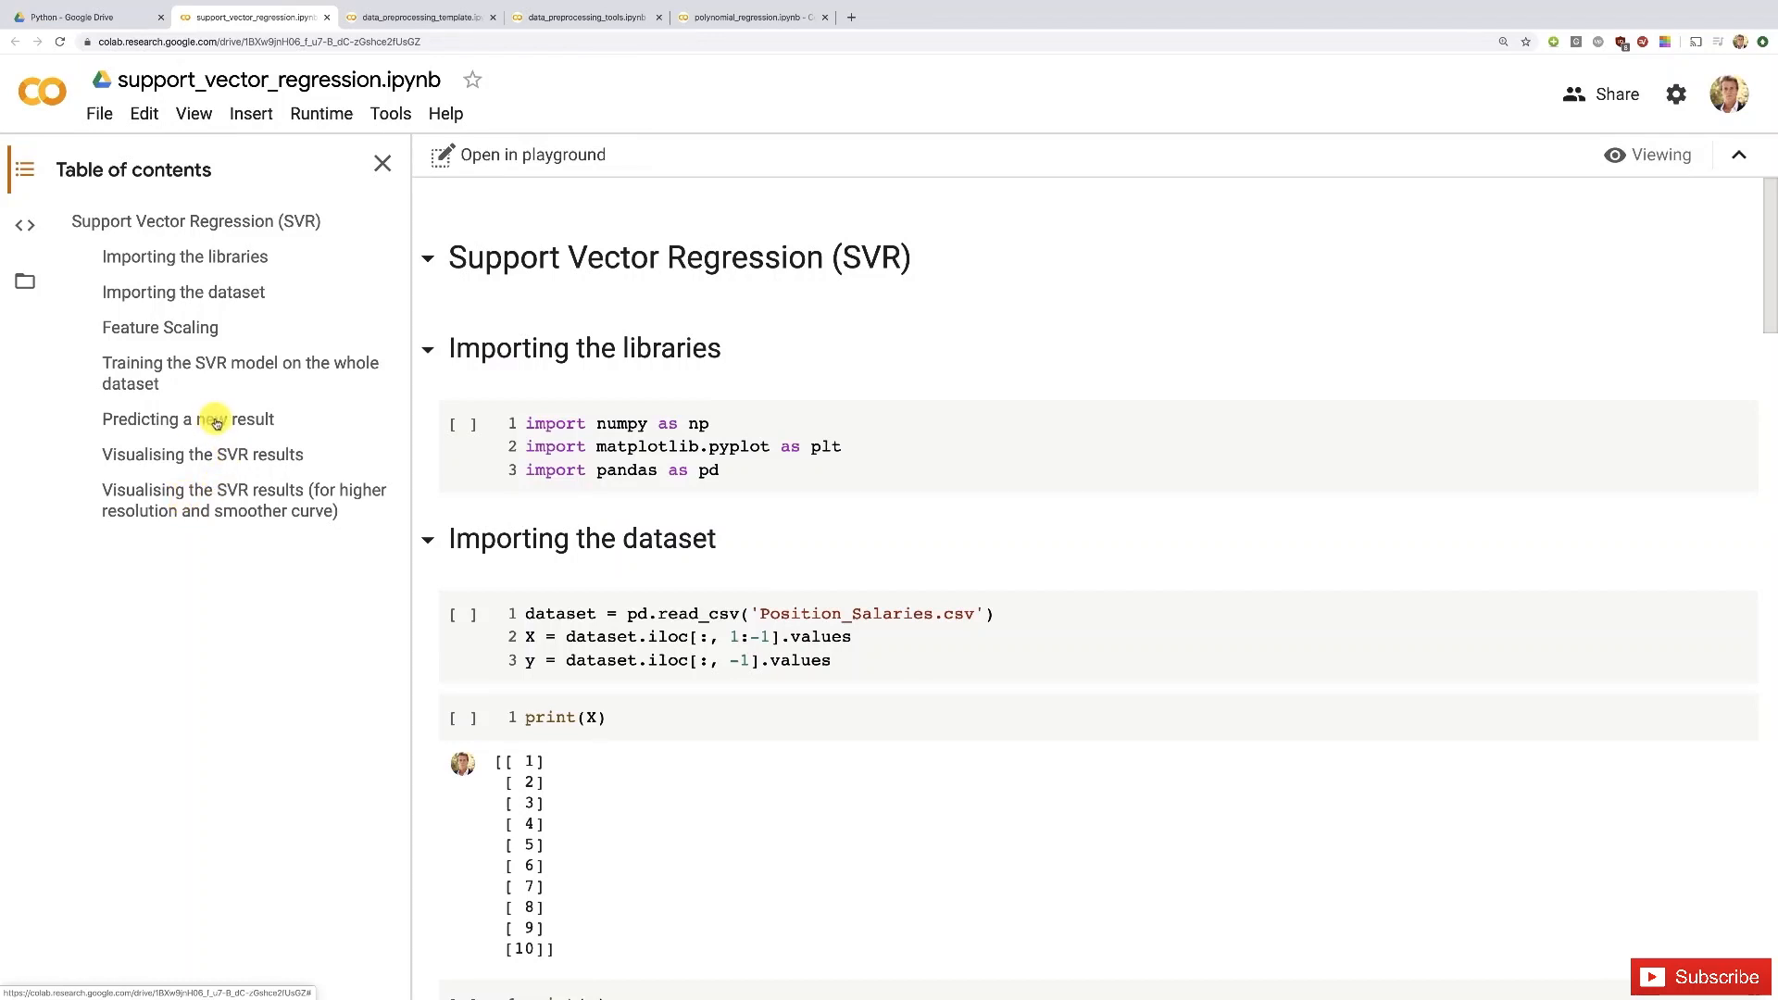